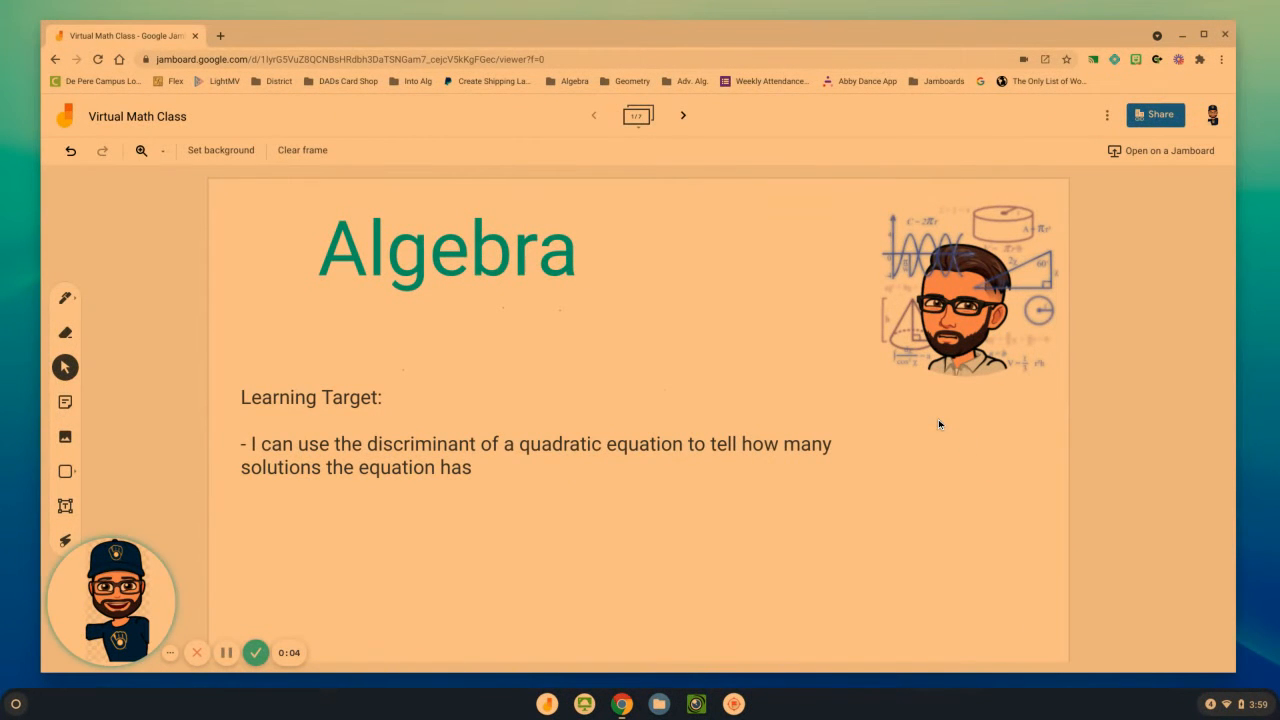
{"action": "mouse_move", "coordinate": [613, 354]}
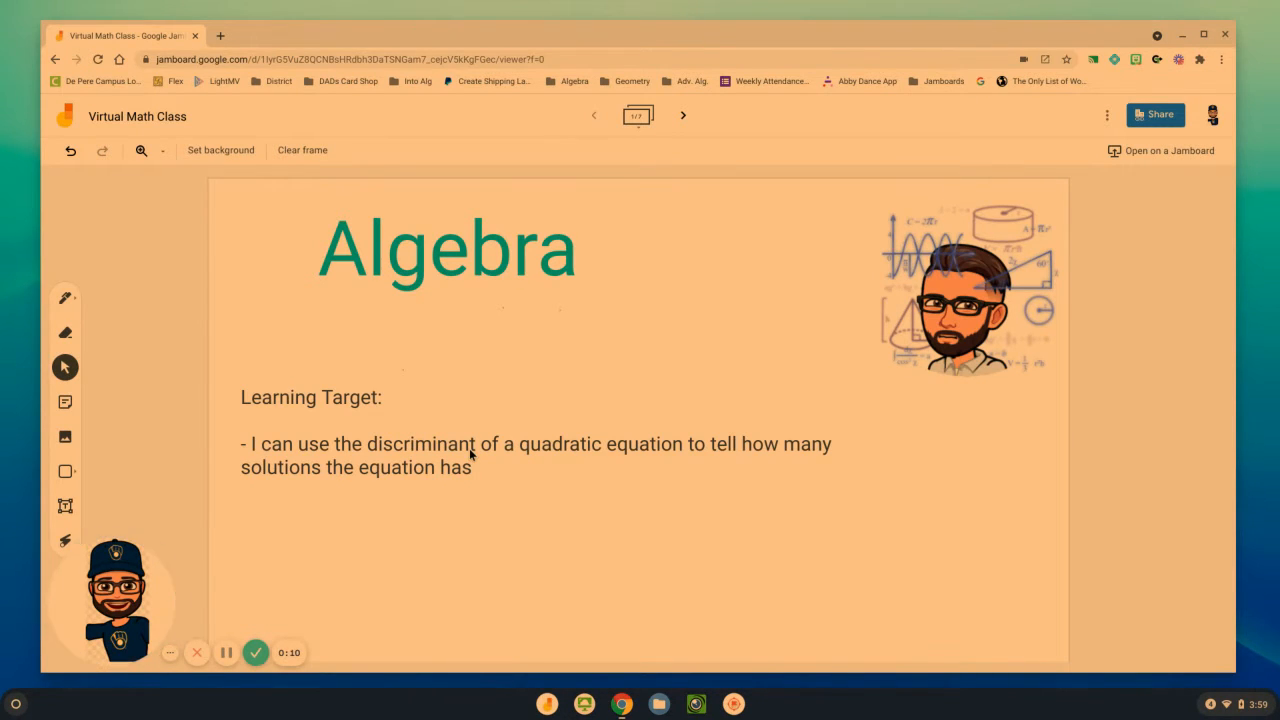
{"action": "mouse_move", "coordinate": [528, 481]}
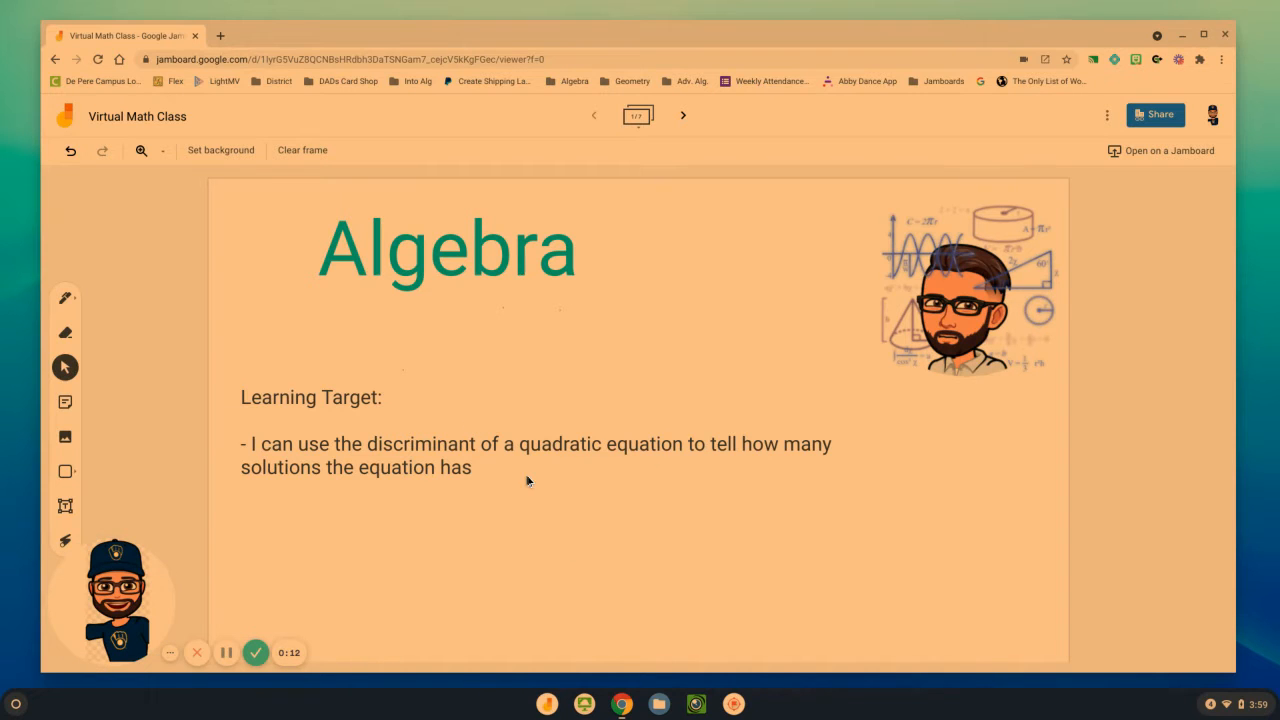
Advance from the Algebra discriminant learning-target frame to frame 2.
{"action": "left_click", "coordinate": [683, 115]}
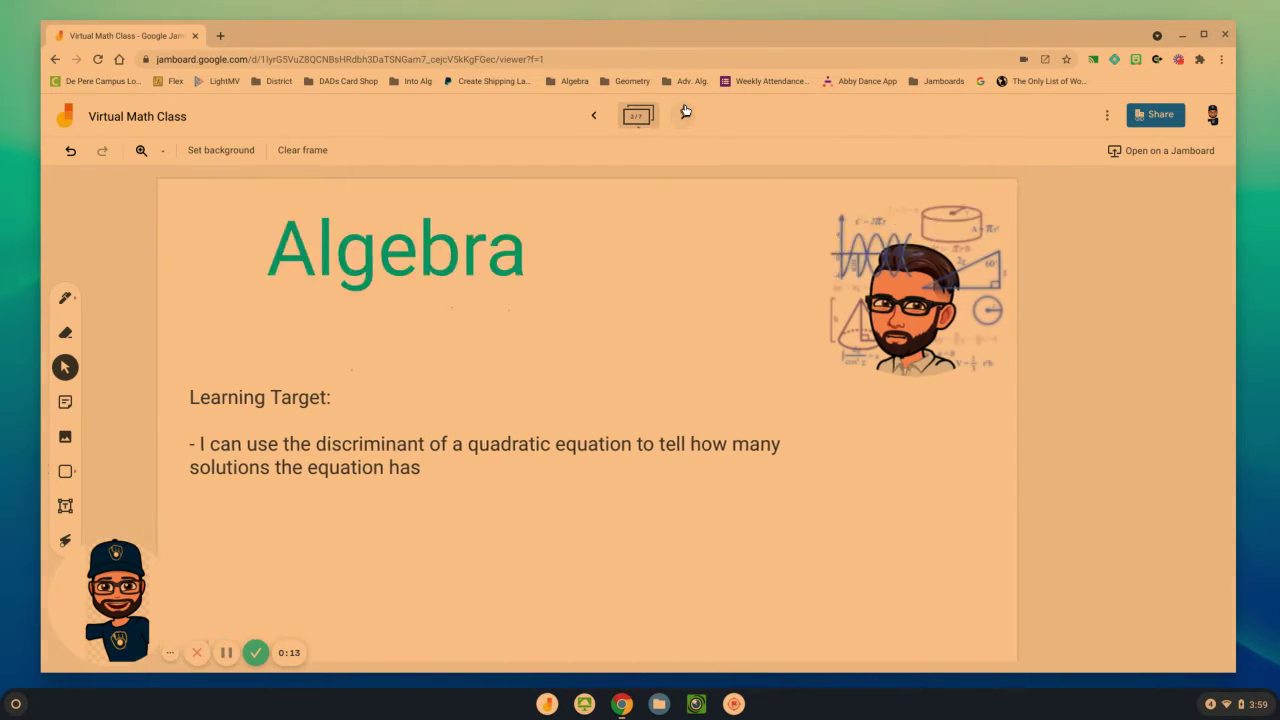
Bring up the ball-thrown-upward warm-up frame and select the Pen tool.
{"action": "left_click", "coordinate": [685, 114]}
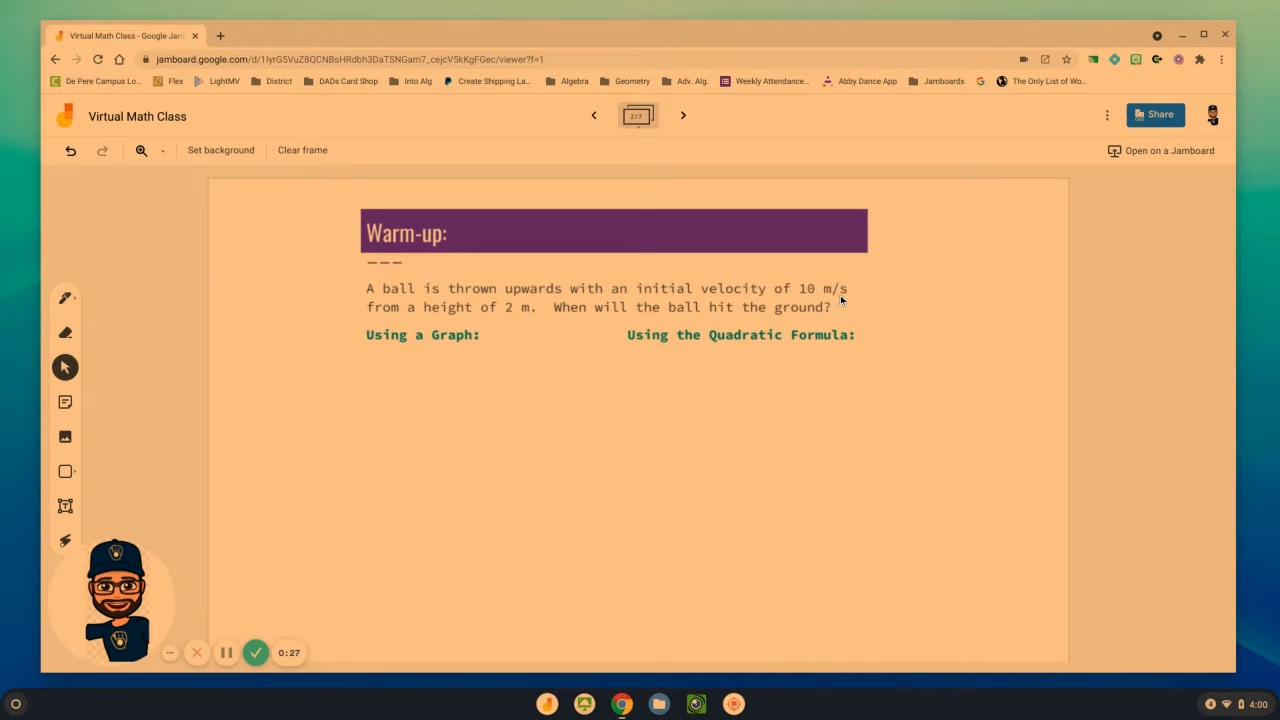
{"action": "mouse_move", "coordinate": [487, 318]}
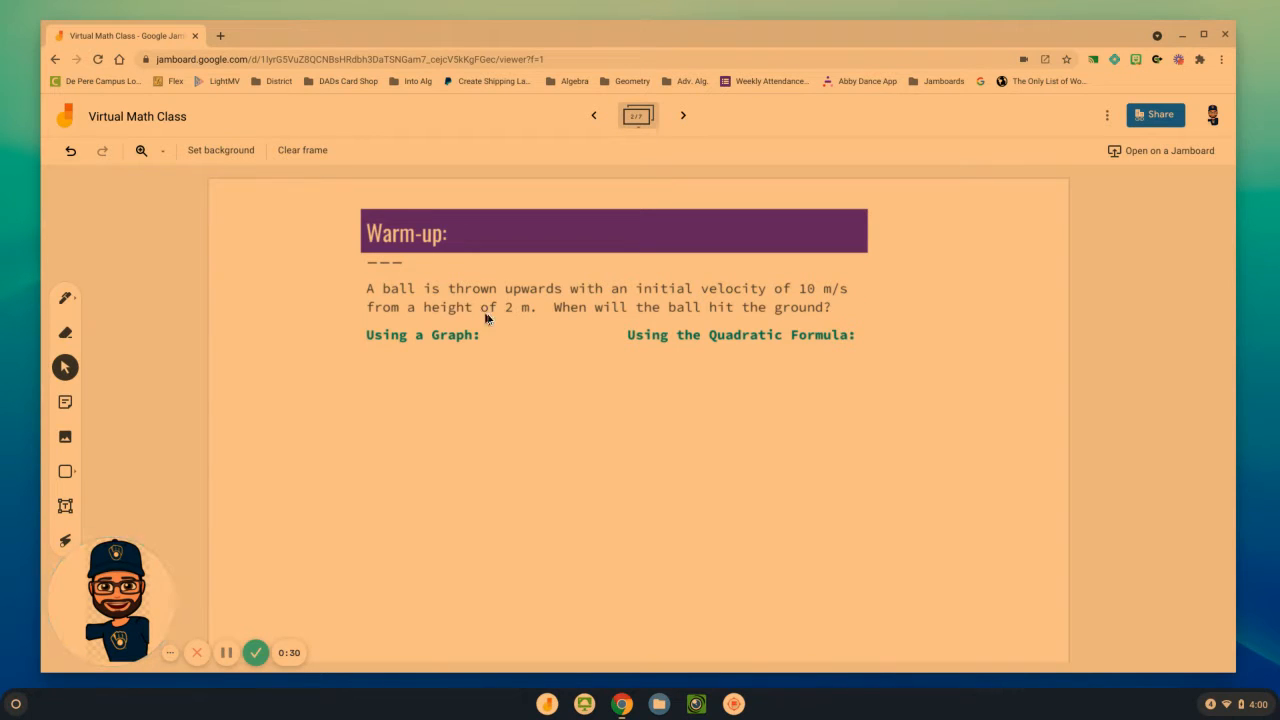
{"action": "mouse_move", "coordinate": [630, 322]}
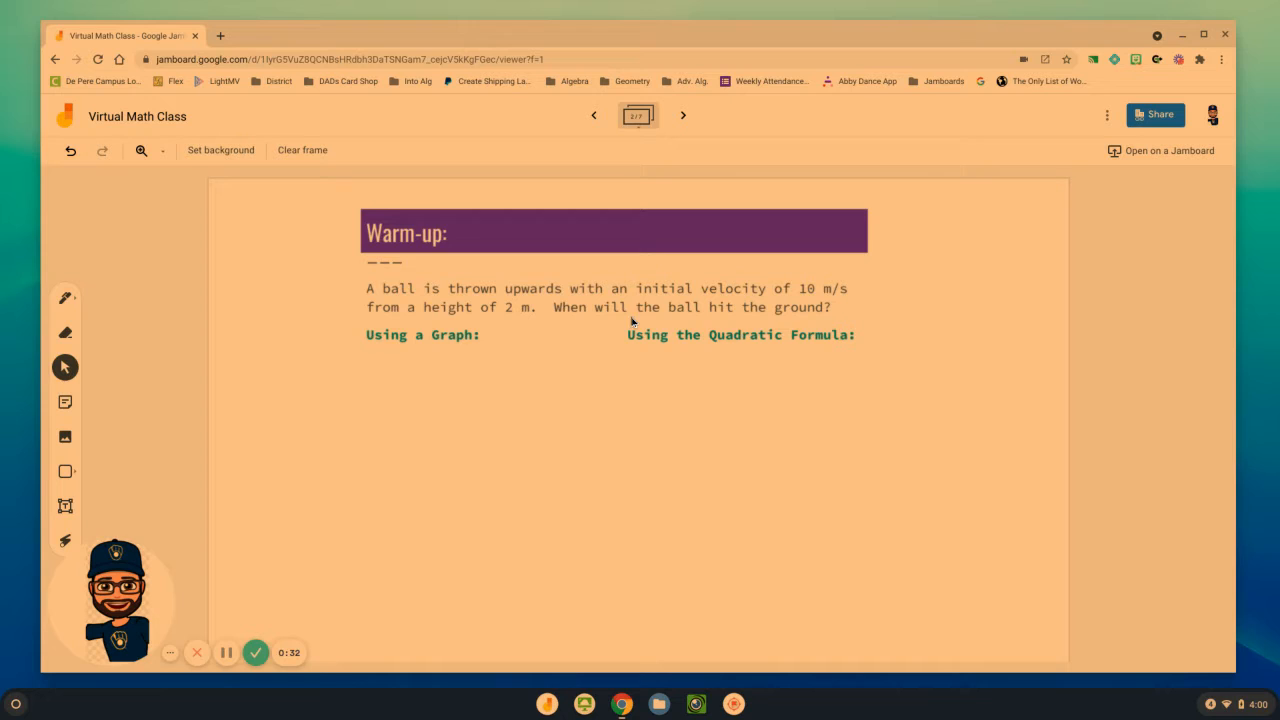
{"action": "mouse_move", "coordinate": [815, 315]}
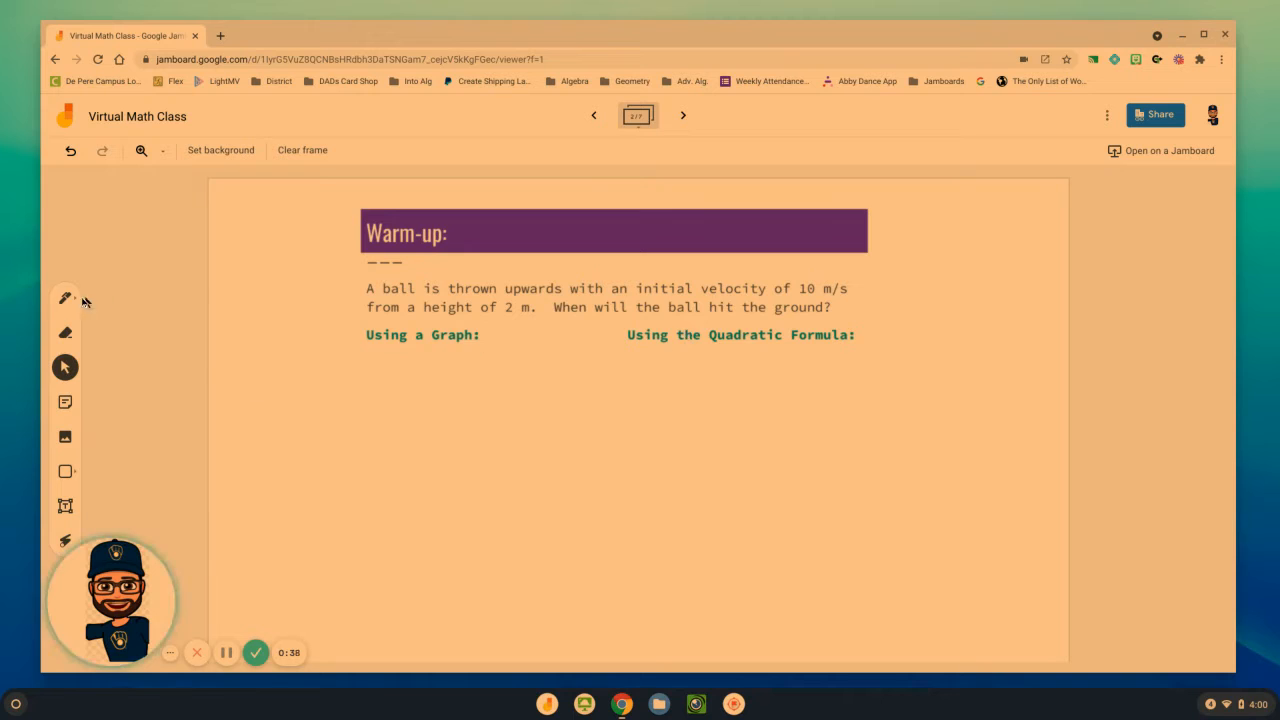
{"action": "left_click", "coordinate": [65, 298]}
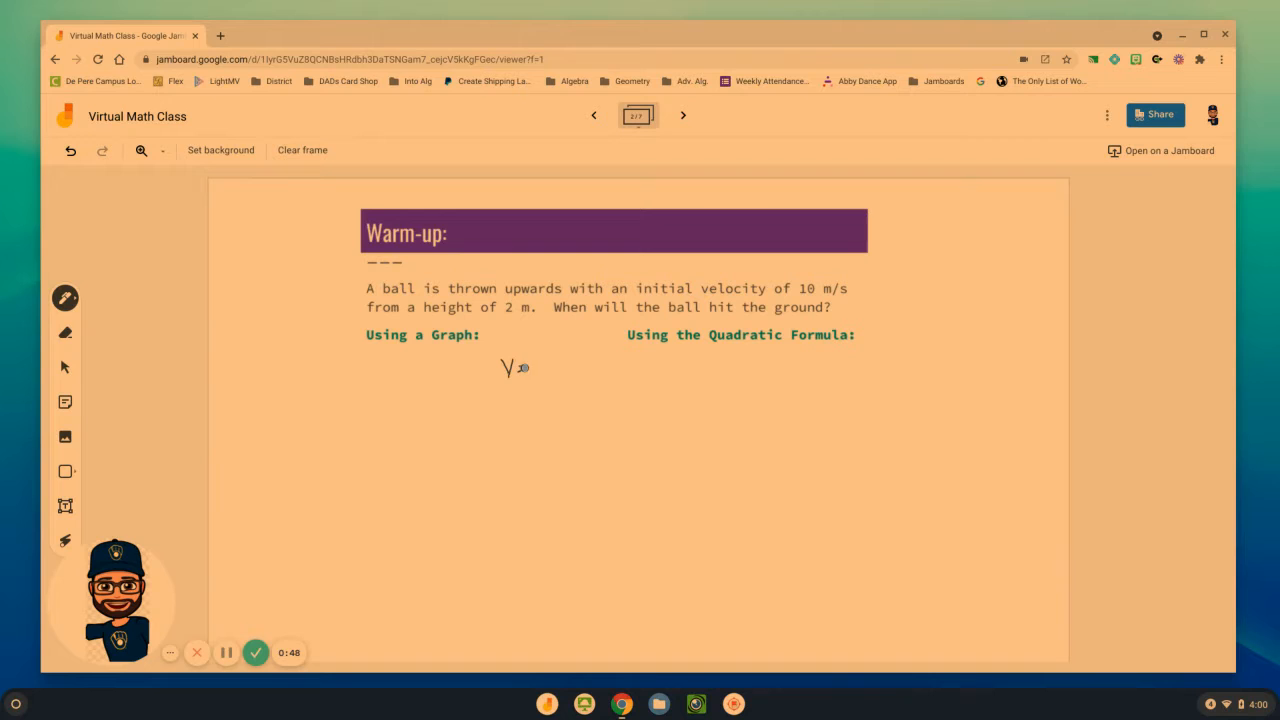
Handwrite h = −4.9t² + v₀t + h₀, and below it −4.9t² + 10t + 2.
{"action": "left_click_drag", "start_coordinate": [515, 367], "coordinate": [545, 367]}
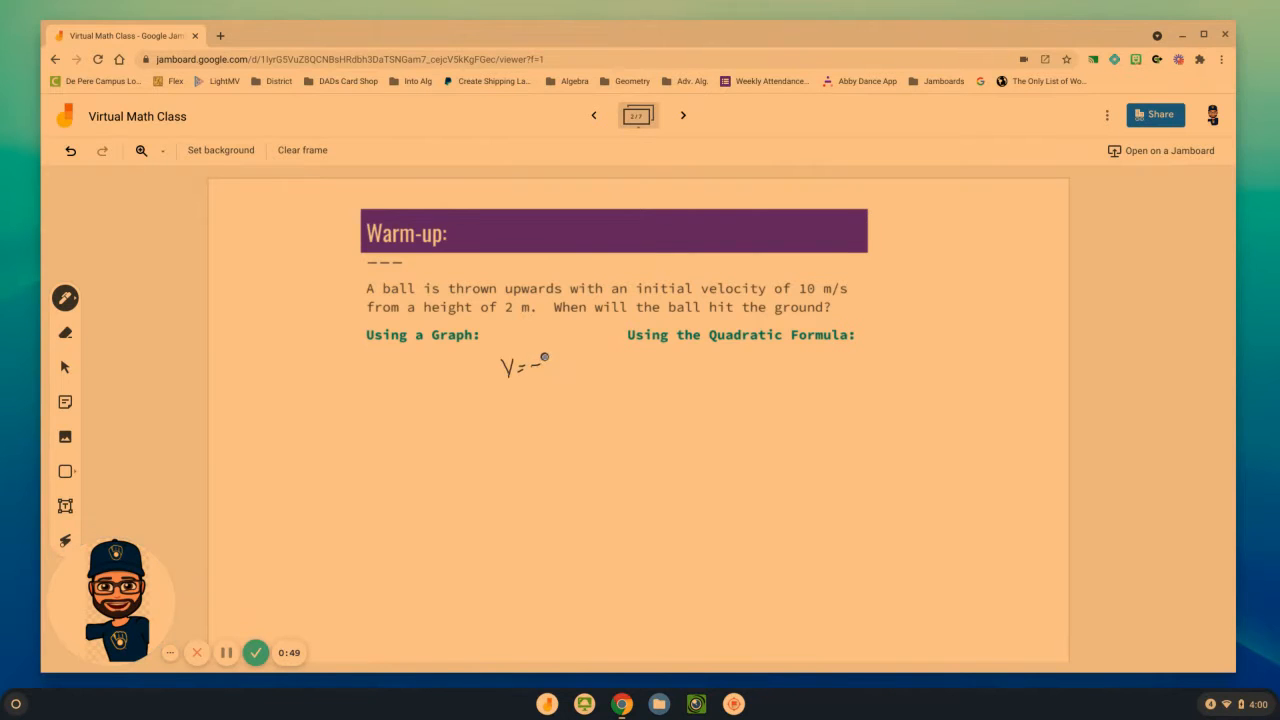
{"action": "left_click_drag", "start_coordinate": [545, 360], "coordinate": [560, 375]}
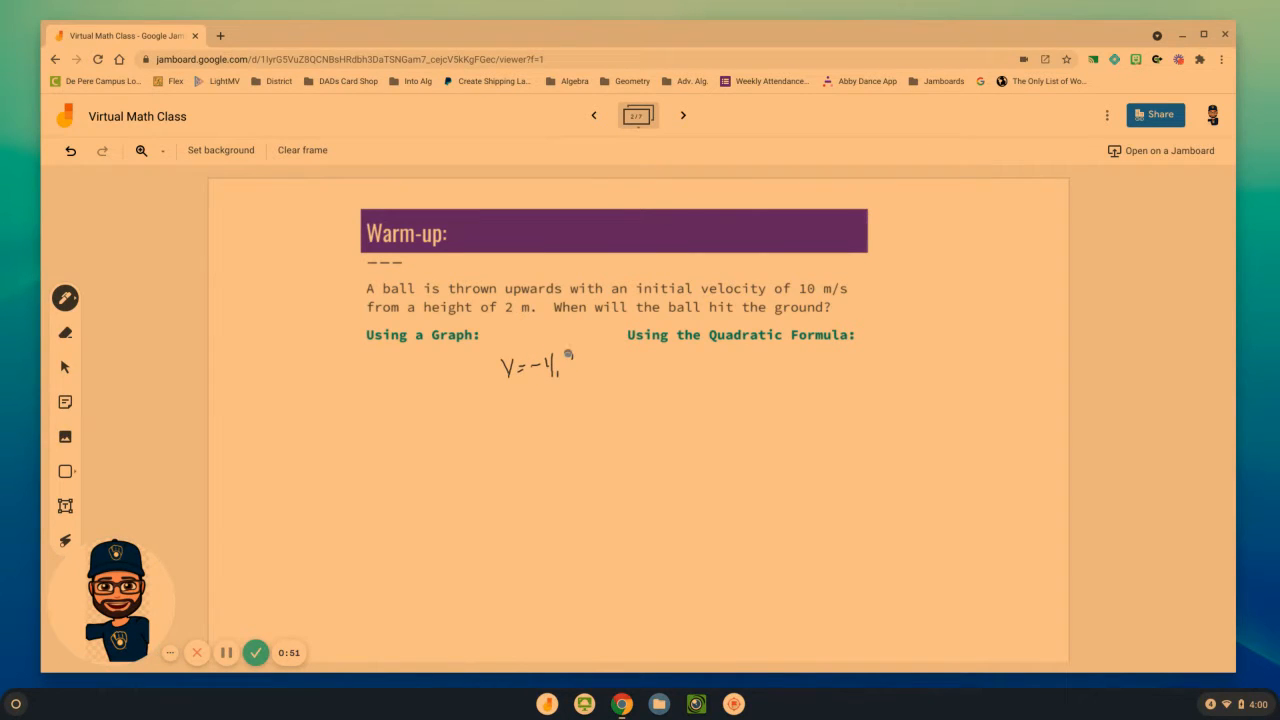
{"action": "left_click_drag", "start_coordinate": [565, 365], "coordinate": [595, 370]}
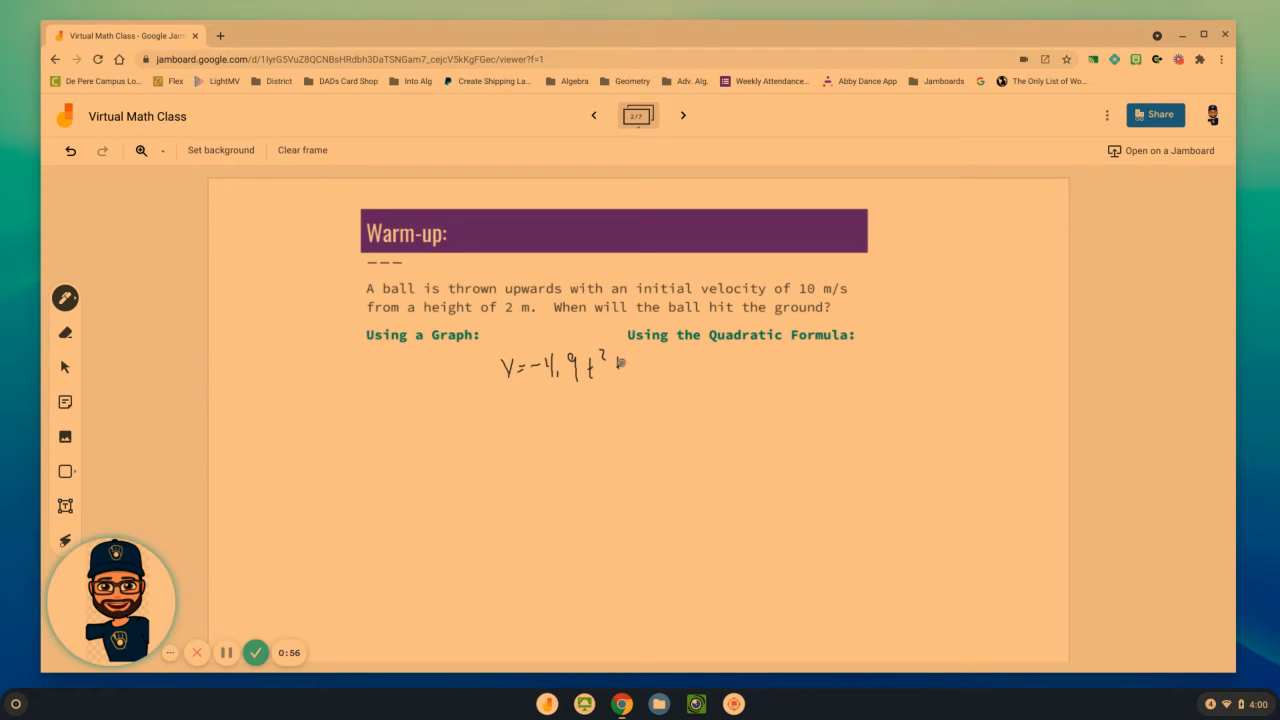
{"action": "left_click_drag", "start_coordinate": [620, 365], "coordinate": [650, 372]}
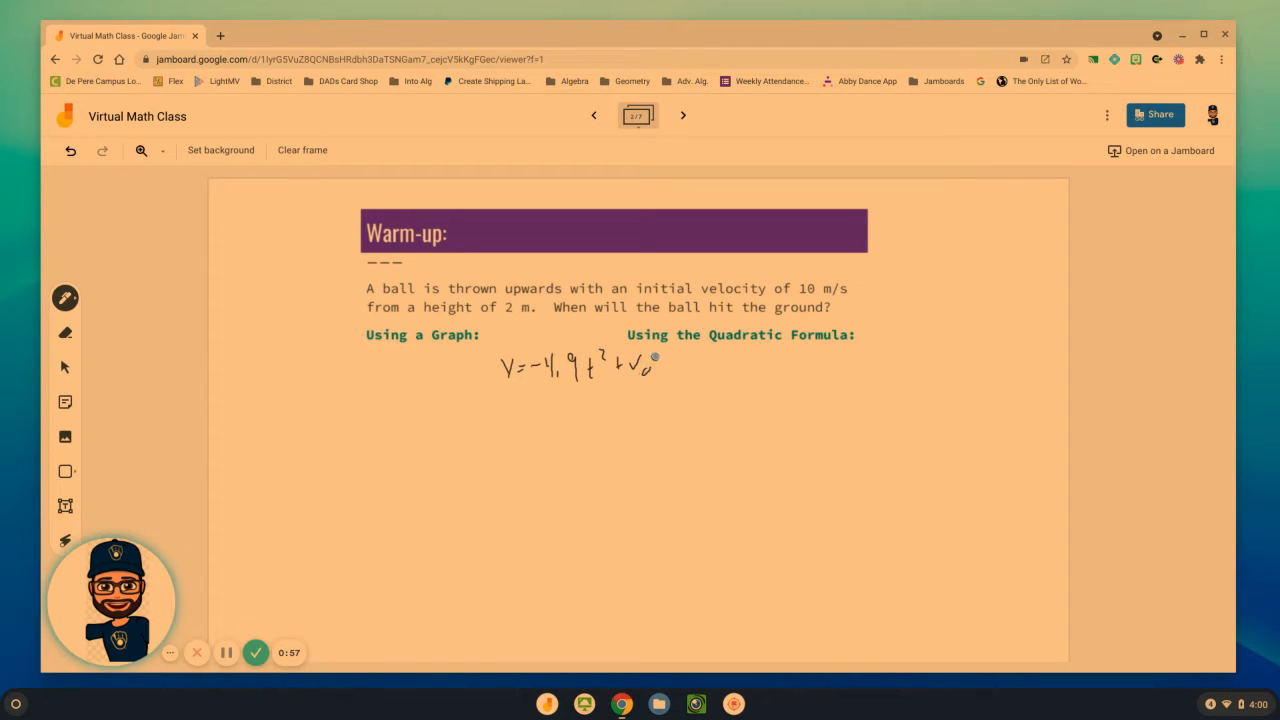
{"action": "left_click_drag", "start_coordinate": [660, 365], "coordinate": [680, 360]}
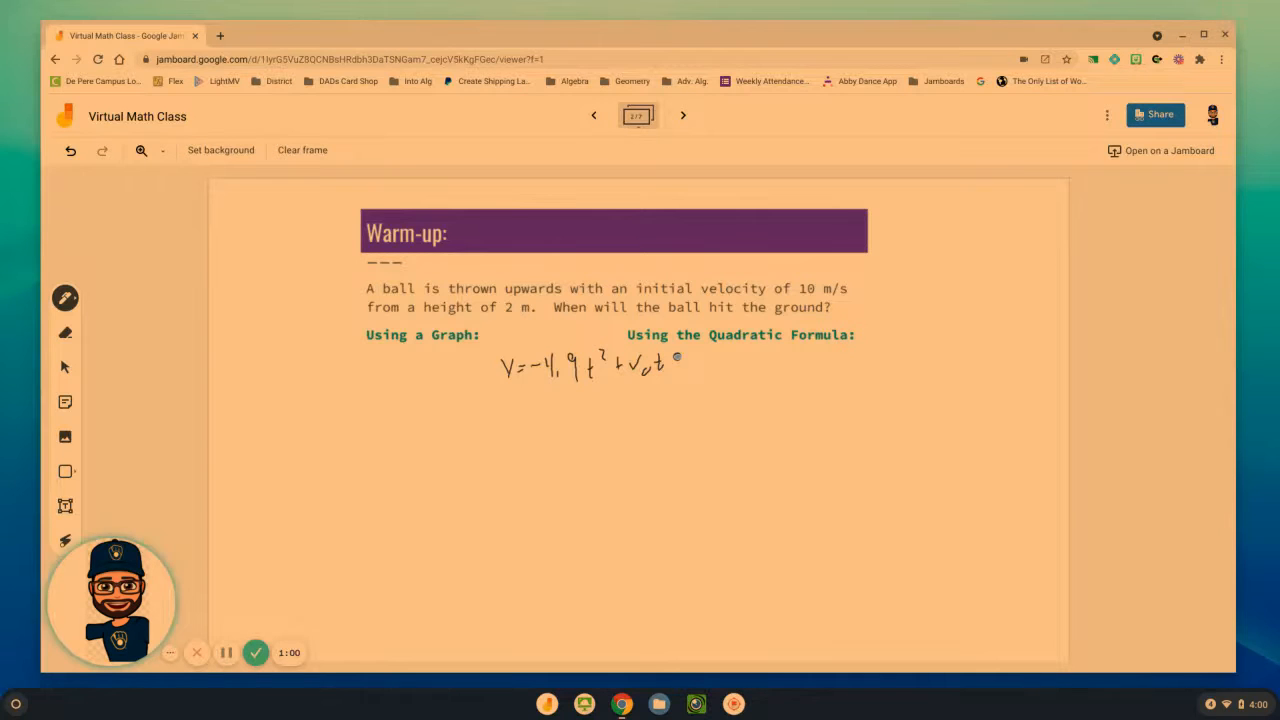
{"action": "left_click_drag", "start_coordinate": [675, 360], "coordinate": [705, 375]}
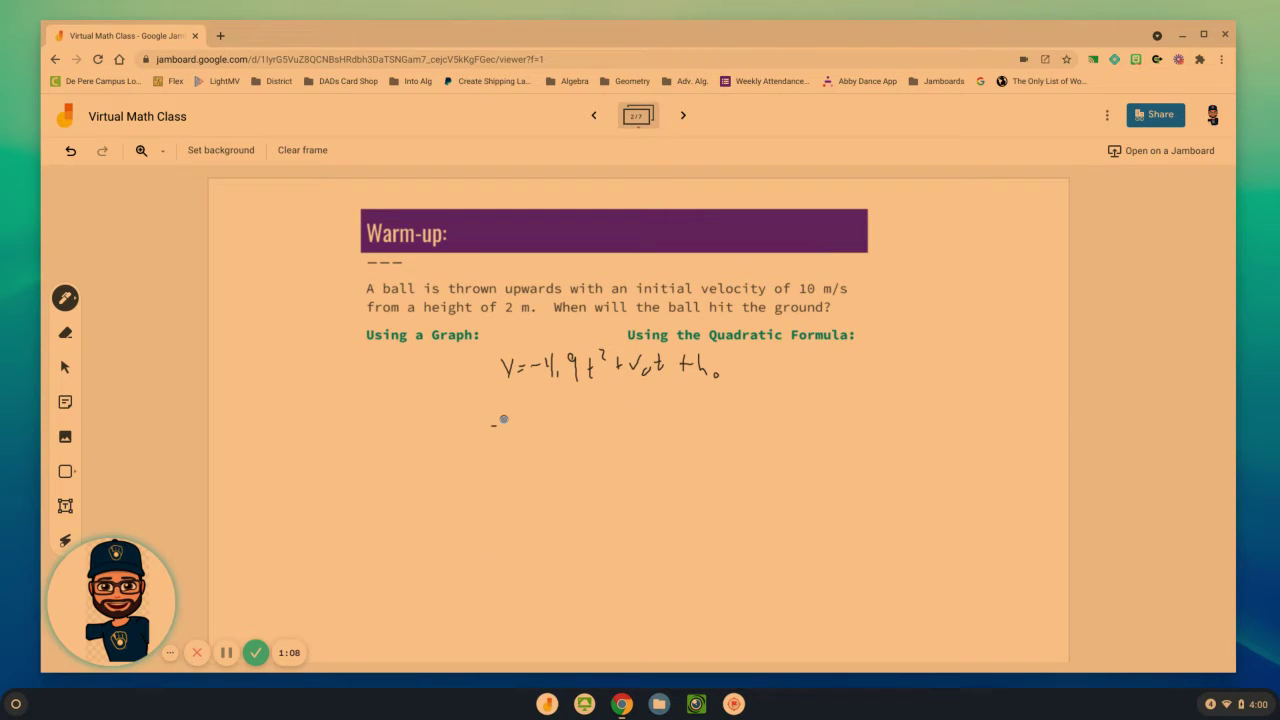
{"action": "left_click_drag", "start_coordinate": [503, 418], "coordinate": [510, 432]}
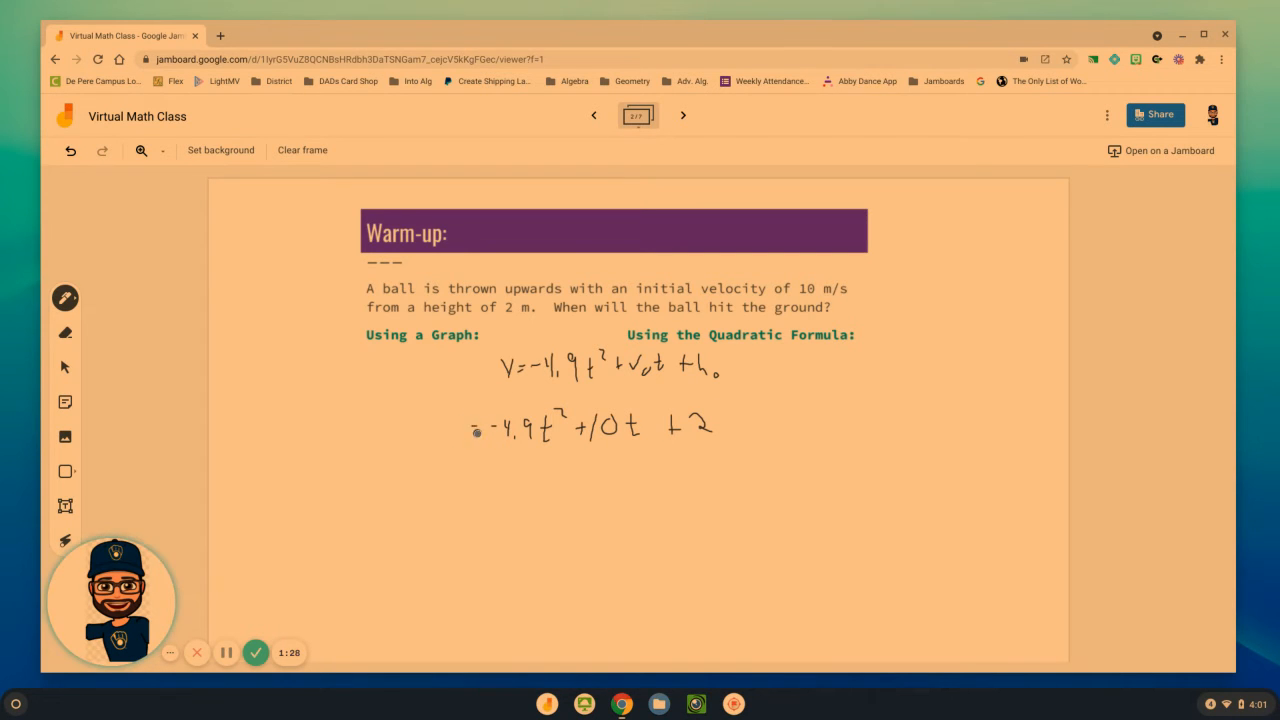
{"action": "left_click_drag", "start_coordinate": [440, 425], "coordinate": [475, 425]}
{"action": "type", "text": "des"}
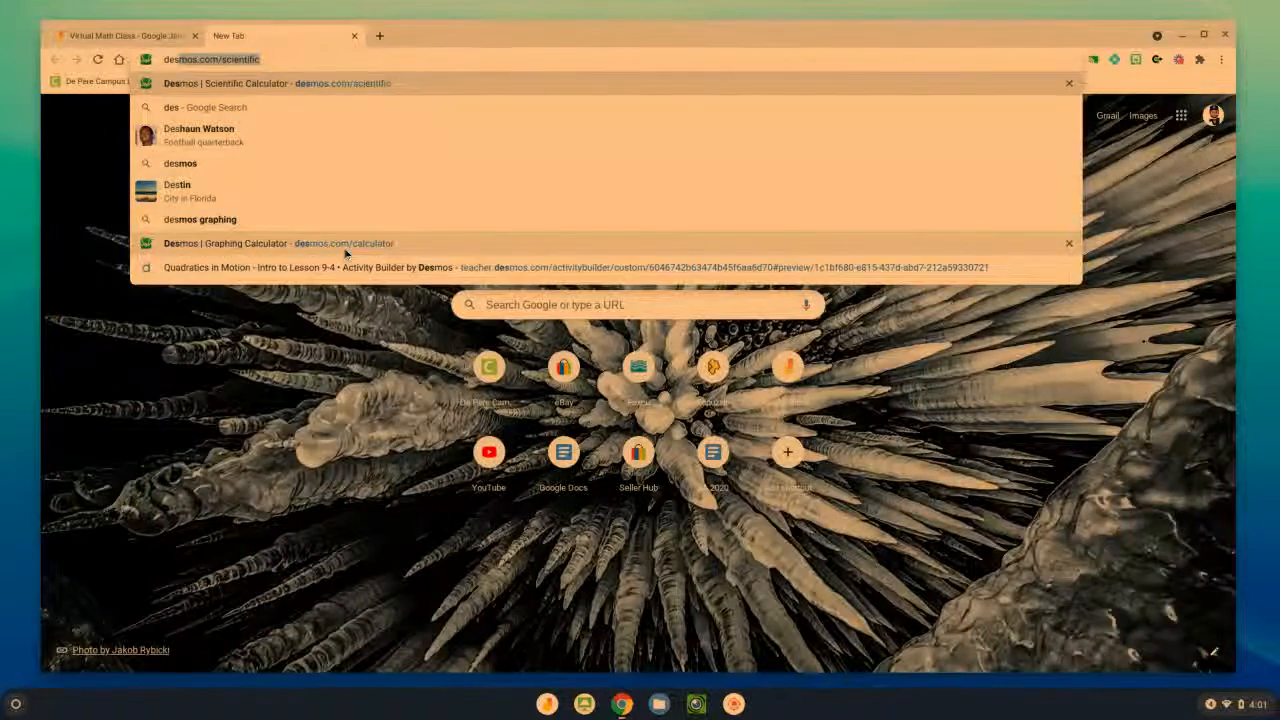
Graph y = −4.9x² + 10x + 2 in Desmos, showing vertex (1.02, 7.102) and root (2.224, 0).
{"action": "left_click", "coordinate": [280, 243]}
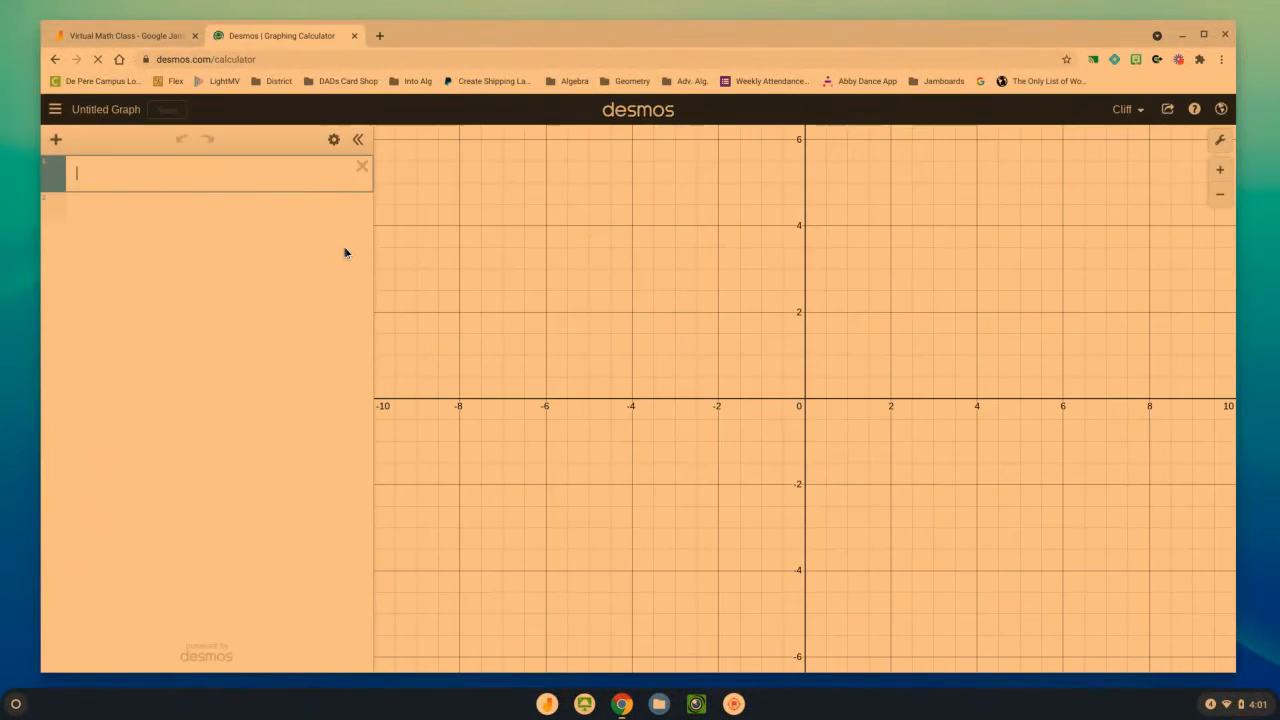
{"action": "type", "text": "y ="}
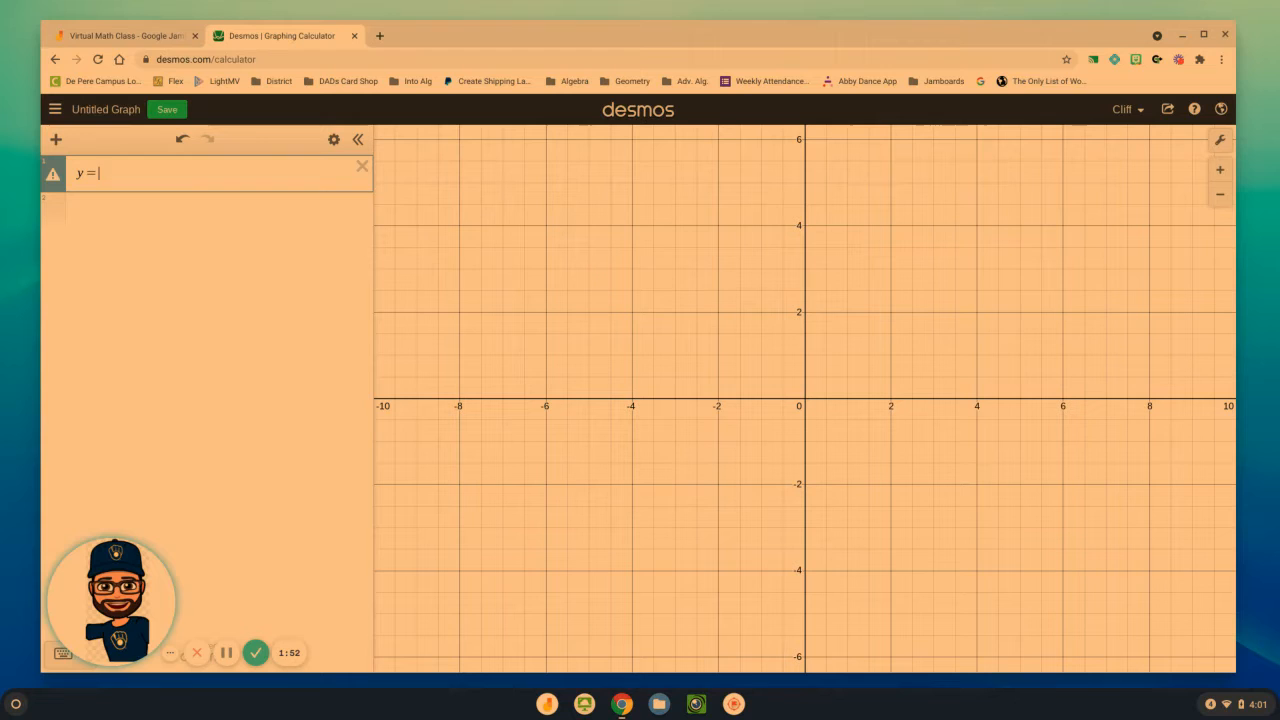
{"action": "type", "text": "-4.9"}
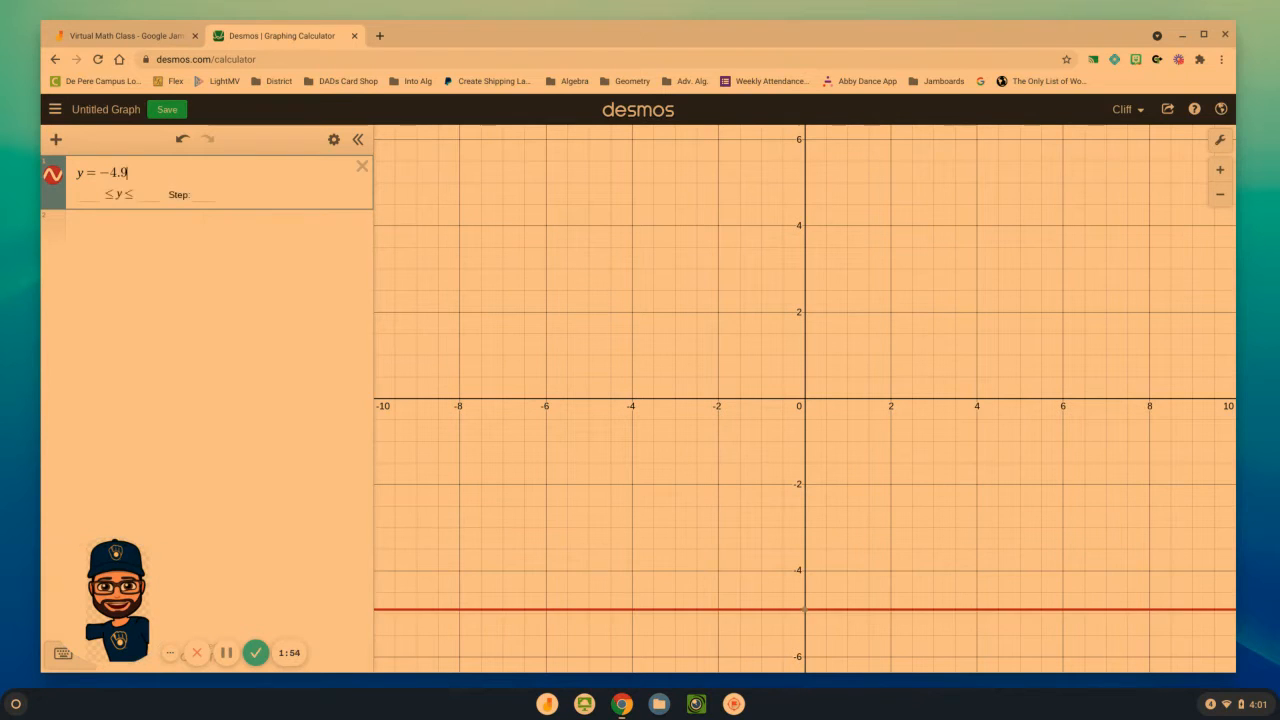
{"action": "type", "text": "x^2"}
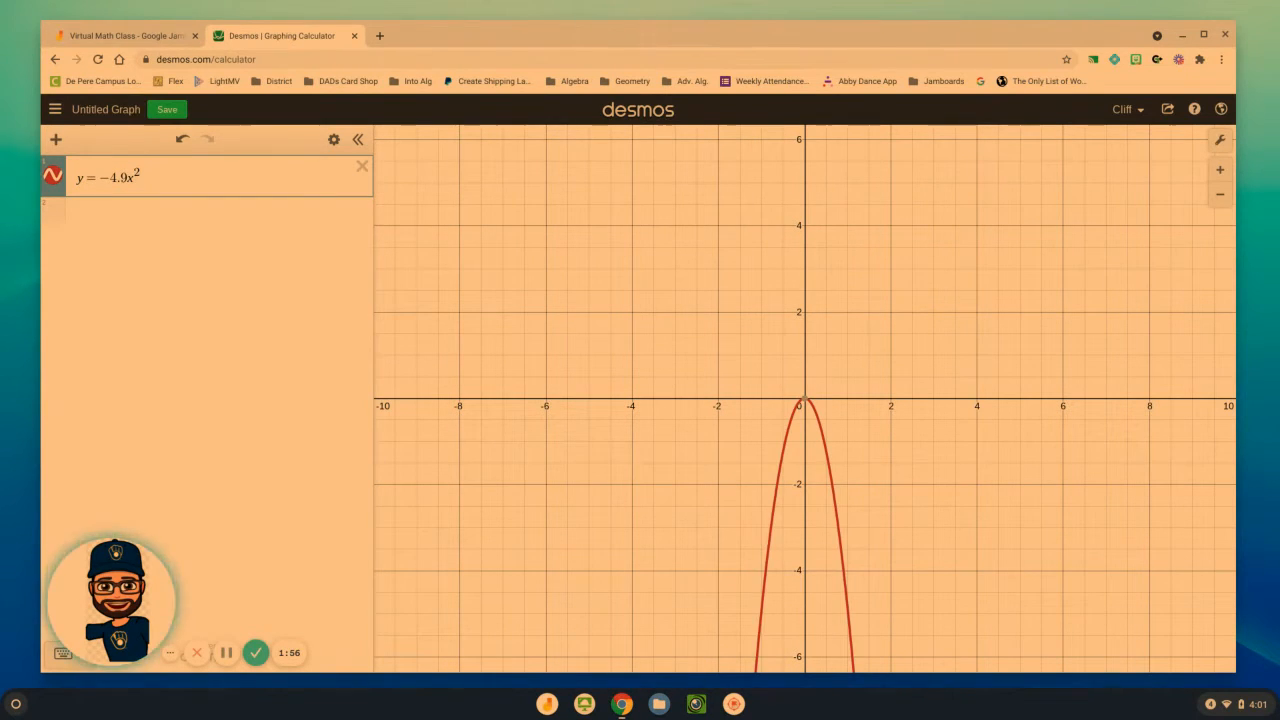
{"action": "type", "text": "+ 10"}
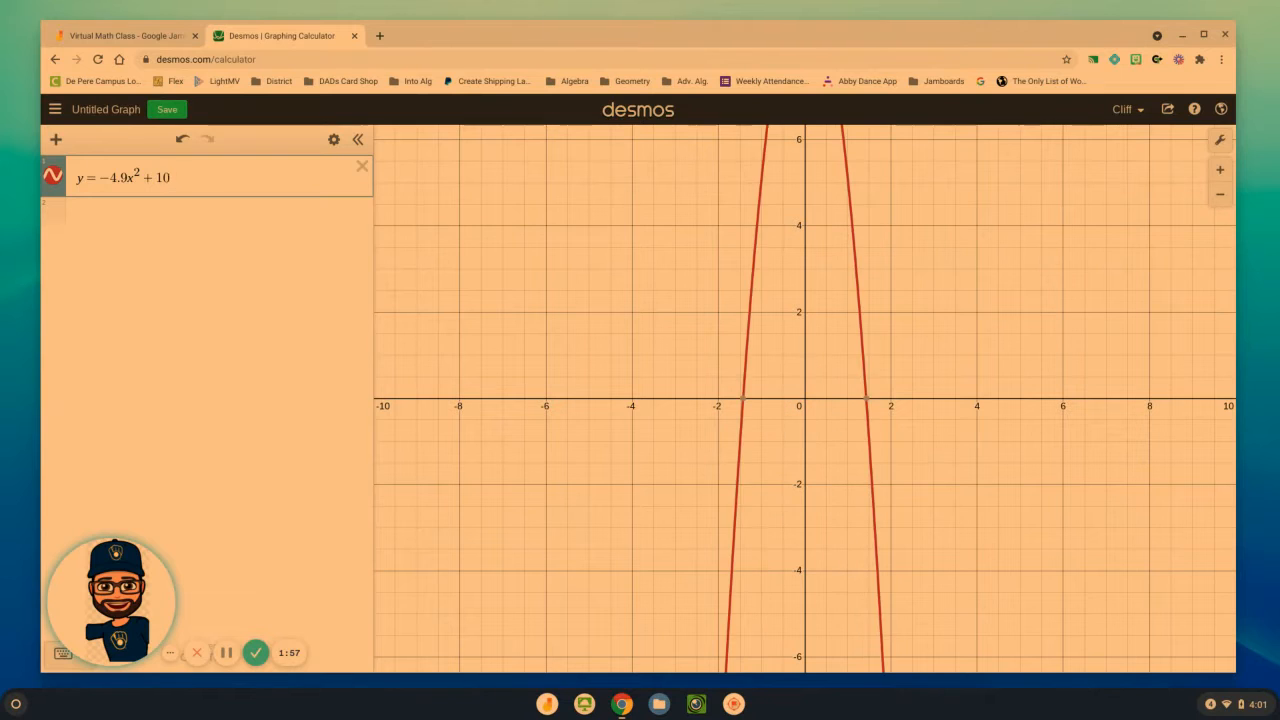
{"action": "type", "text": "x +"}
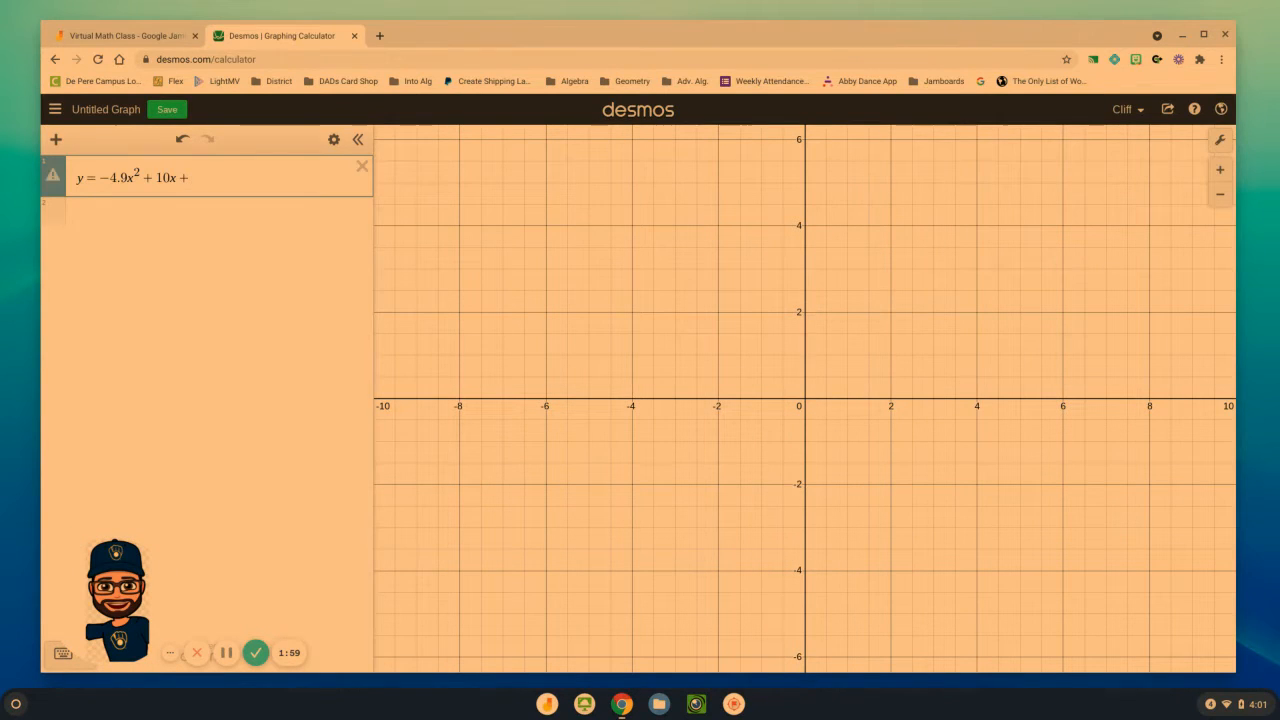
{"action": "type", "text": "2"}
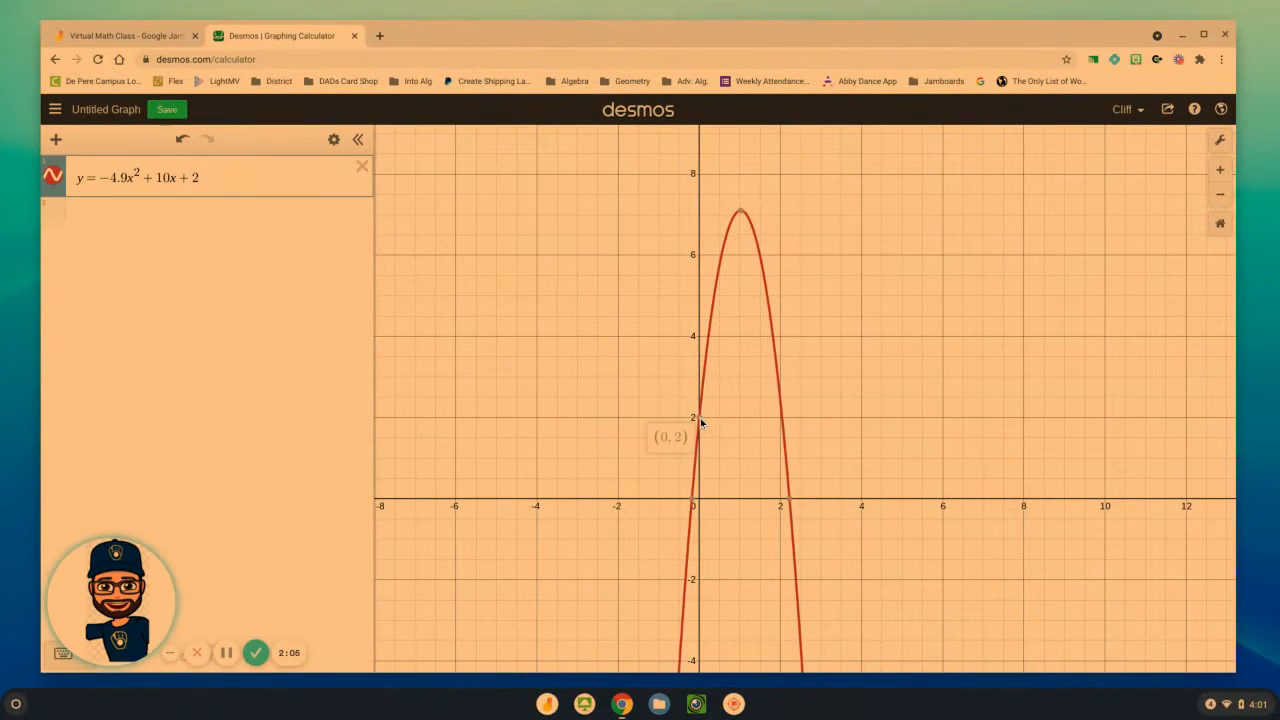
{"action": "mouse_move", "coordinate": [715, 360]}
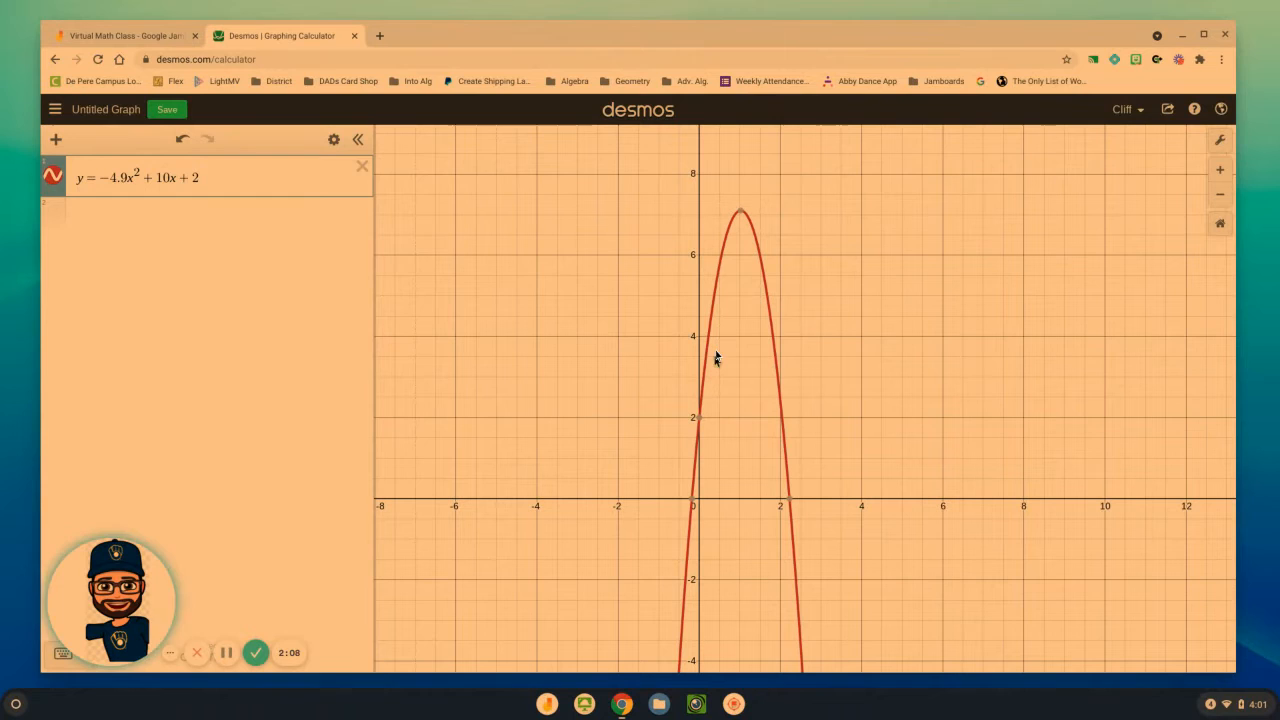
{"action": "mouse_move", "coordinate": [740, 216]}
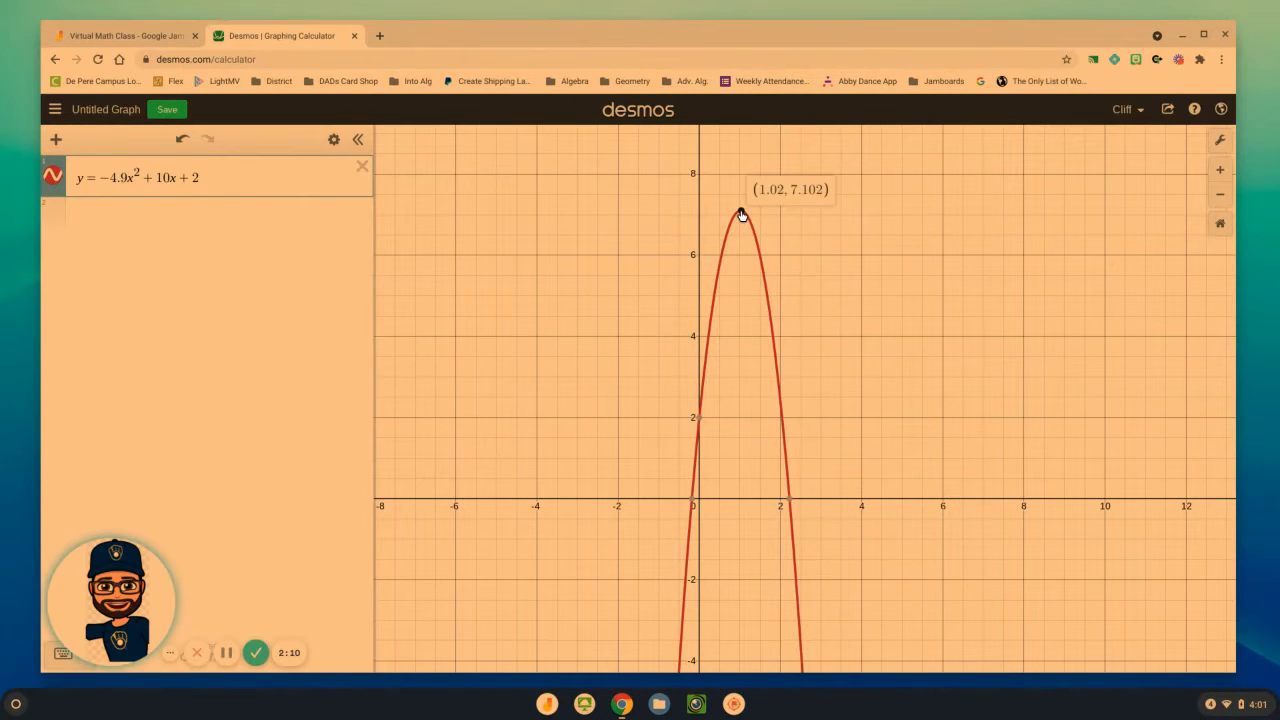
{"action": "mouse_move", "coordinate": [790, 503]}
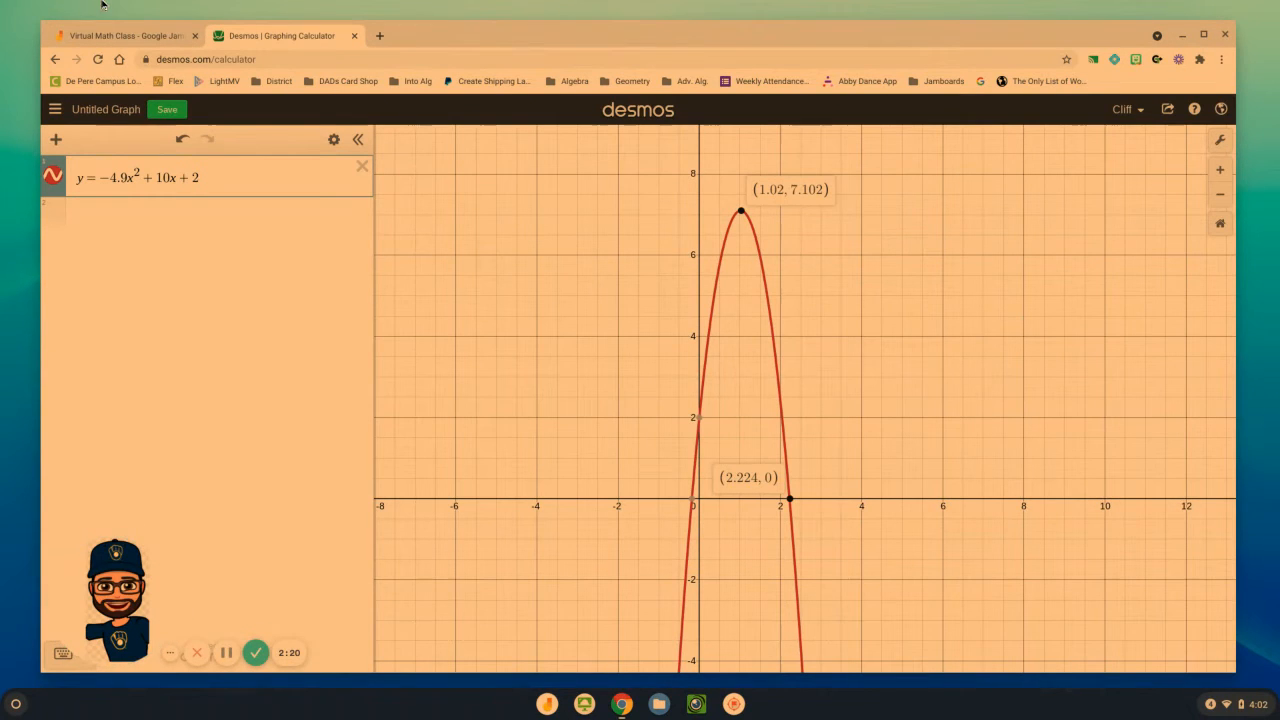
{"action": "left_click", "coordinate": [125, 35]}
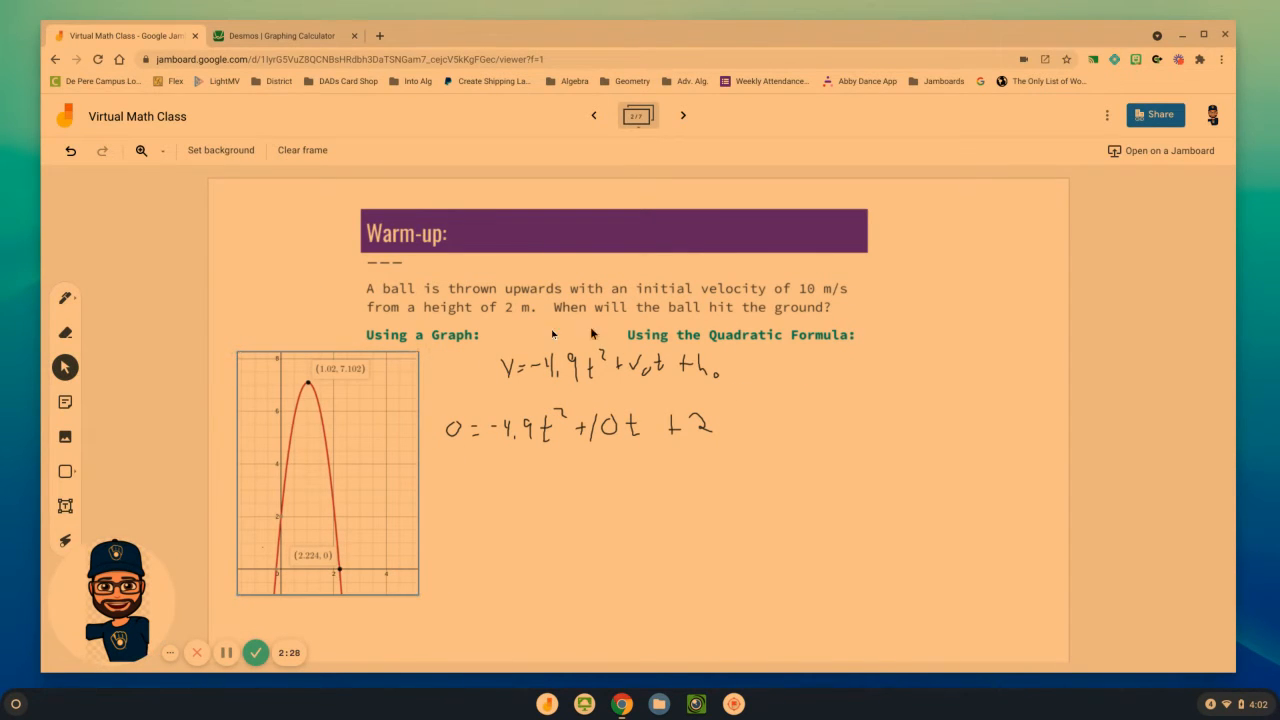
With the pen, label the coefficients −4.9, 10 and 2 as a, b and c.
{"action": "left_click", "coordinate": [65, 298]}
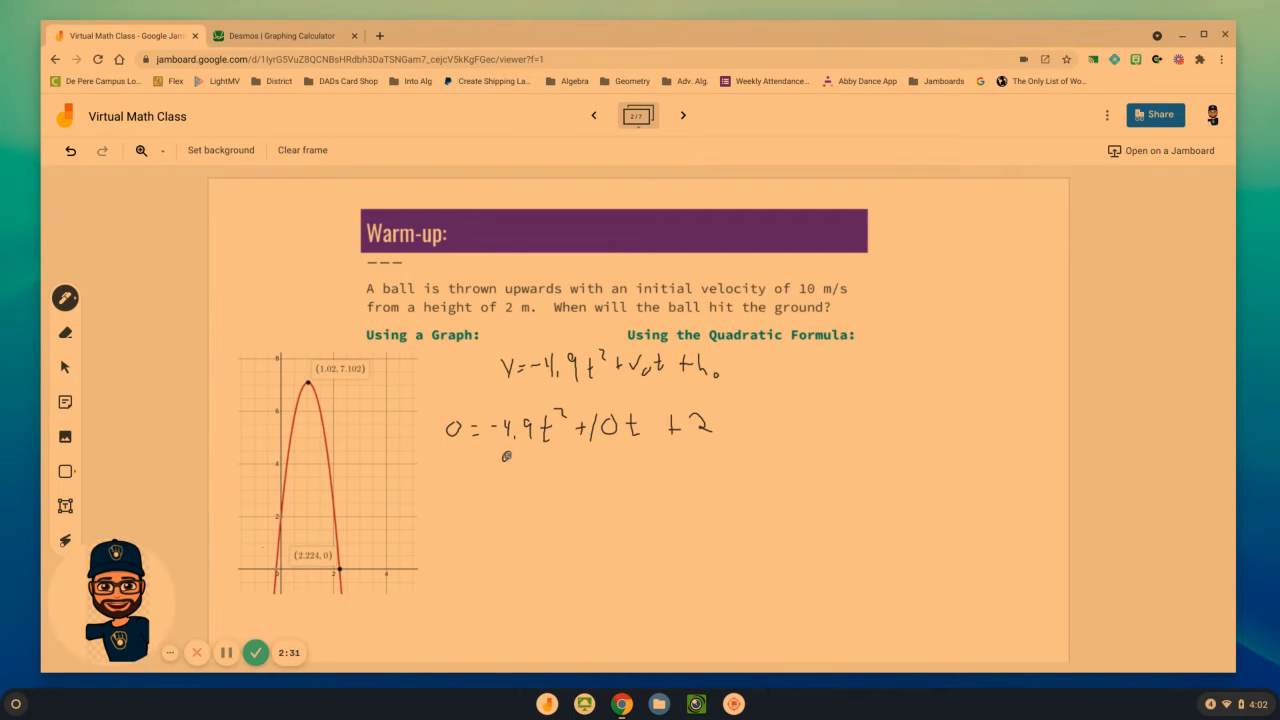
{"action": "left_click_drag", "start_coordinate": [505, 455], "coordinate": [595, 465]}
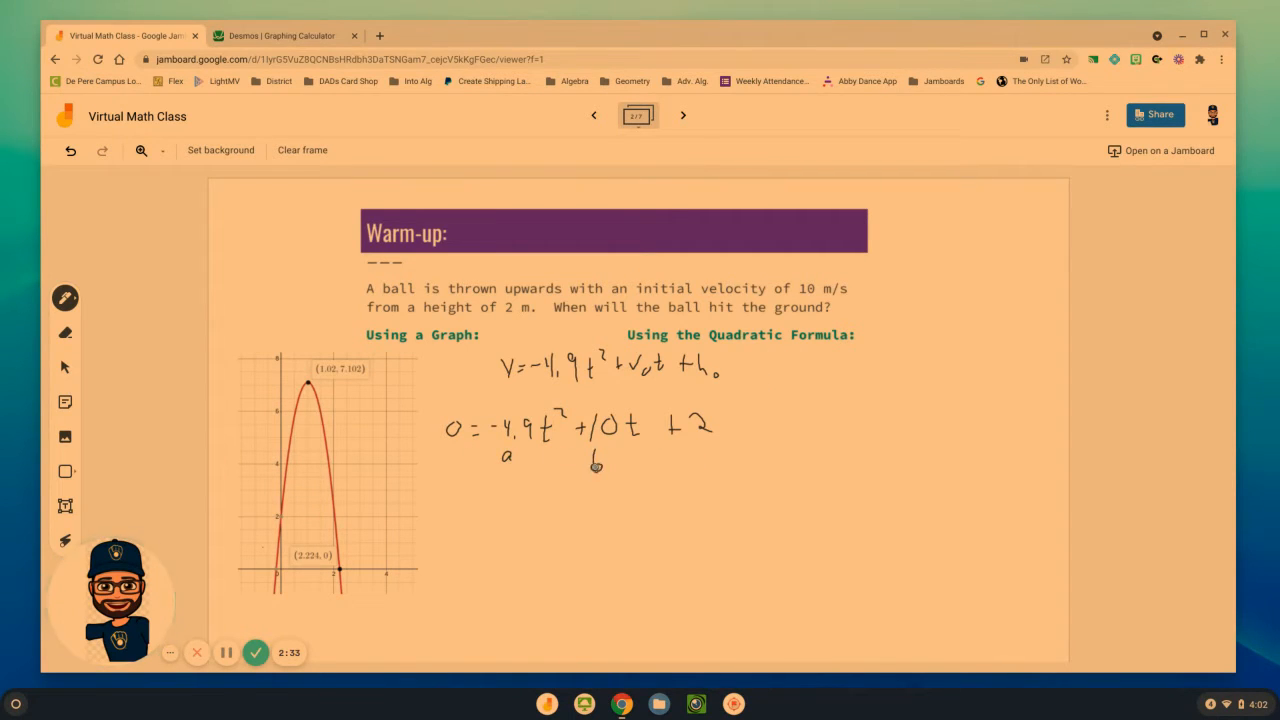
{"action": "left_click_drag", "start_coordinate": [680, 470], "coordinate": [700, 455]}
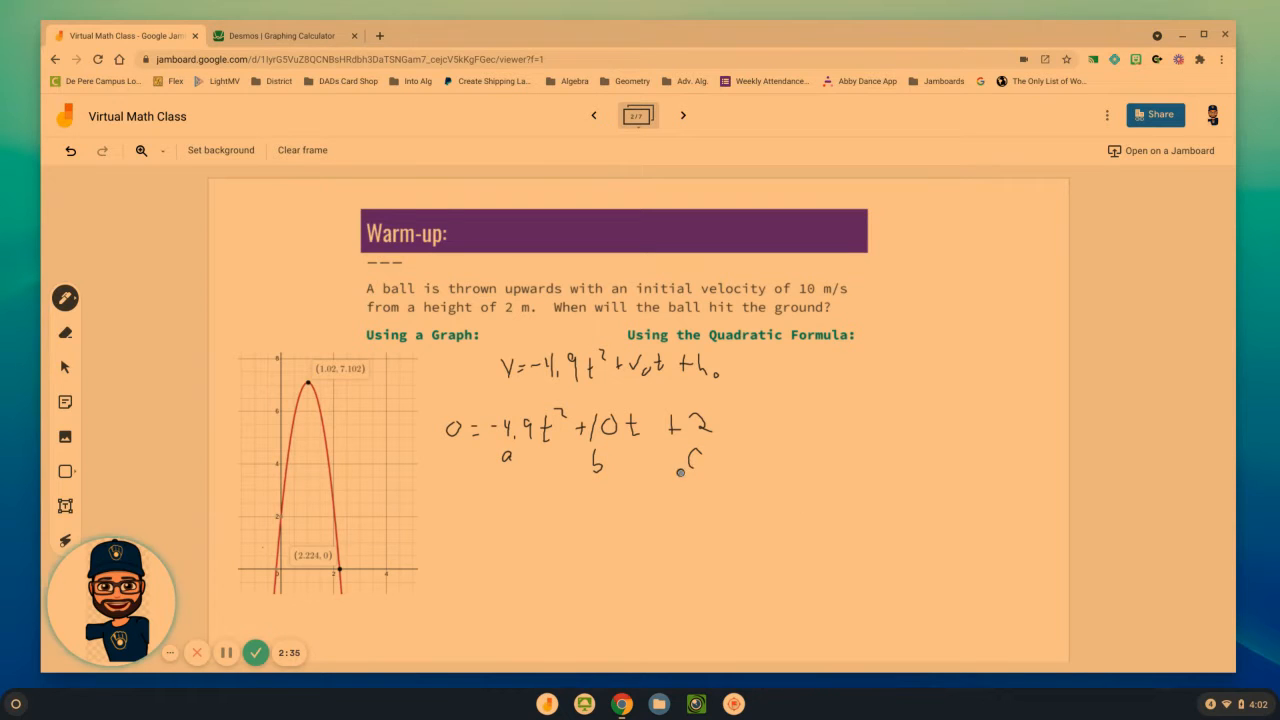
{"action": "left_click_drag", "start_coordinate": [793, 383], "coordinate": [822, 379]}
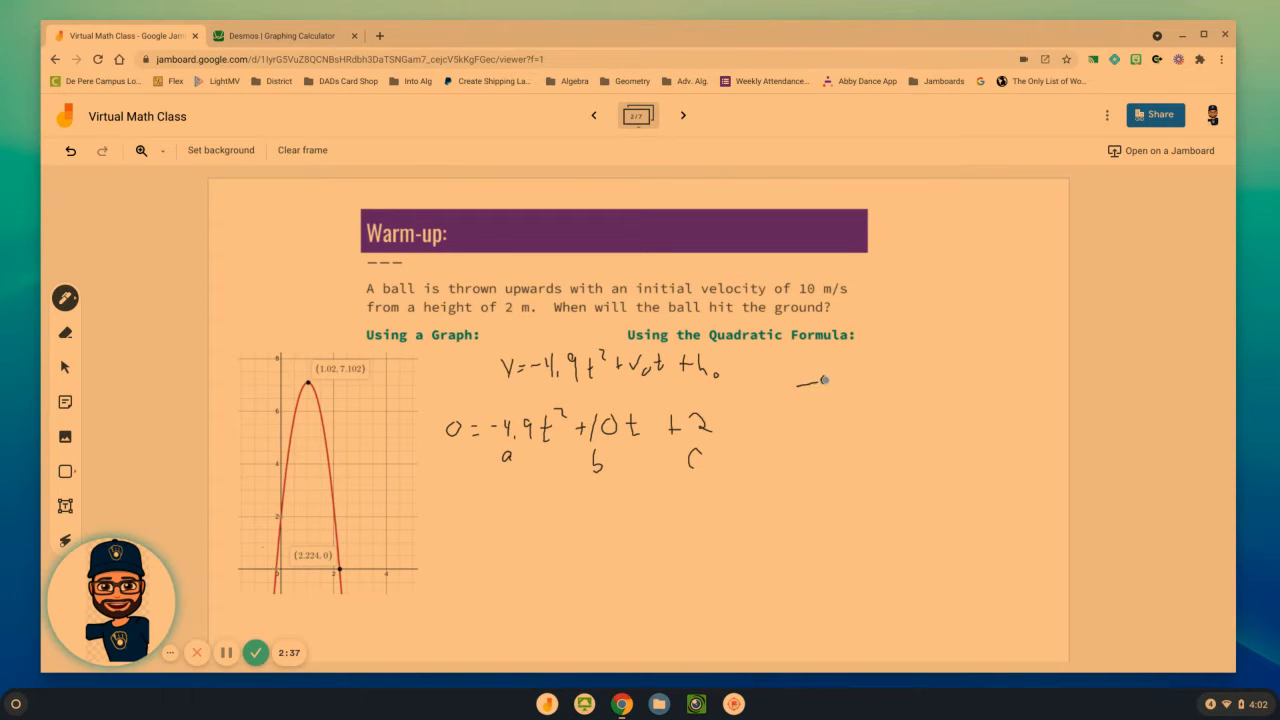
Write the quadratic formula −10 ± √(10² − 4(−4.9)(2)) over 2(−4.9).
{"action": "left_click_drag", "start_coordinate": [800, 380], "coordinate": [870, 375]}
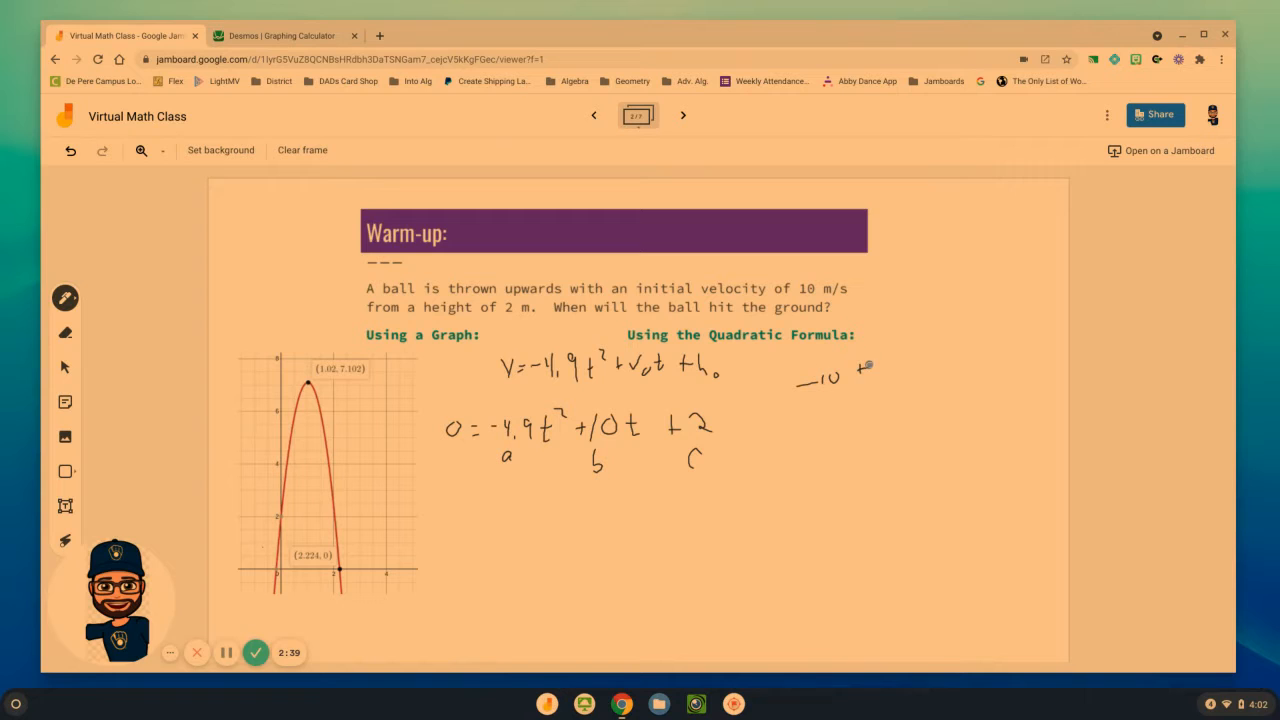
{"action": "left_click_drag", "start_coordinate": [860, 380], "coordinate": [1010, 335]}
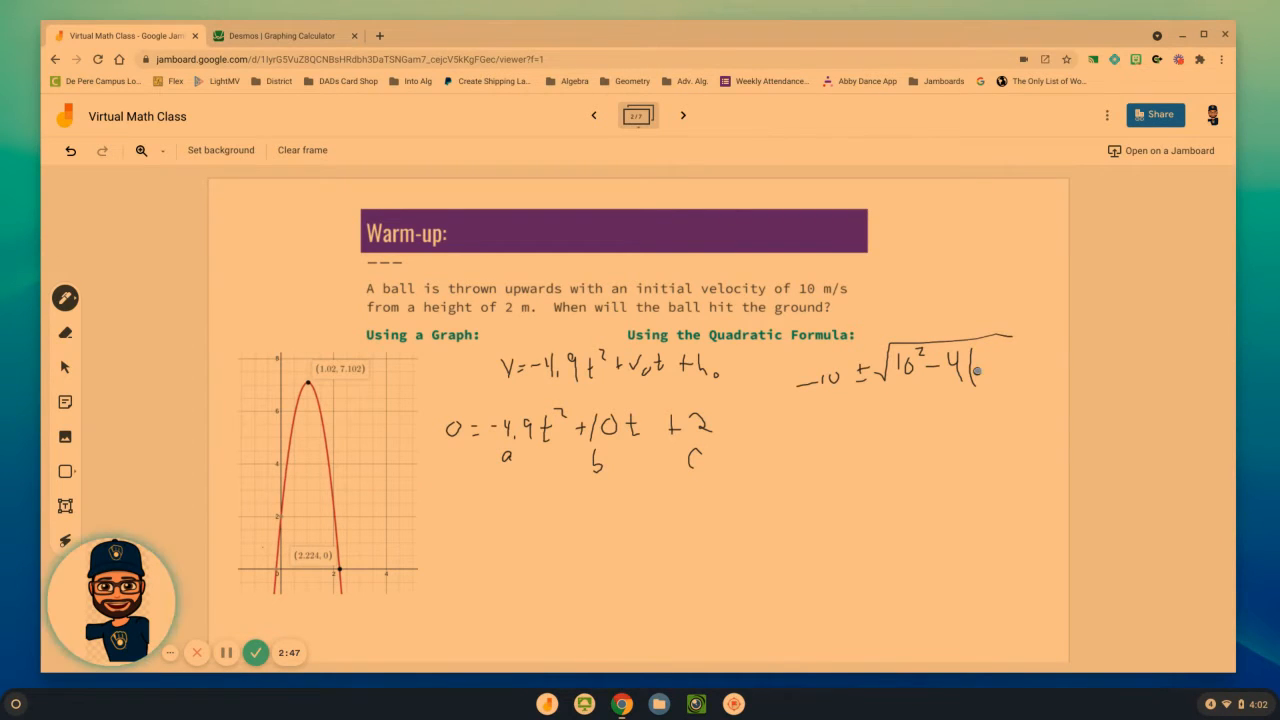
{"action": "left_click", "coordinate": [995, 365]}
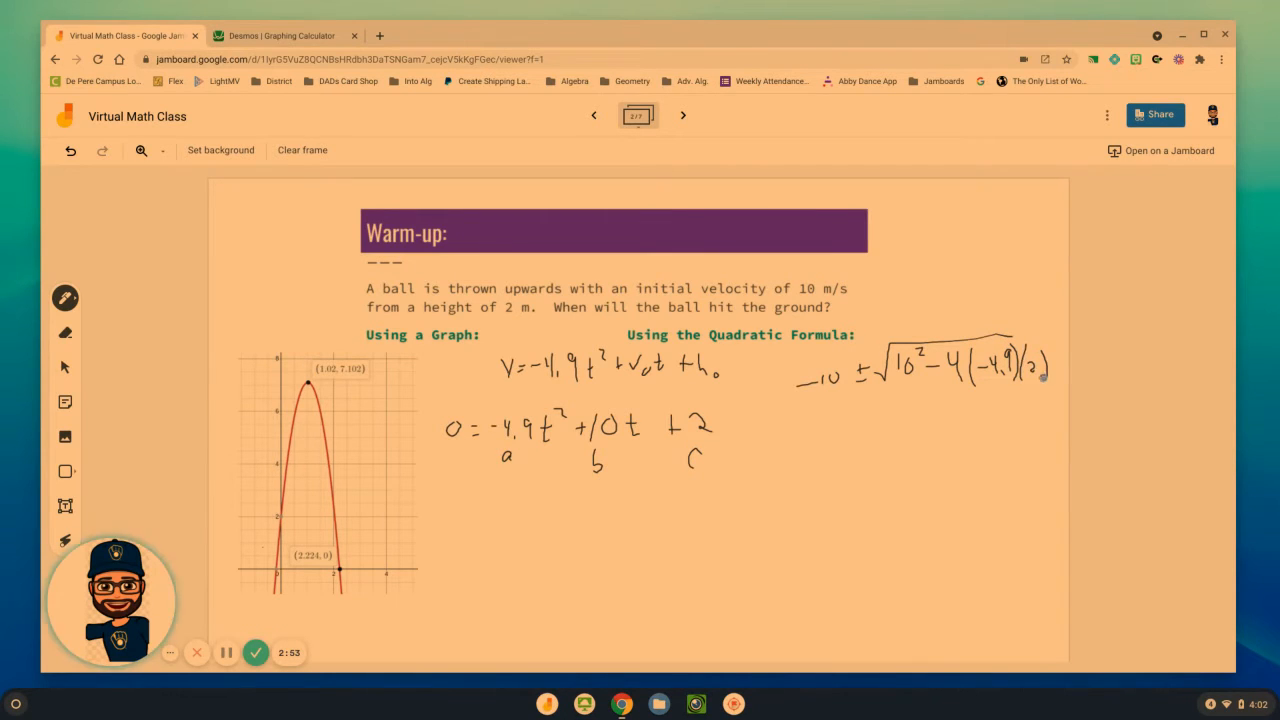
{"action": "left_click_drag", "start_coordinate": [815, 410], "coordinate": [1045, 390]}
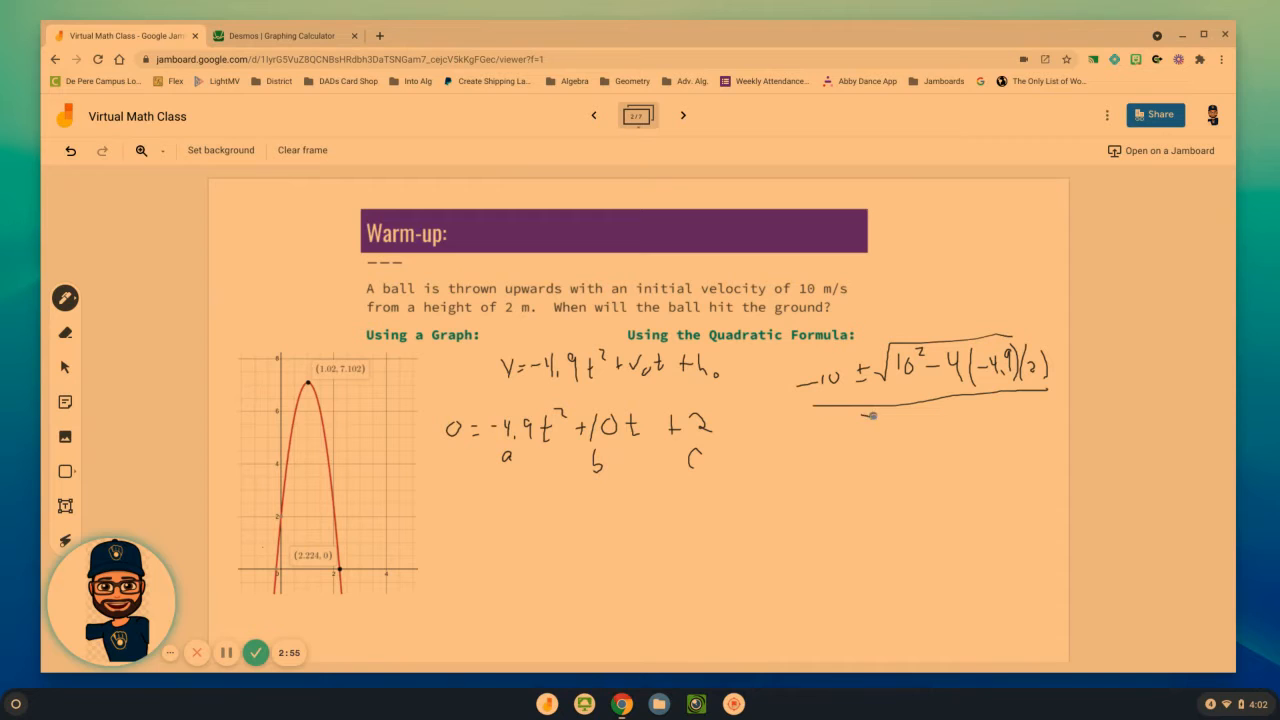
{"action": "left_click_drag", "start_coordinate": [855, 420], "coordinate": [935, 420]}
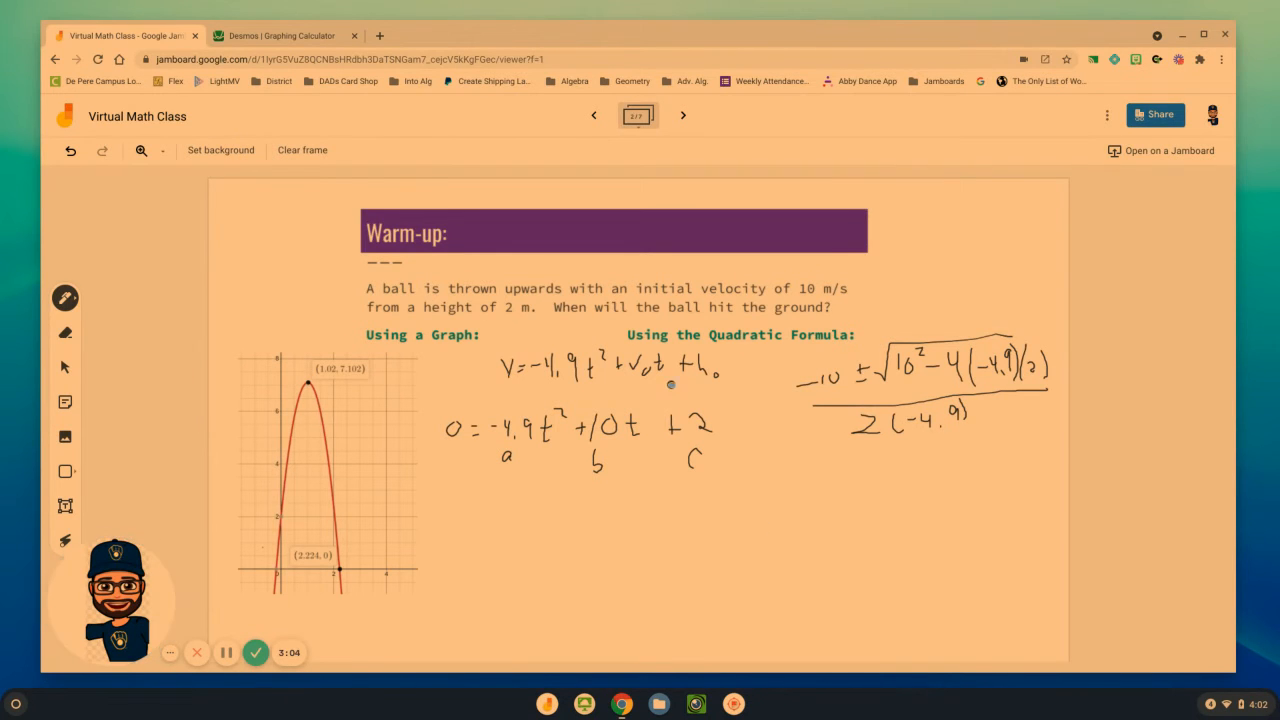
{"action": "mouse_move", "coordinate": [390, 47]}
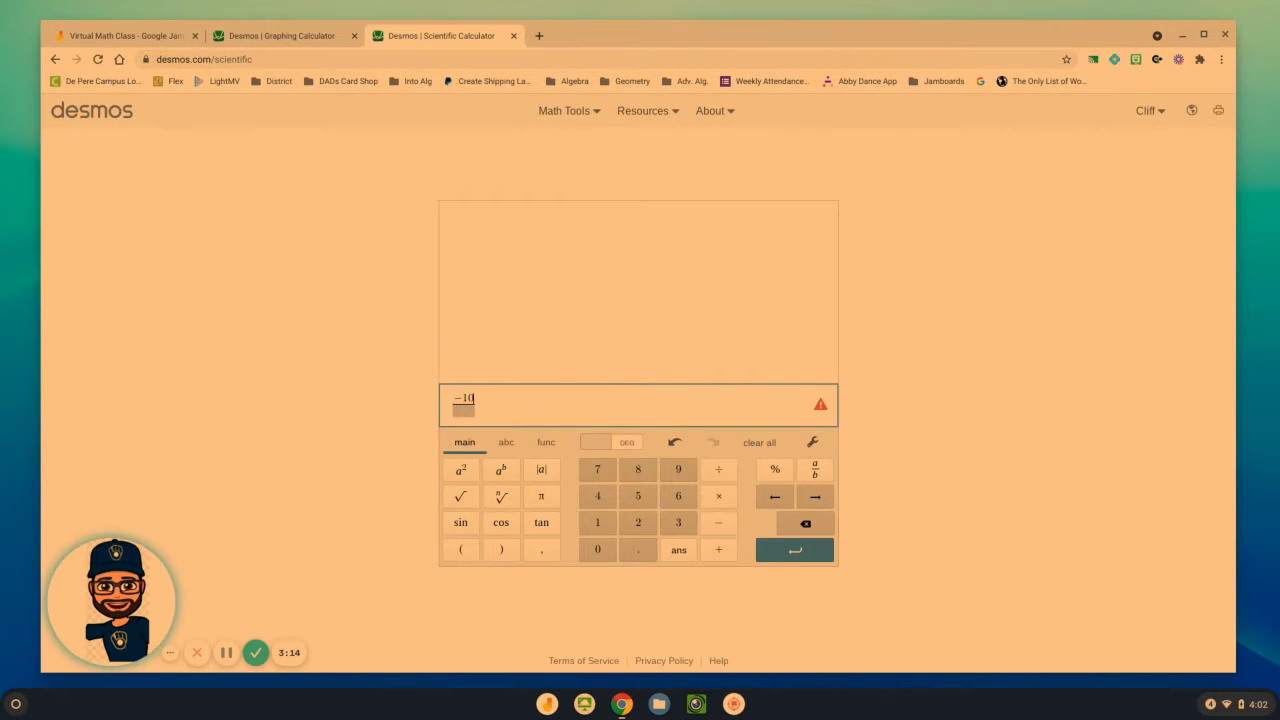
Evaluate the formula's plus and minus versions: −0.1835005064 (noted as −0.18) and 2.224316833.
{"action": "left_click", "coordinate": [718, 549]}
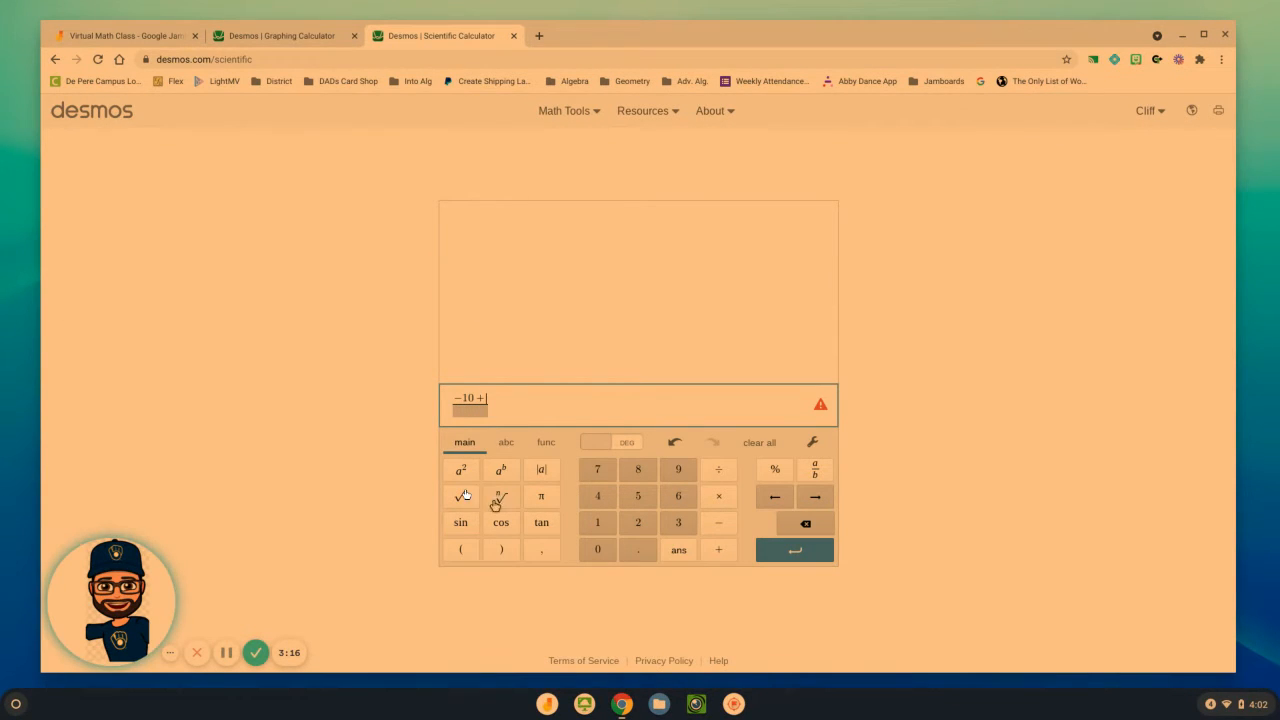
{"action": "left_click", "coordinate": [460, 496]}
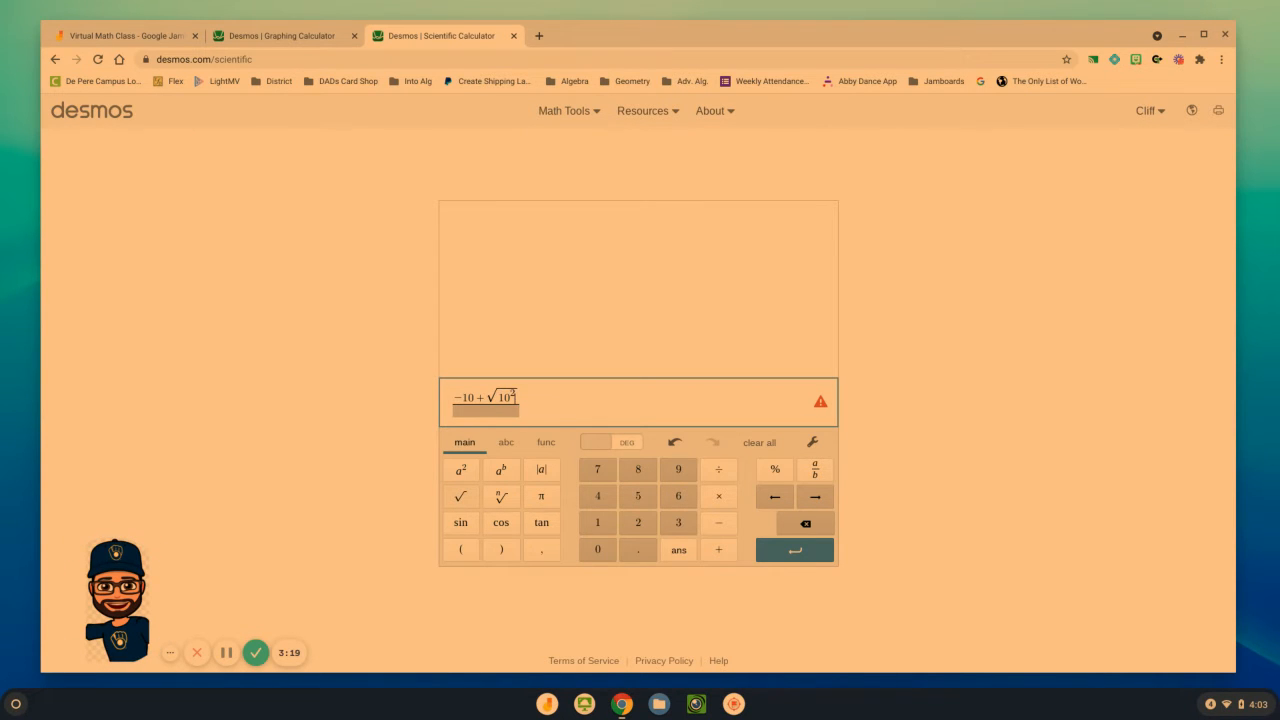
{"action": "type", "text": "-4"}
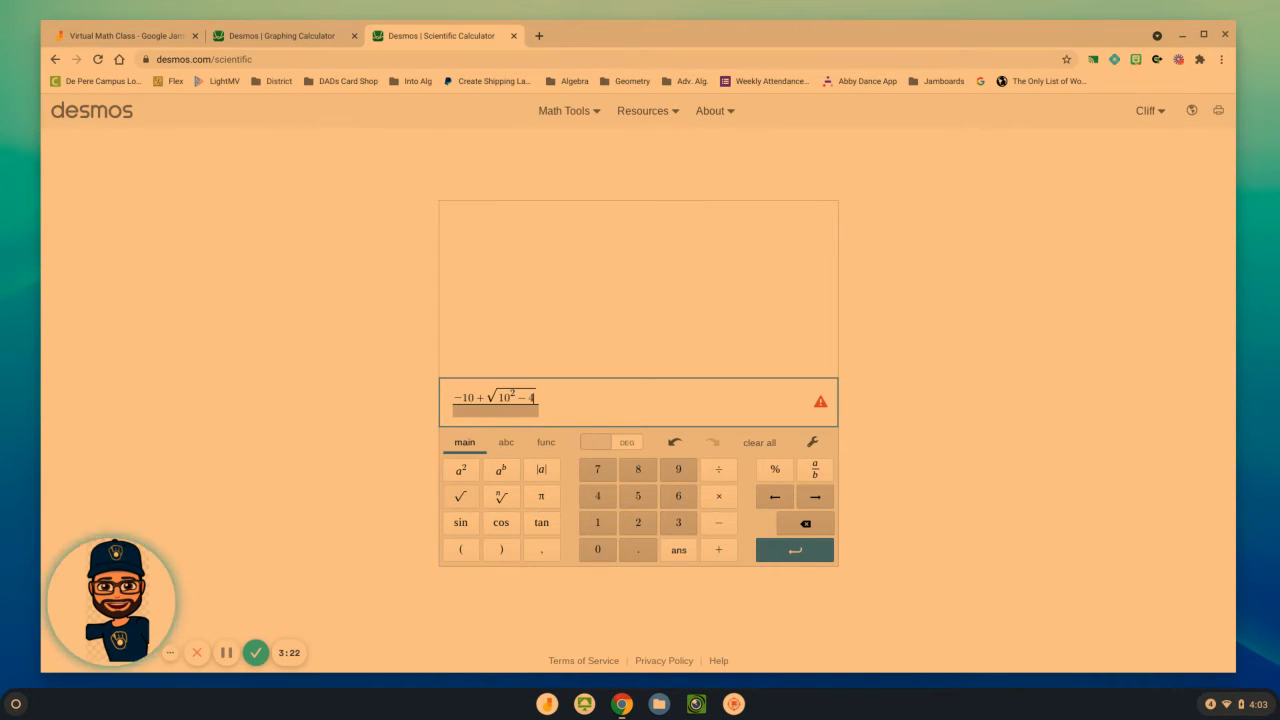
{"action": "type", "text": "(-4.9)(2))/2(−4.9"}
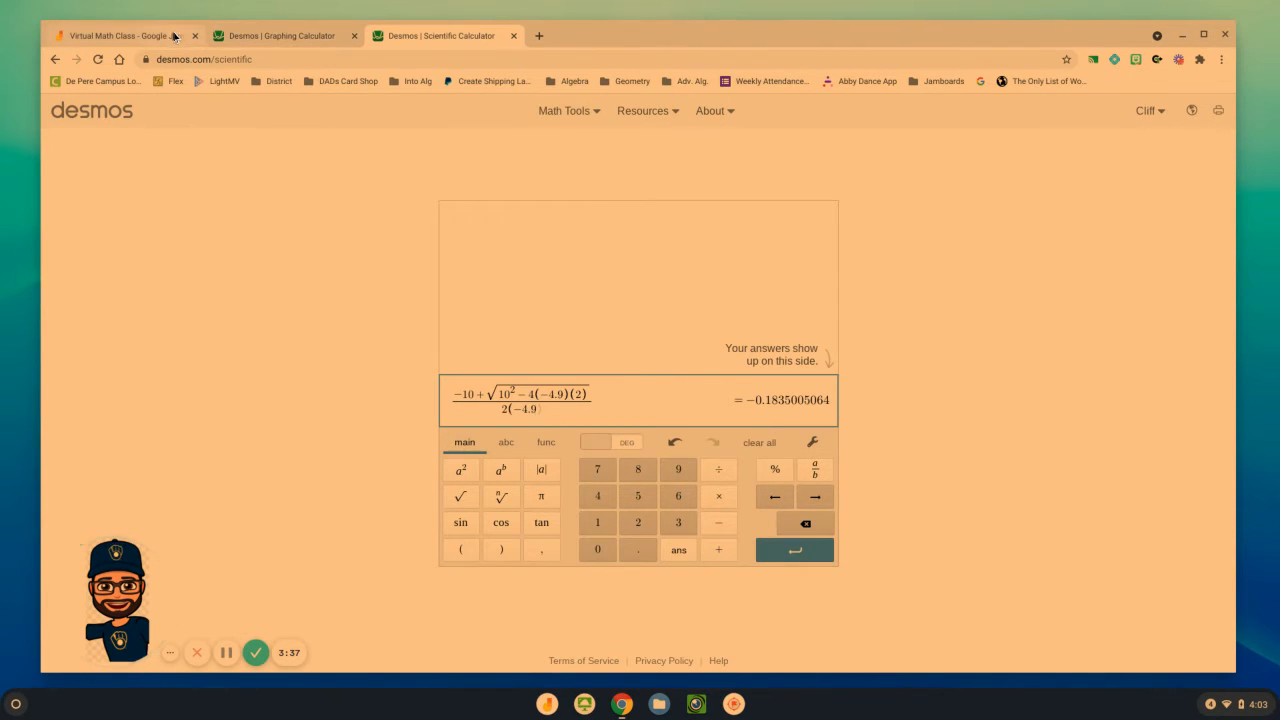
{"action": "left_click", "coordinate": [120, 35]}
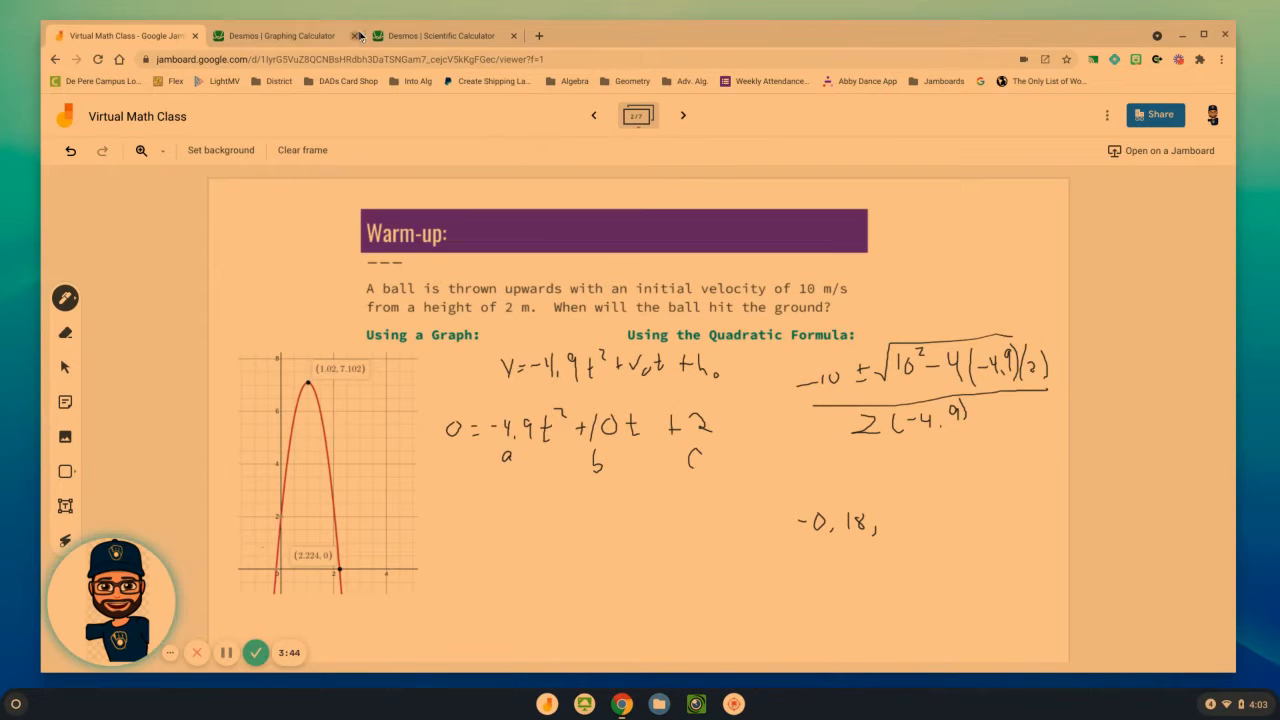
{"action": "left_click", "coordinate": [440, 35]}
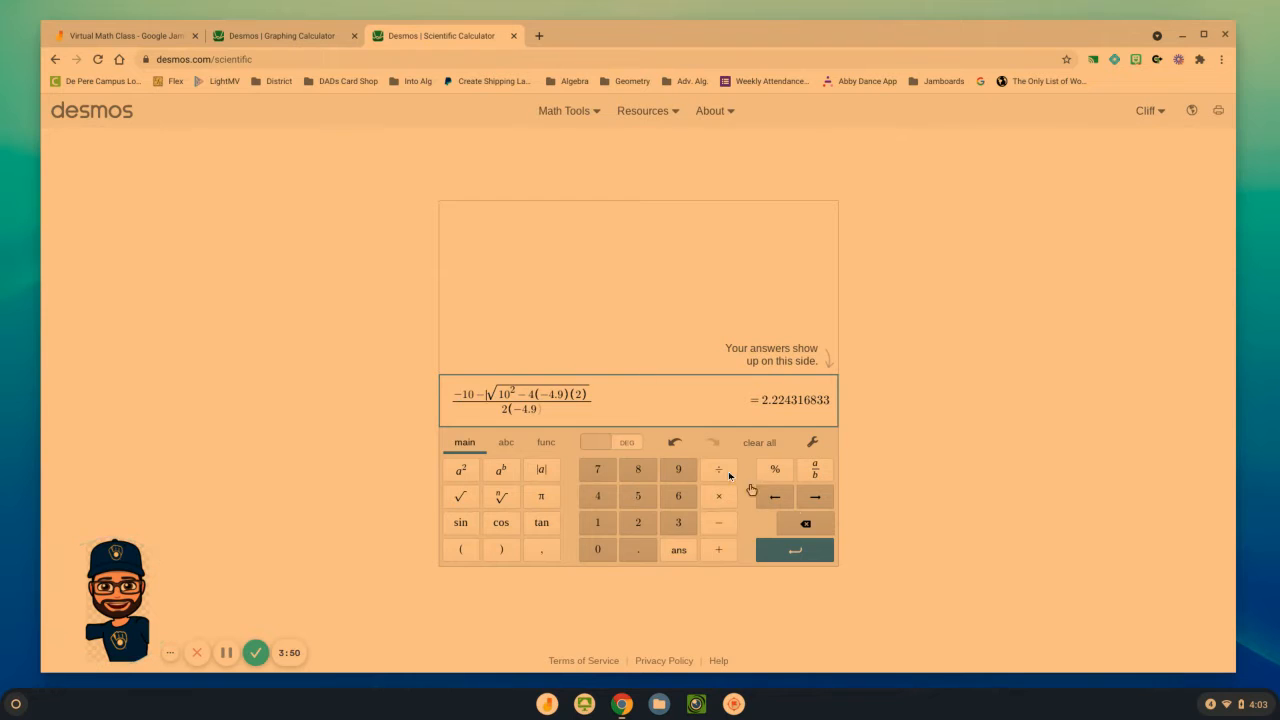
Compare 2.224 with the Desmos graph's x-intercept, then return to the Jamboard slide.
{"action": "left_click", "coordinate": [281, 35]}
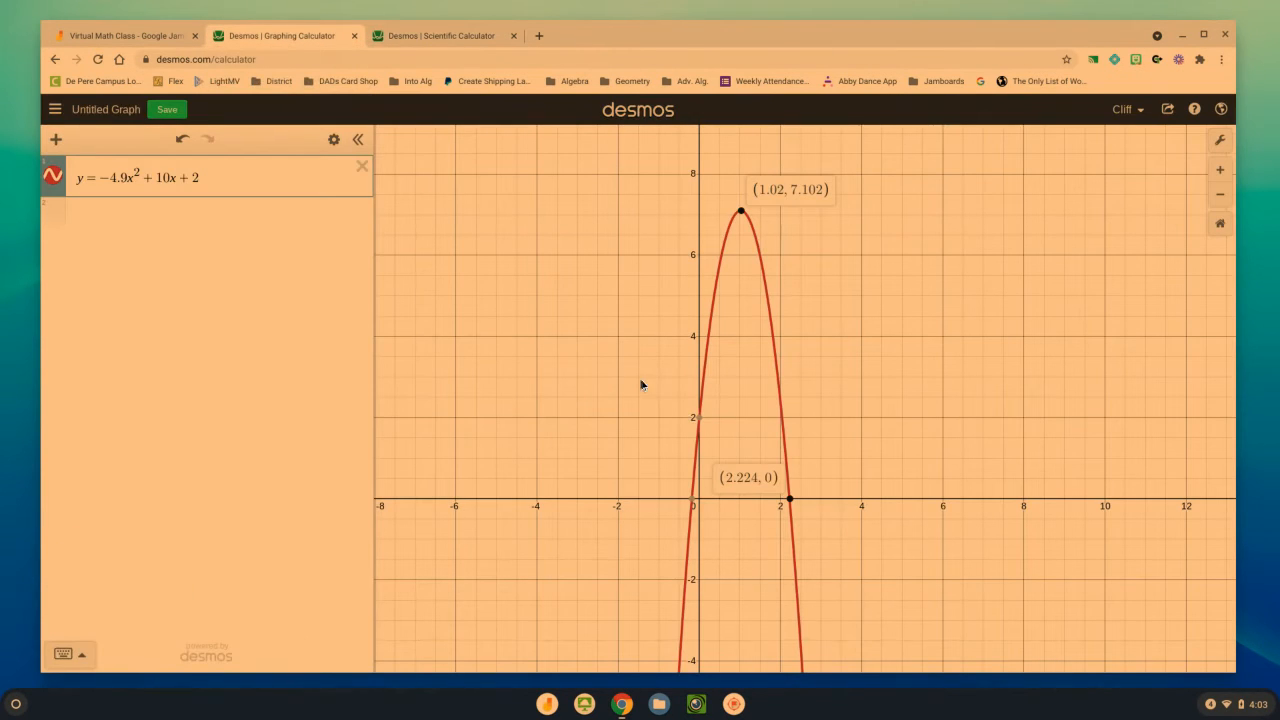
{"action": "left_click", "coordinate": [123, 35]}
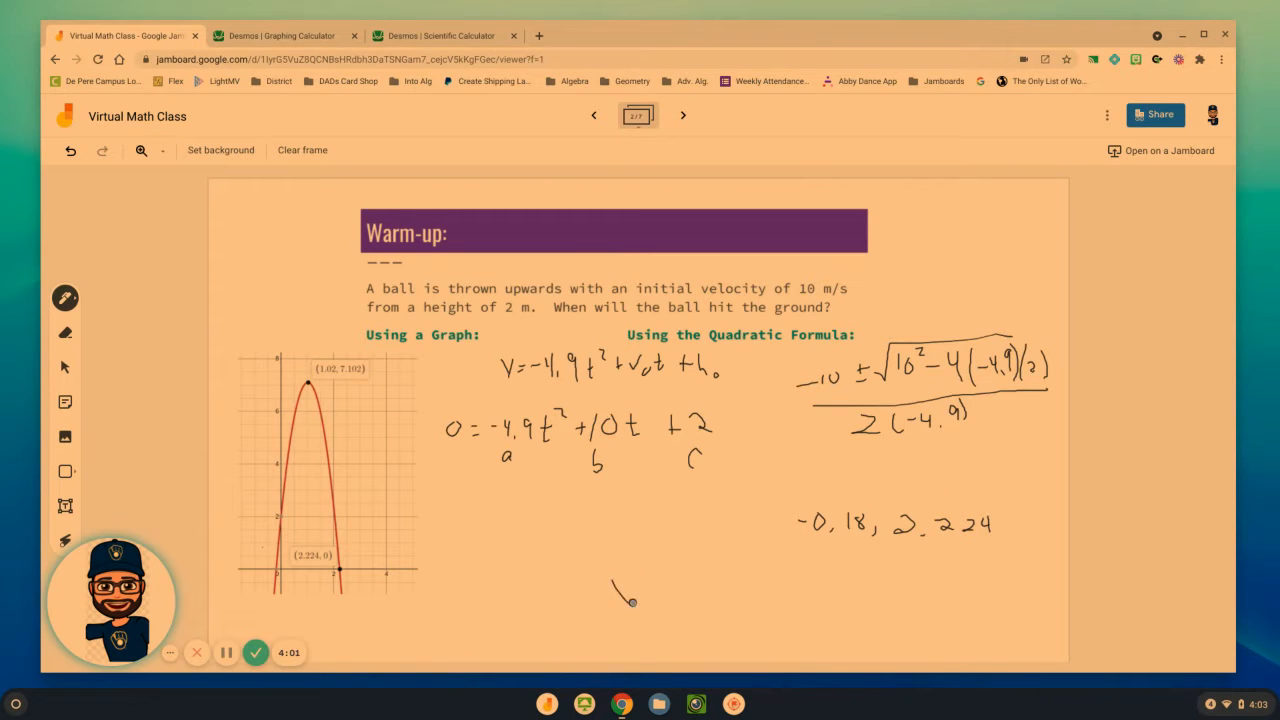
Write and circle x = 2.224 sec., then advance to the discriminant frame.
{"action": "left_click_drag", "start_coordinate": [595, 605], "coordinate": [665, 590]}
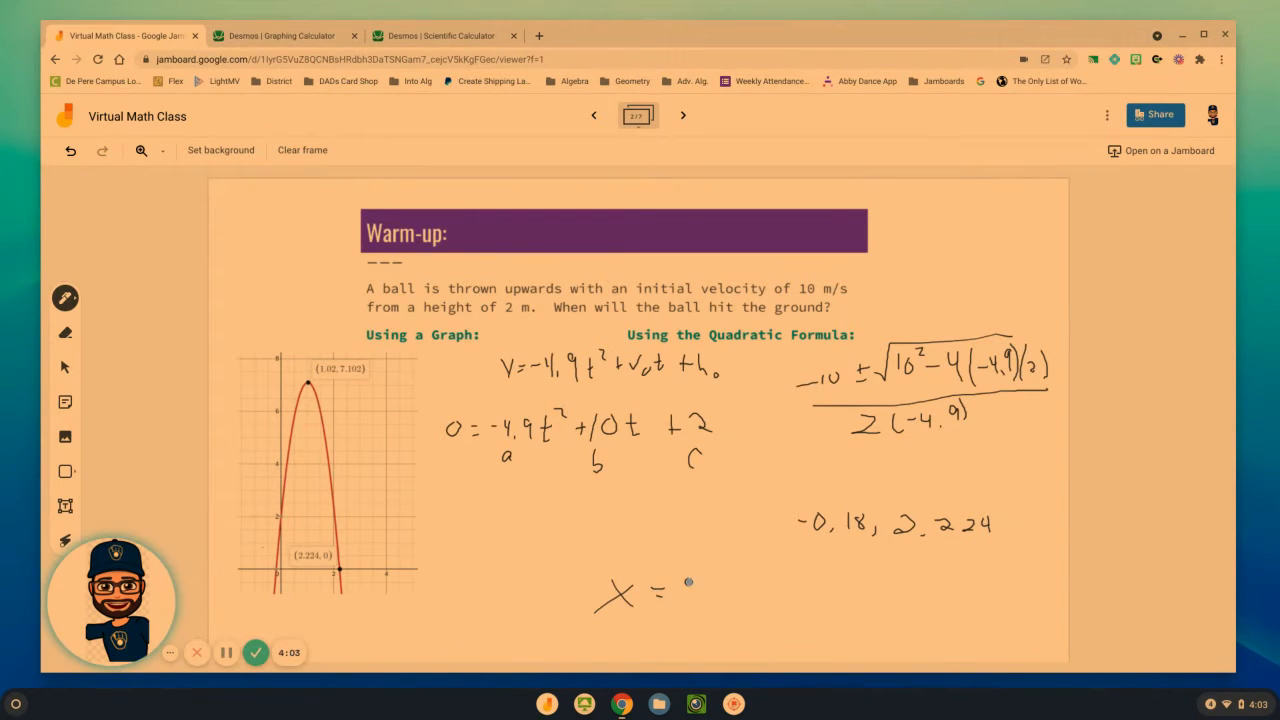
{"action": "left_click_drag", "start_coordinate": [670, 595], "coordinate": [755, 600]}
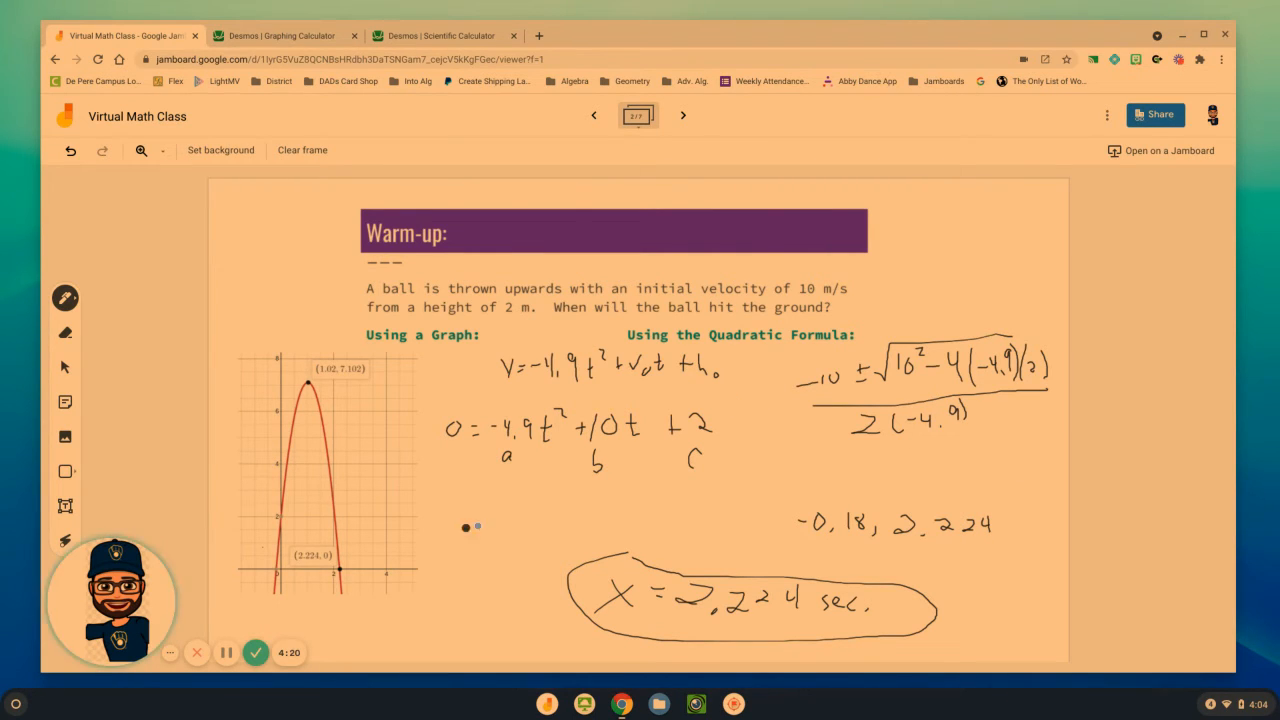
{"action": "left_click", "coordinate": [683, 115]}
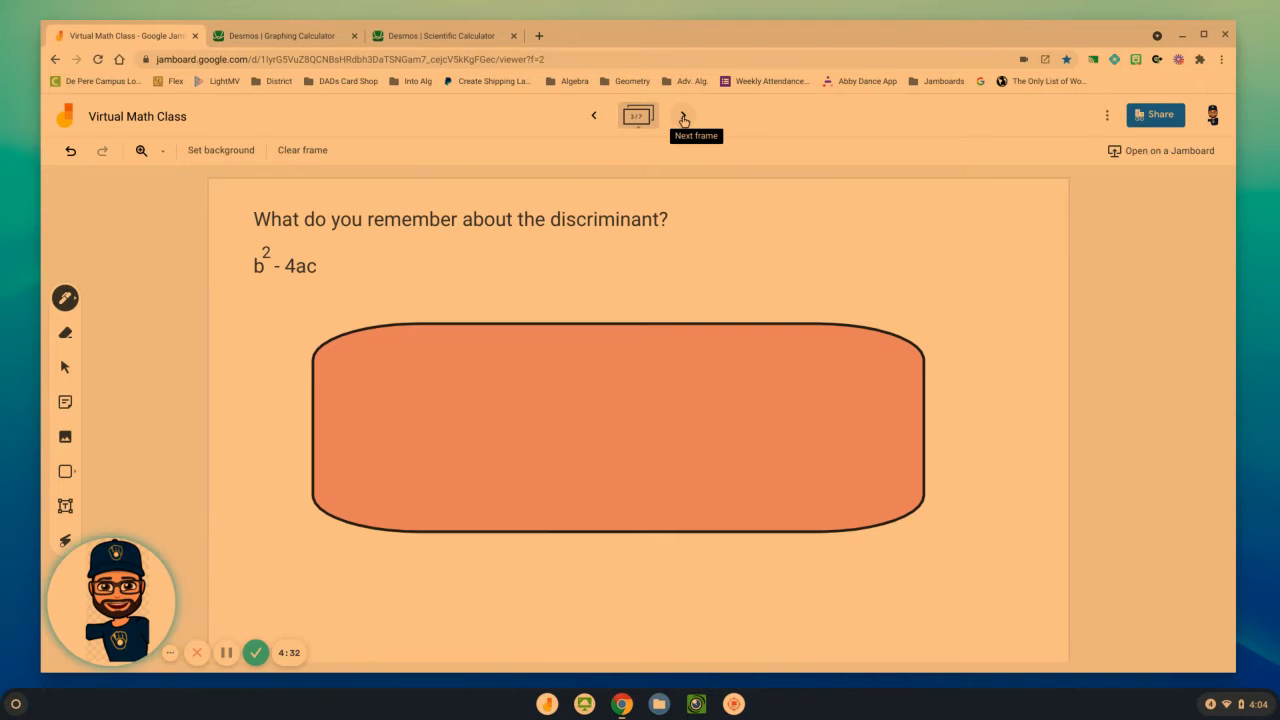
{"action": "mouse_move", "coordinate": [703, 408]}
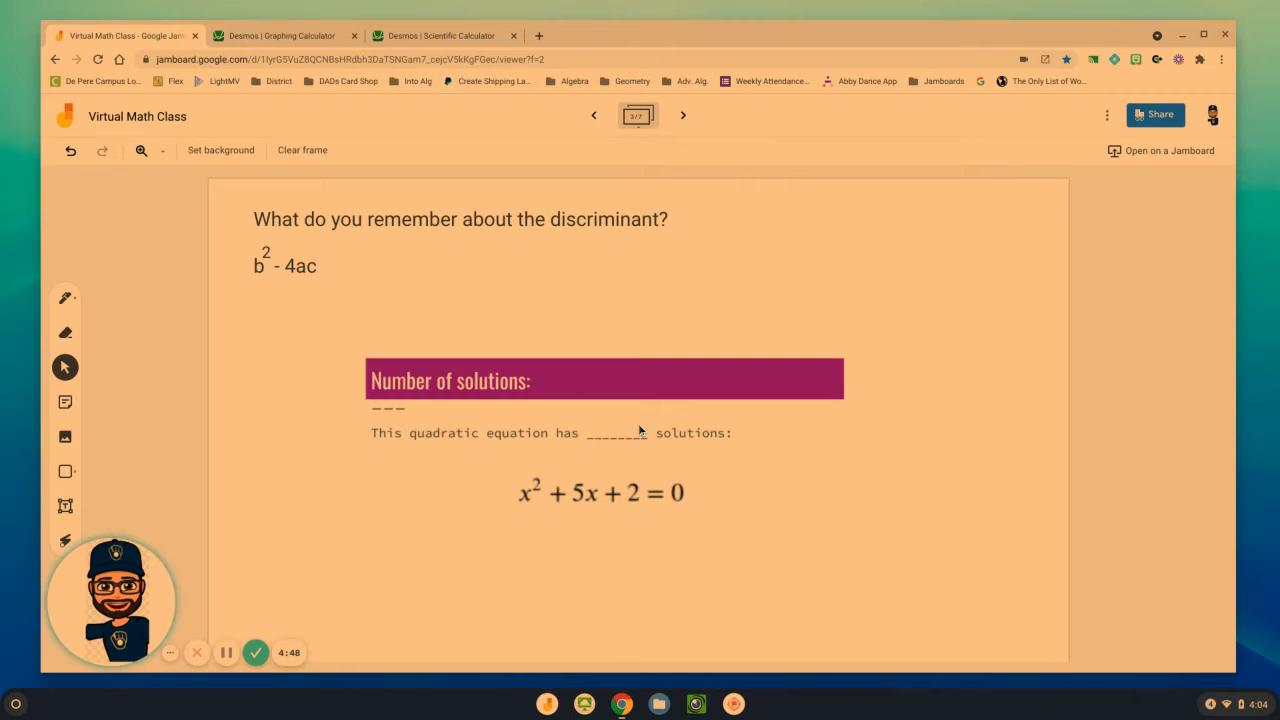
With the pen, write 5² − 4(1)(2) = 25 − 8 = 17 and fill in 2 solutions.
{"action": "left_click", "coordinate": [65, 297]}
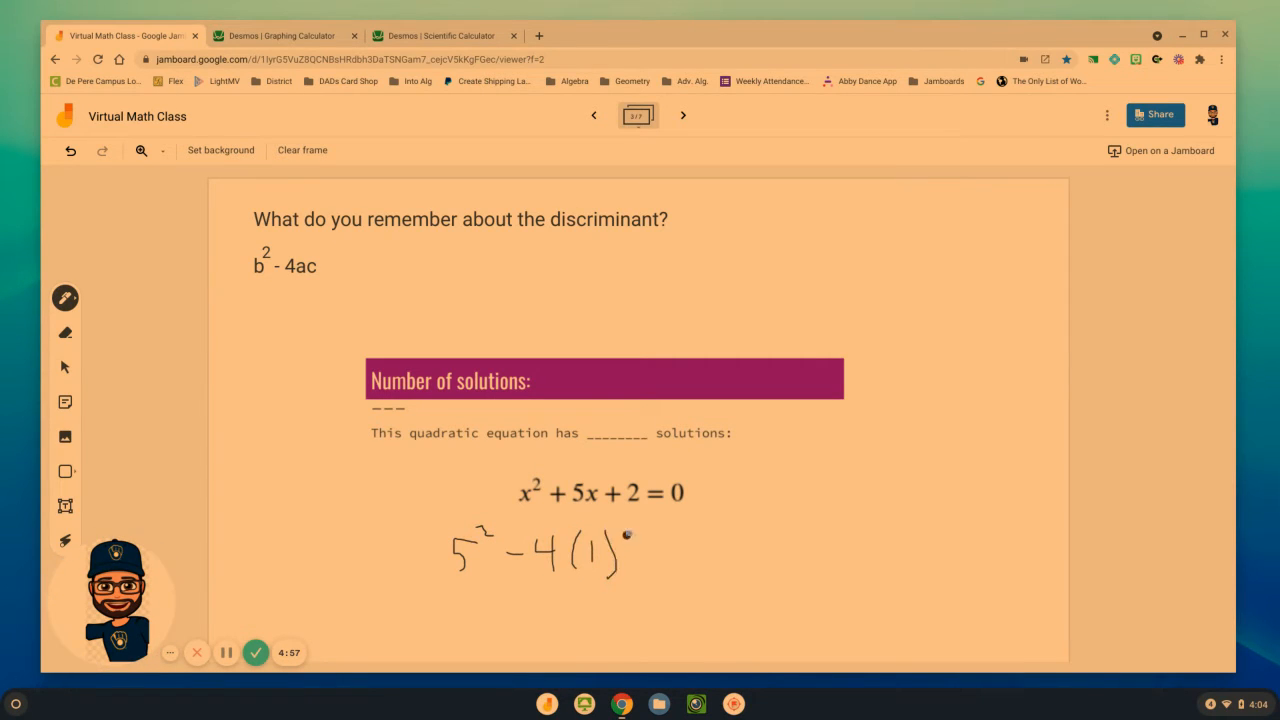
{"action": "left_click_drag", "start_coordinate": [630, 550], "coordinate": [660, 565]}
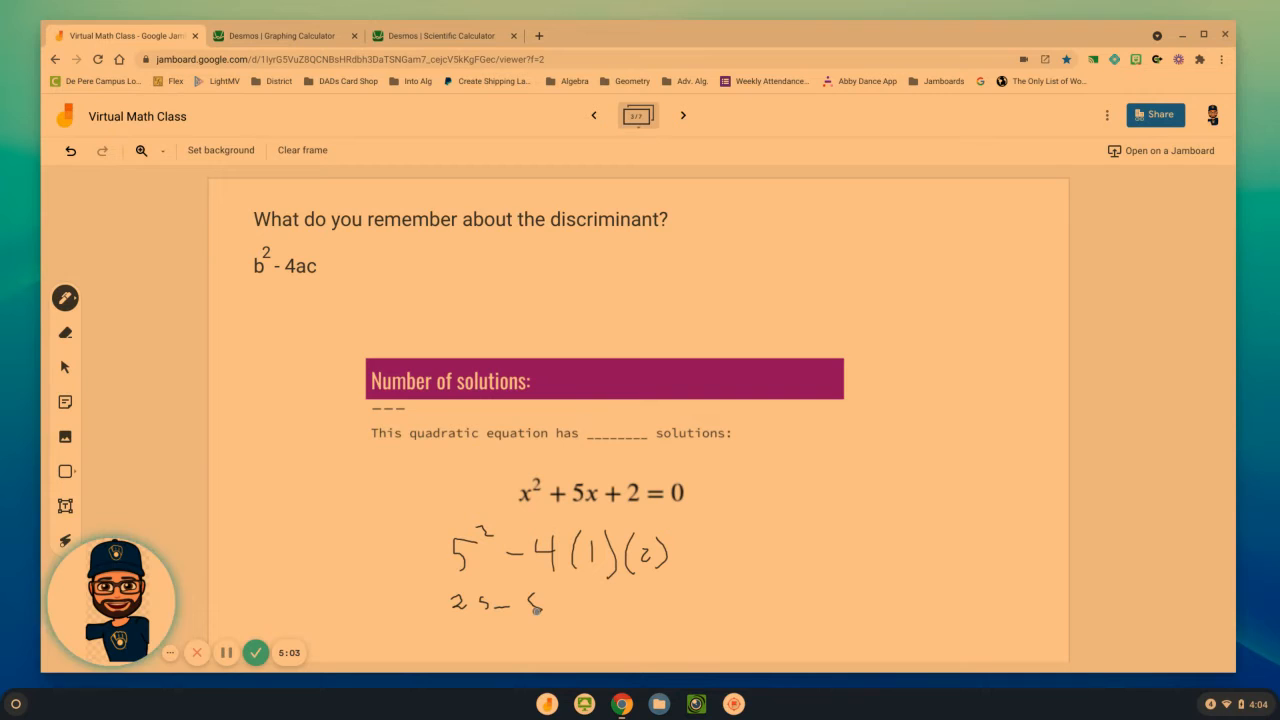
{"action": "left_click_drag", "start_coordinate": [530, 600], "coordinate": [515, 630]}
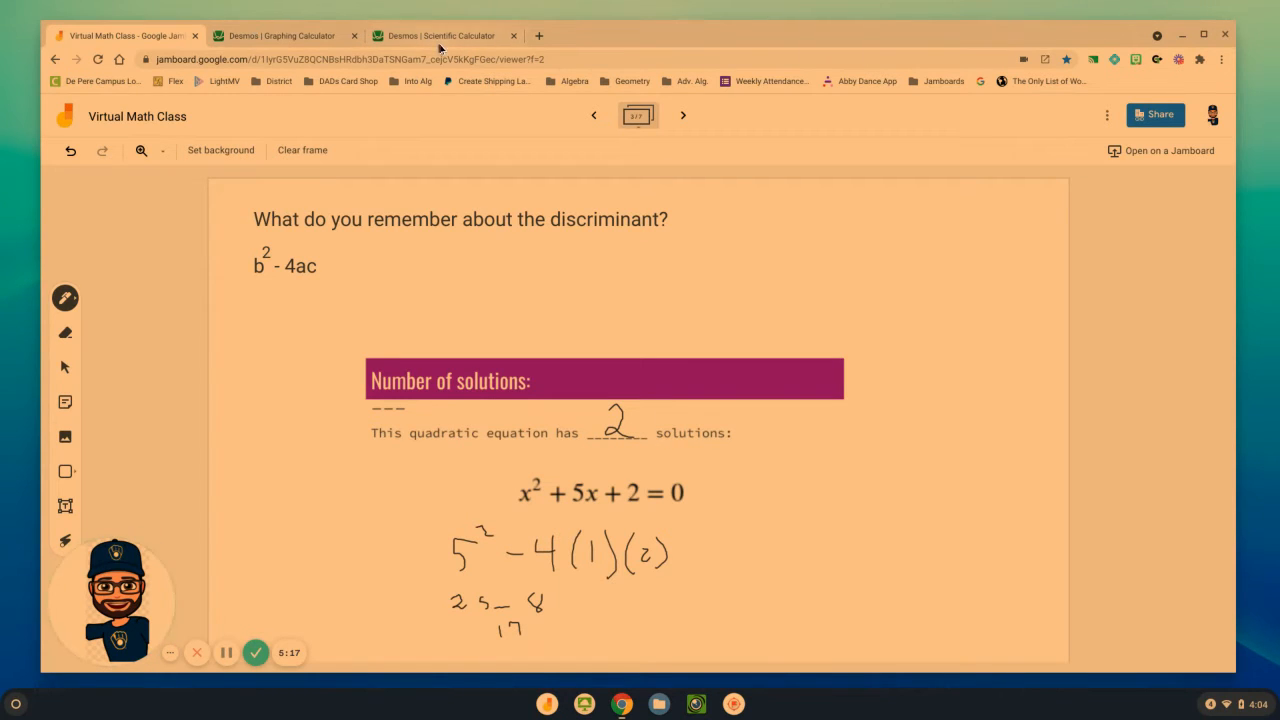
{"action": "mouse_move", "coordinate": [285, 35]}
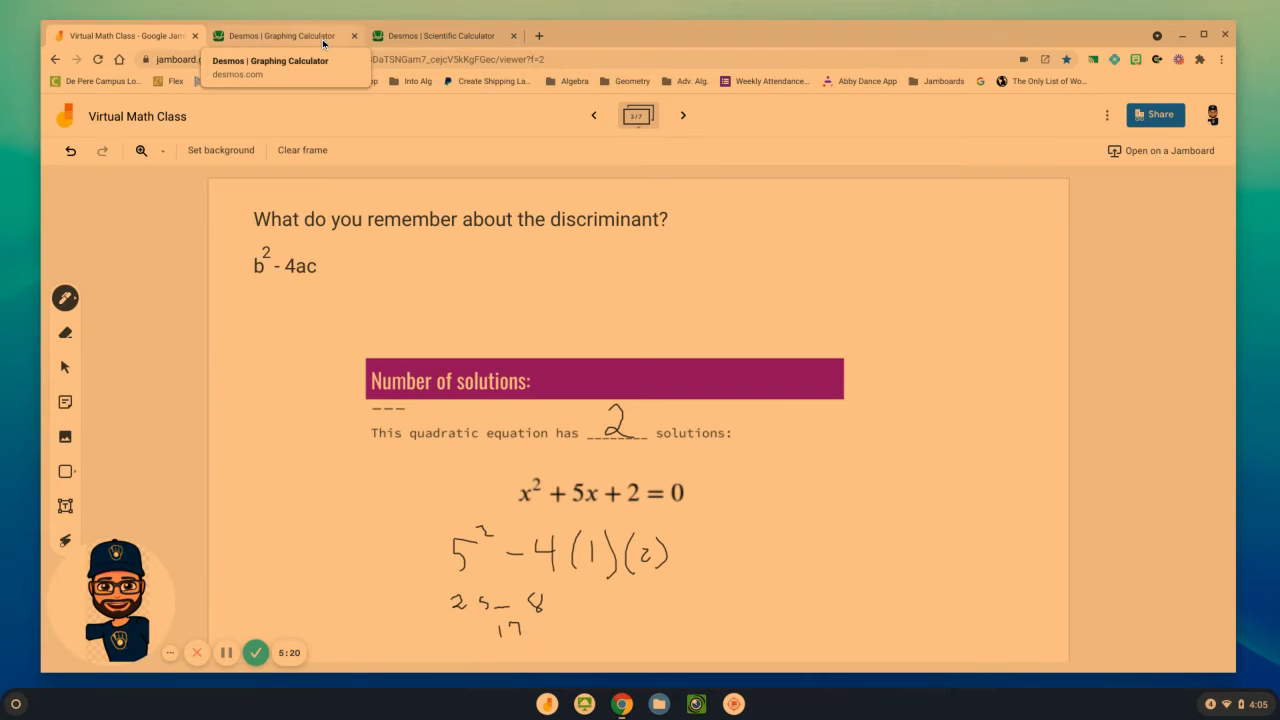
Graph y = x² + 5x + 2 in Desmos, then advance Jamboard to the x² − 2x = −8 frame.
{"action": "left_click", "coordinate": [282, 35]}
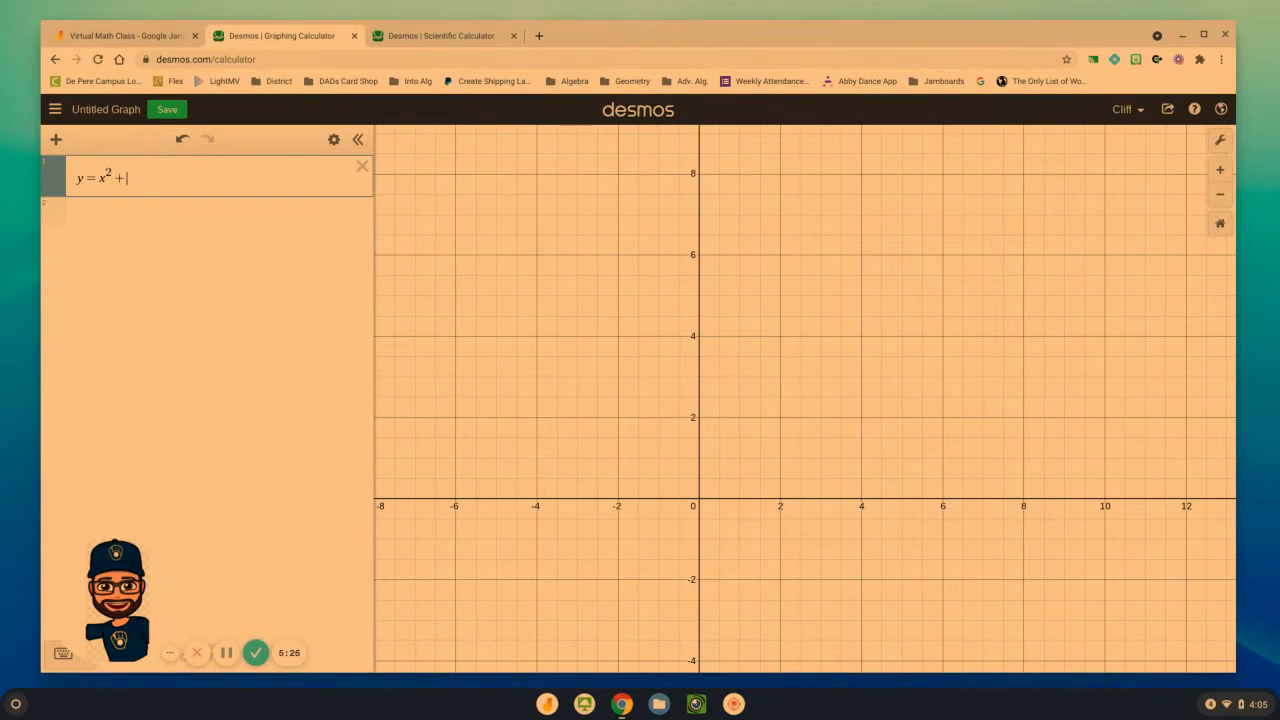
{"action": "type", "text": "5x + 2"}
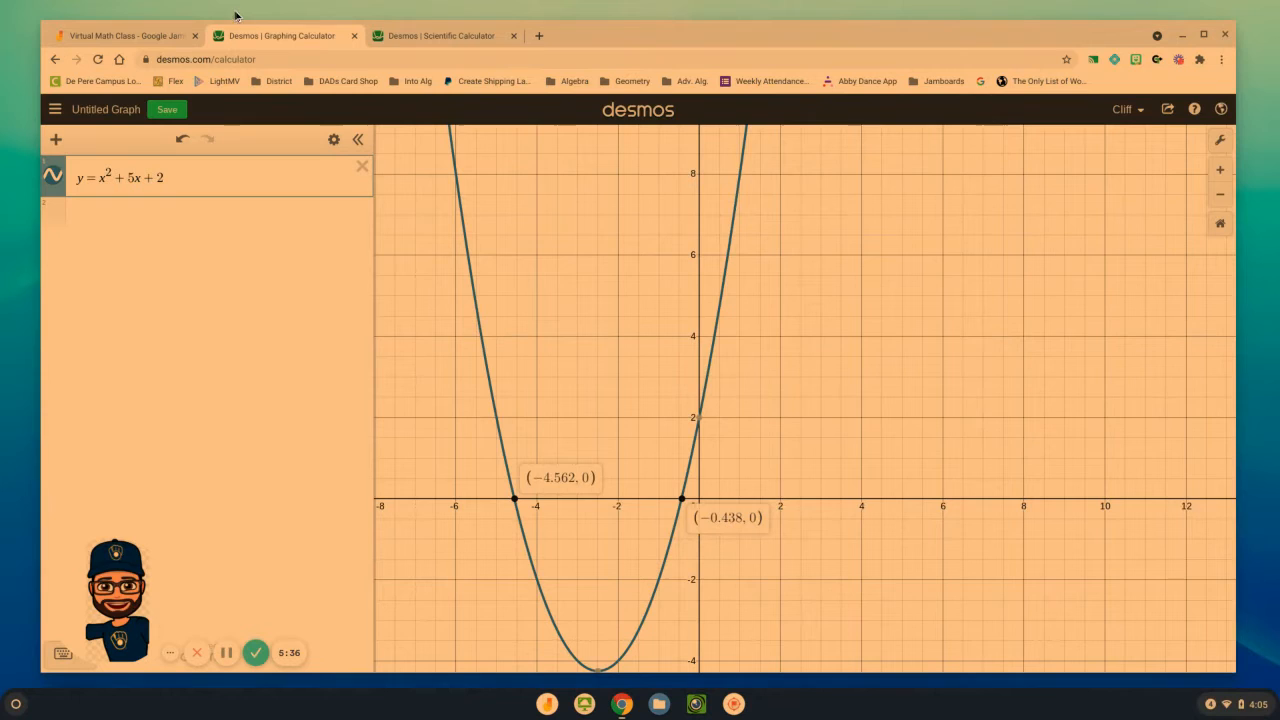
{"action": "left_click", "coordinate": [120, 35]}
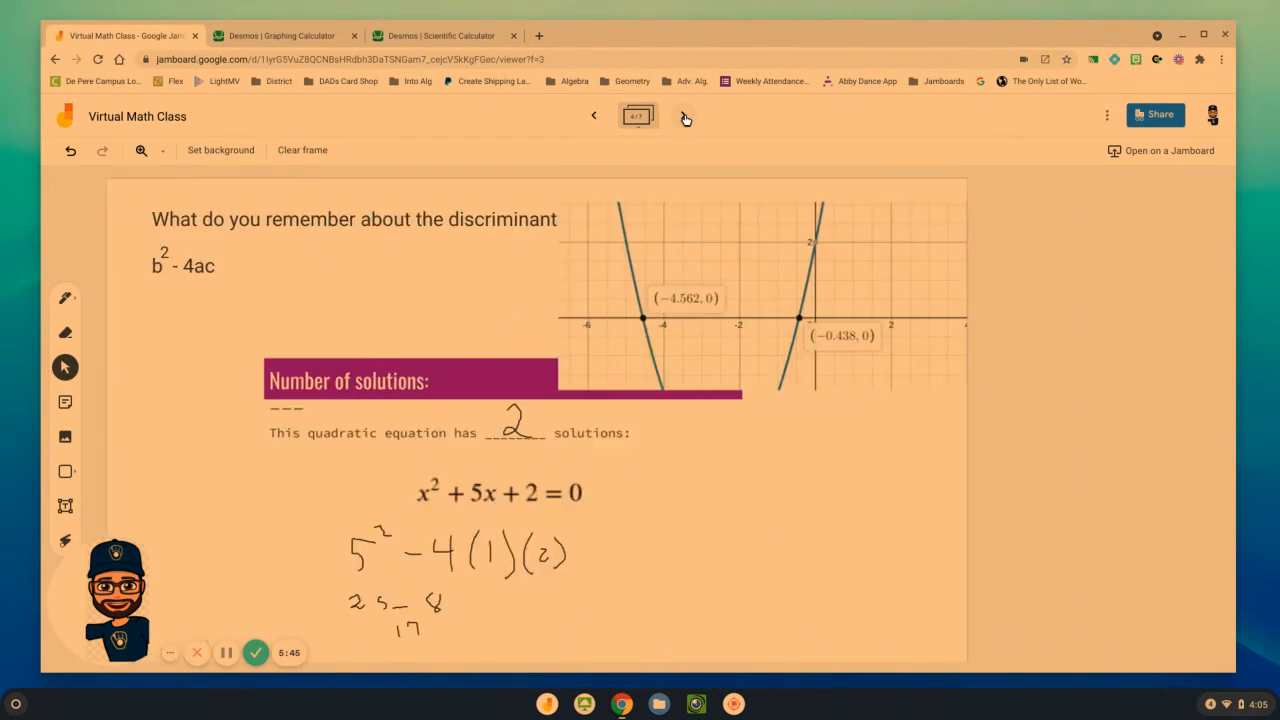
{"action": "left_click", "coordinate": [683, 115]}
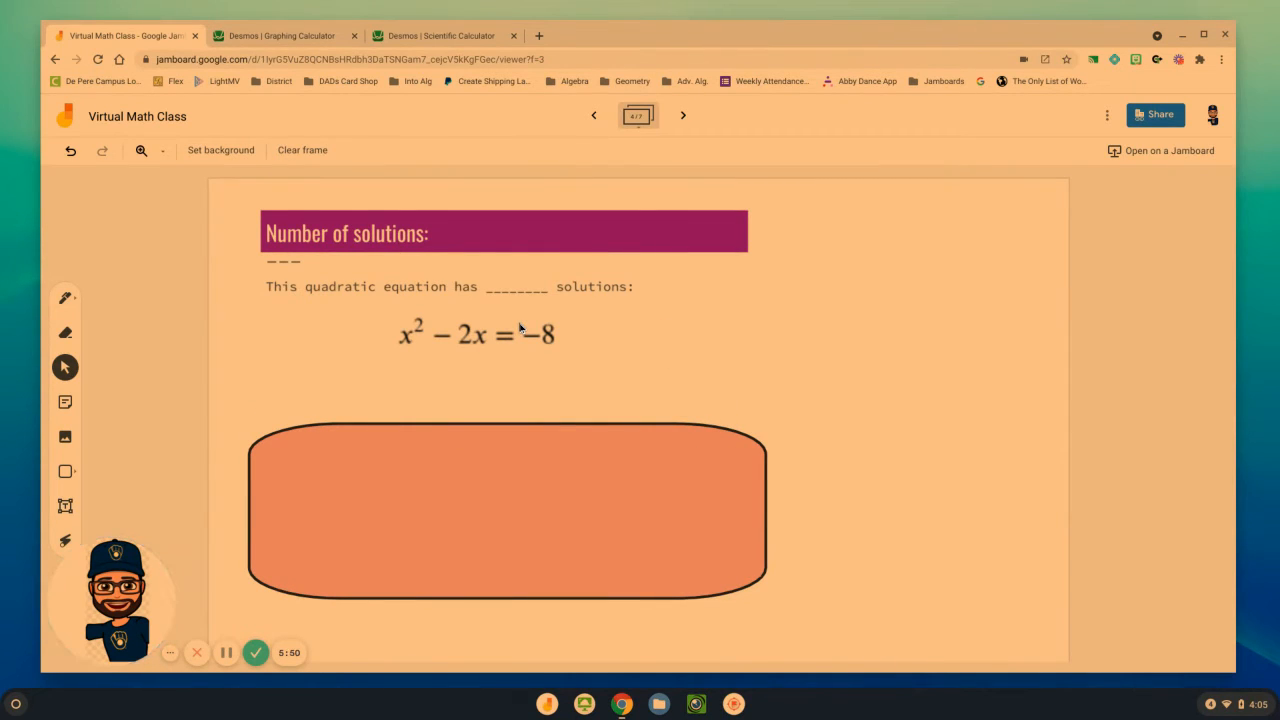
{"action": "mouse_move", "coordinate": [371, 260]}
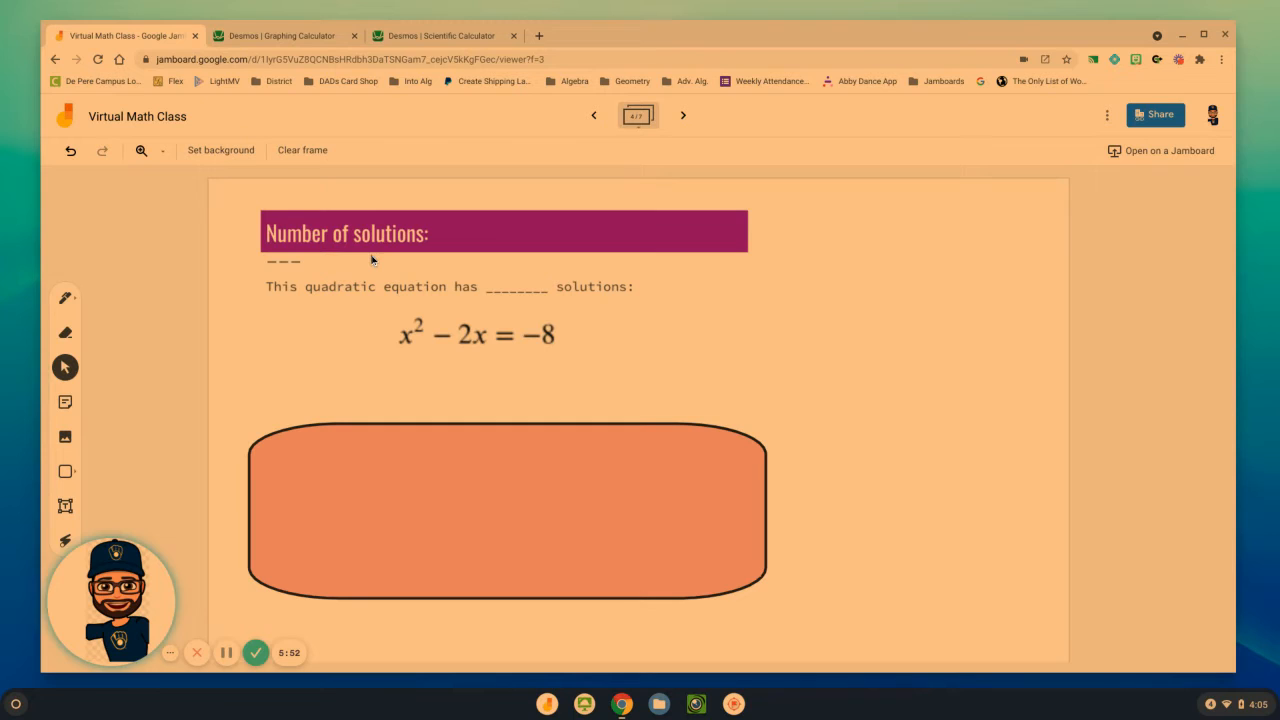
{"action": "mouse_move", "coordinate": [548, 261]}
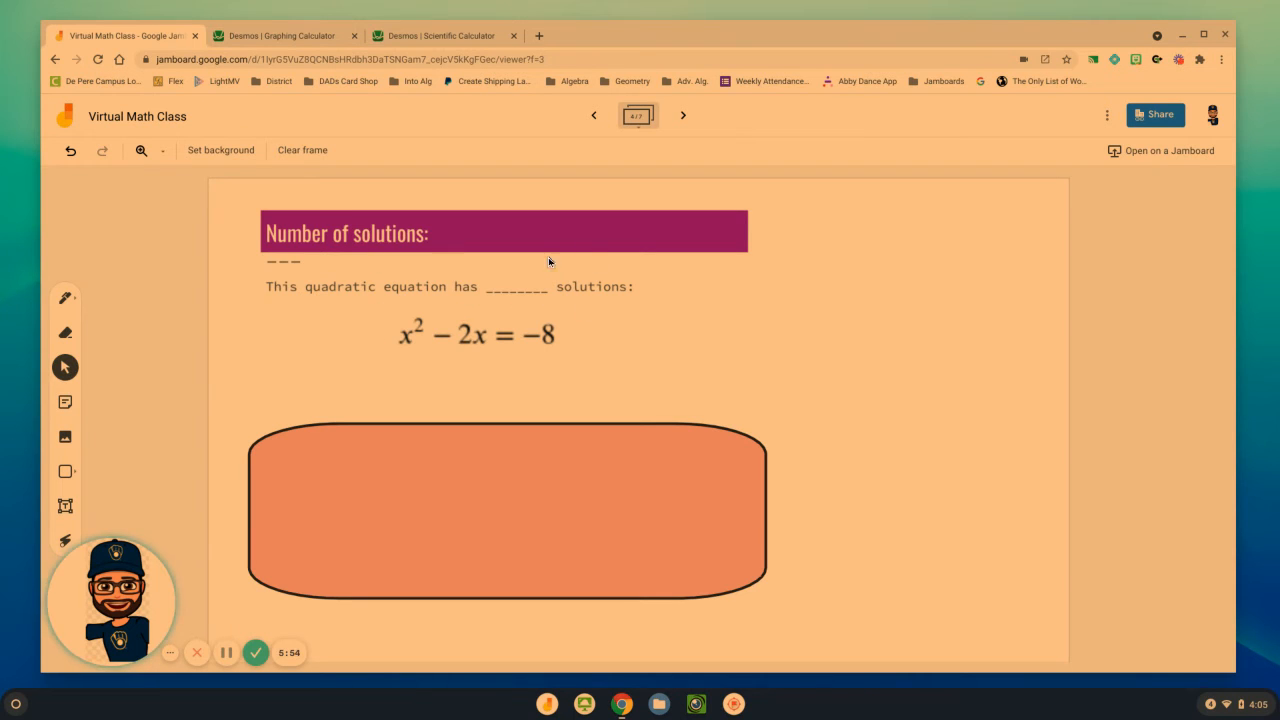
{"action": "mouse_move", "coordinate": [147, 357]}
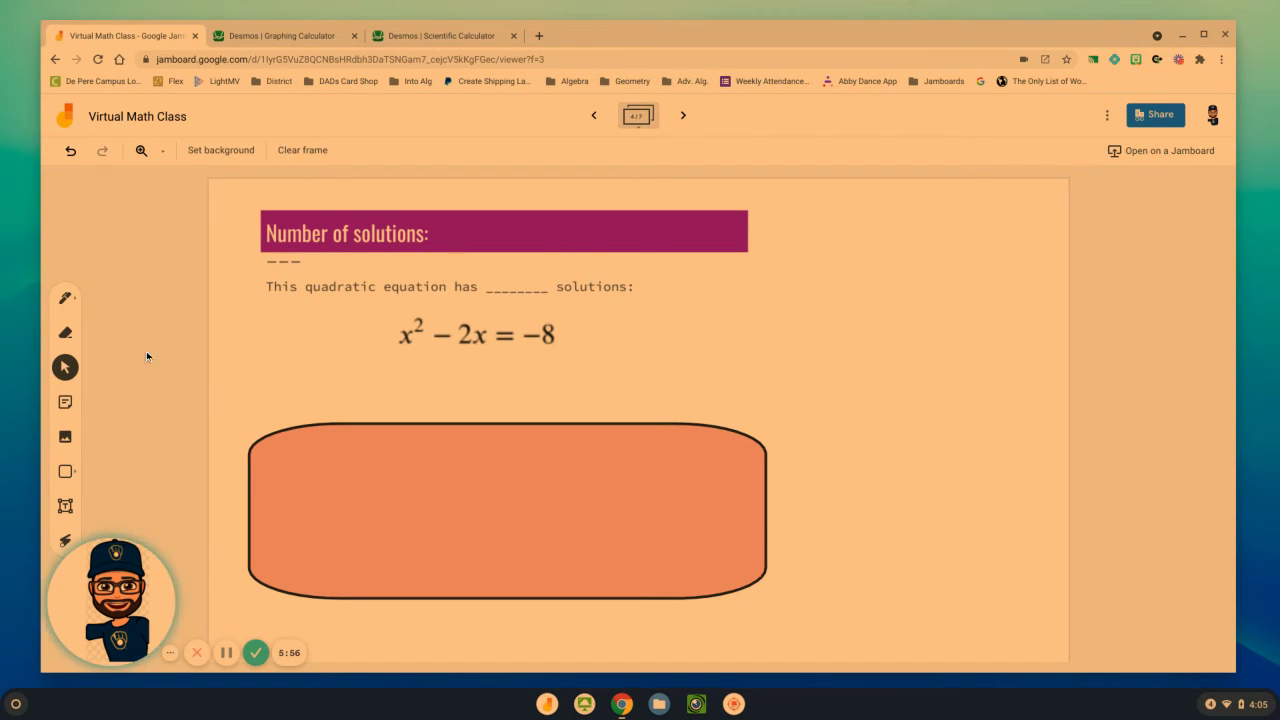
Handwrite x² − 2x + 8 = 0 and its discriminant (−2)² − 4(1)(8) = 4 − 32 = −28.
{"action": "left_click", "coordinate": [65, 297]}
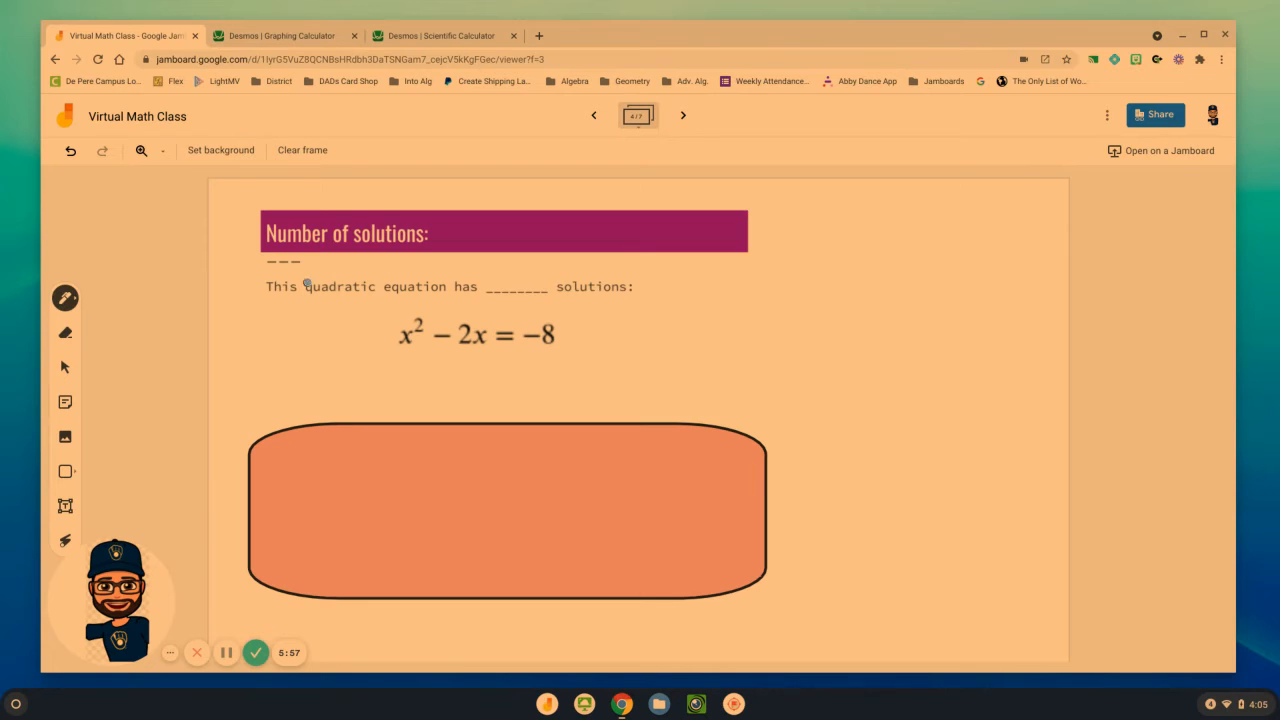
{"action": "mouse_move", "coordinate": [395, 354]}
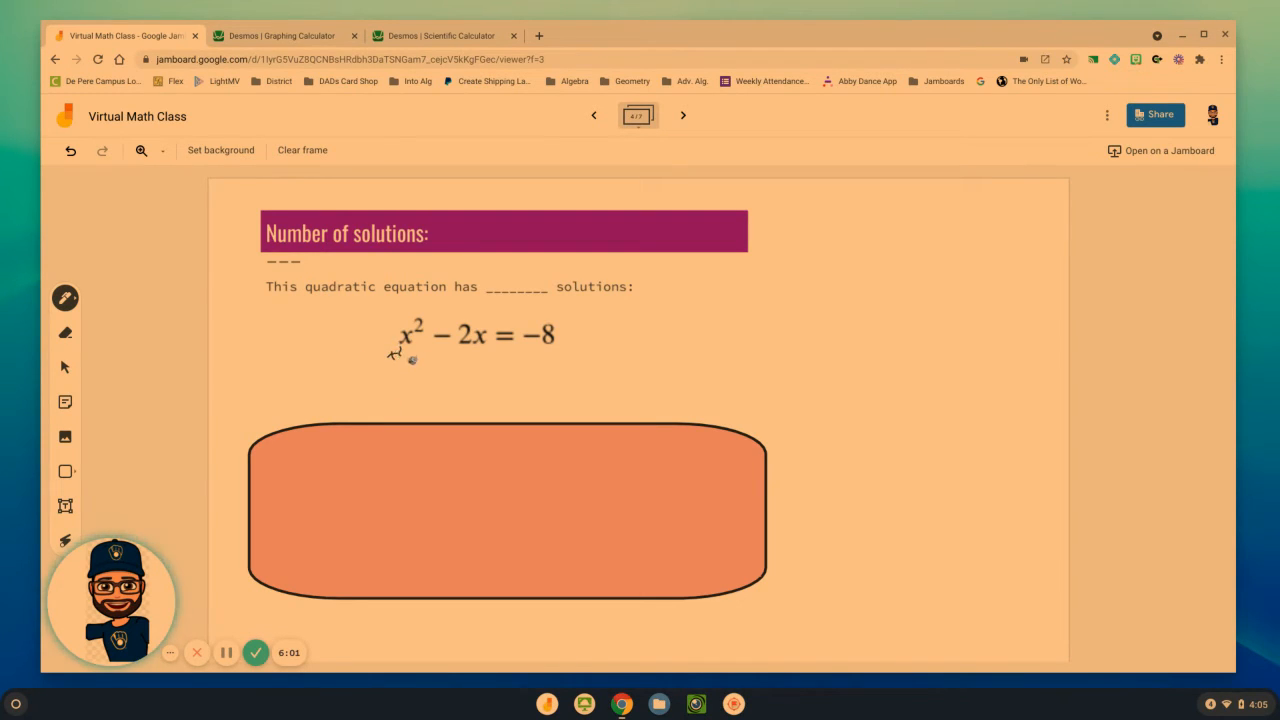
{"action": "left_click_drag", "start_coordinate": [400, 362], "coordinate": [455, 362]}
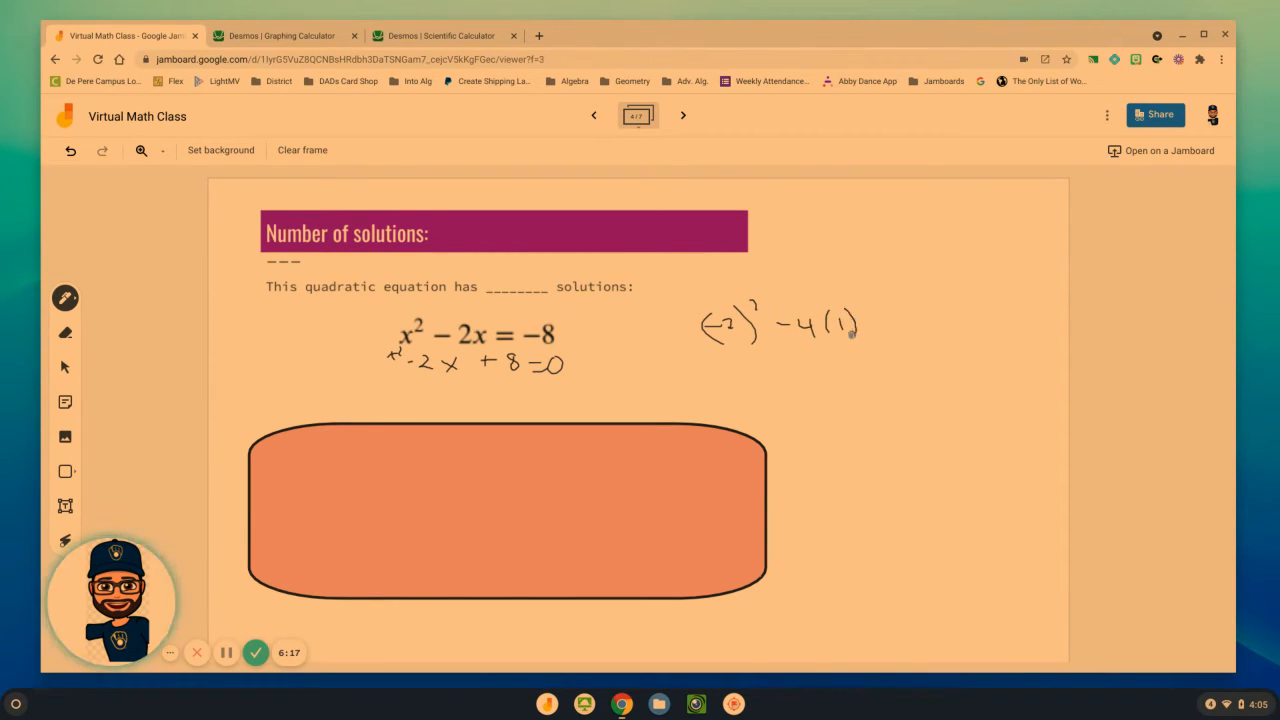
{"action": "left_click_drag", "start_coordinate": [860, 320], "coordinate": [880, 310]}
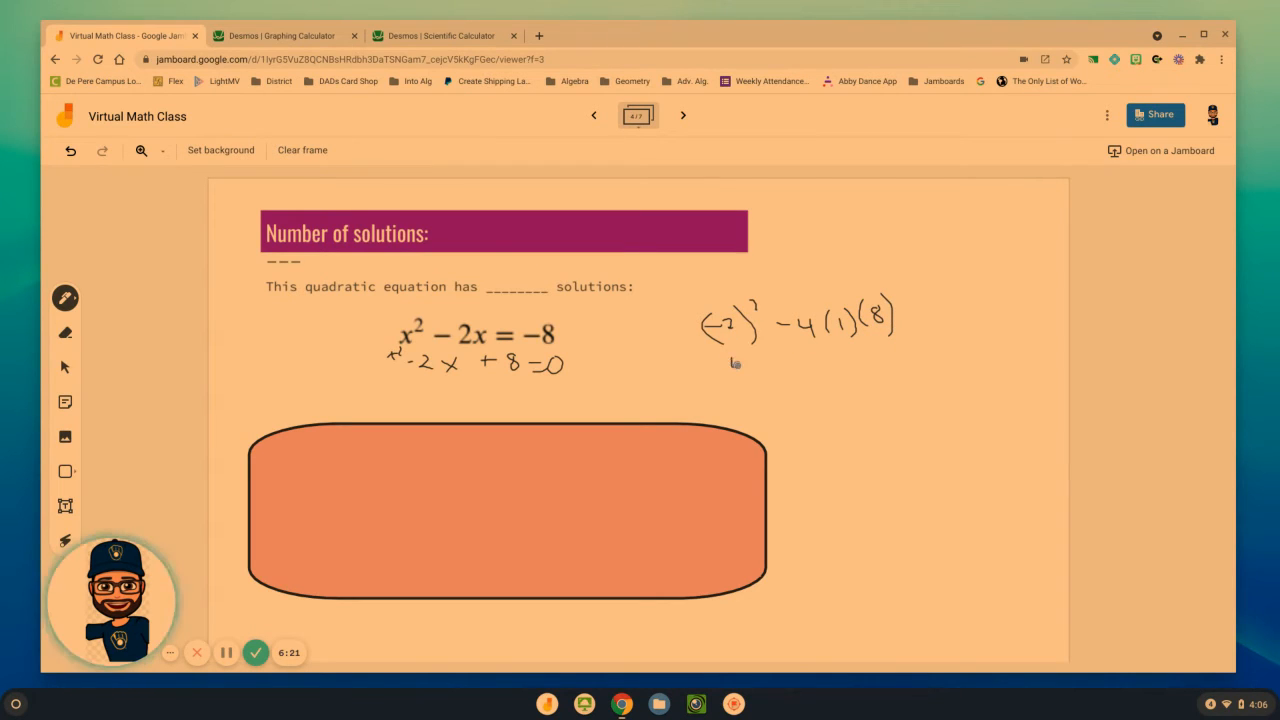
{"action": "left_click_drag", "start_coordinate": [730, 363], "coordinate": [790, 363]}
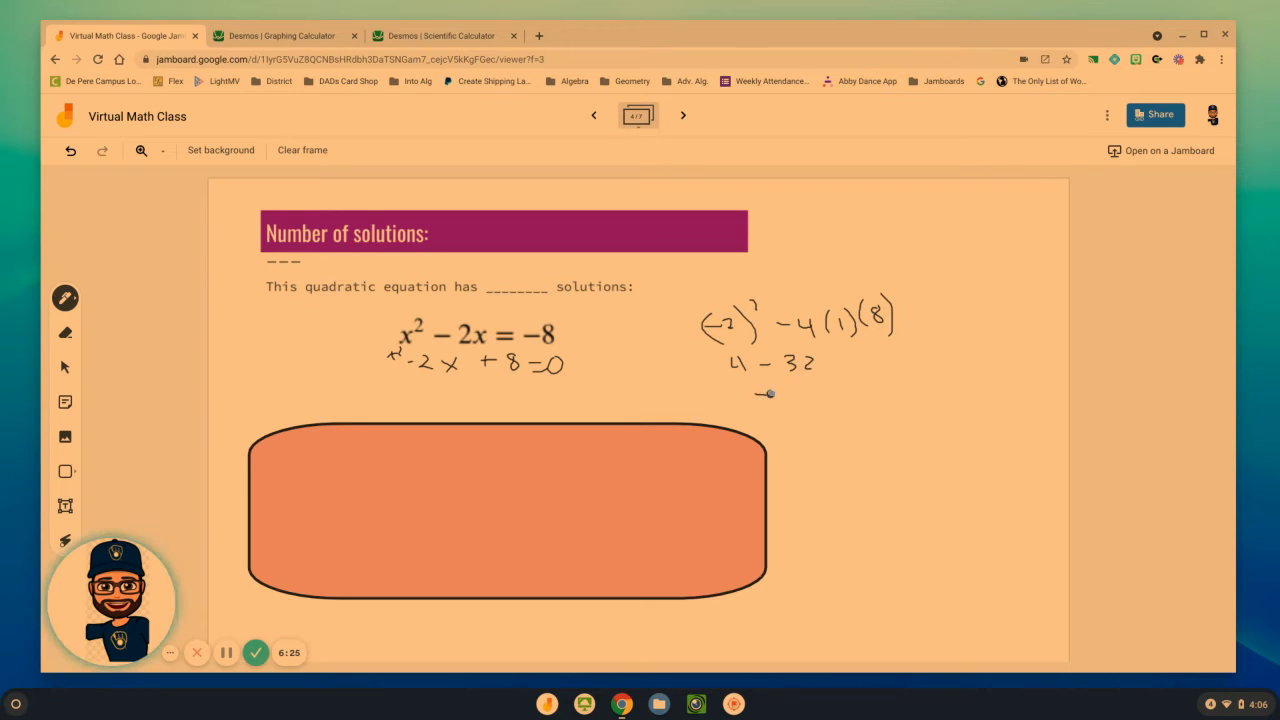
{"action": "left_click_drag", "start_coordinate": [765, 393], "coordinate": [810, 400]}
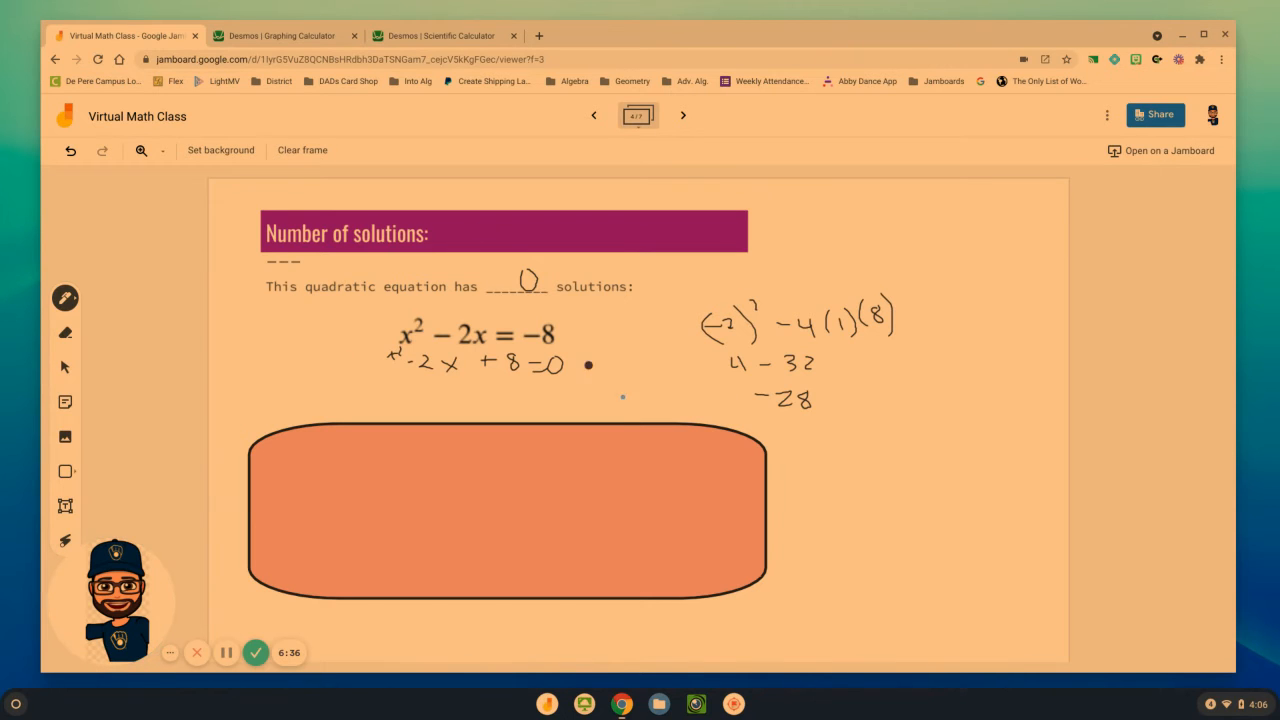
Graph y = x² − 2x + 8 in Desmos, then return to the lesson slides.
{"action": "left_click", "coordinate": [285, 35]}
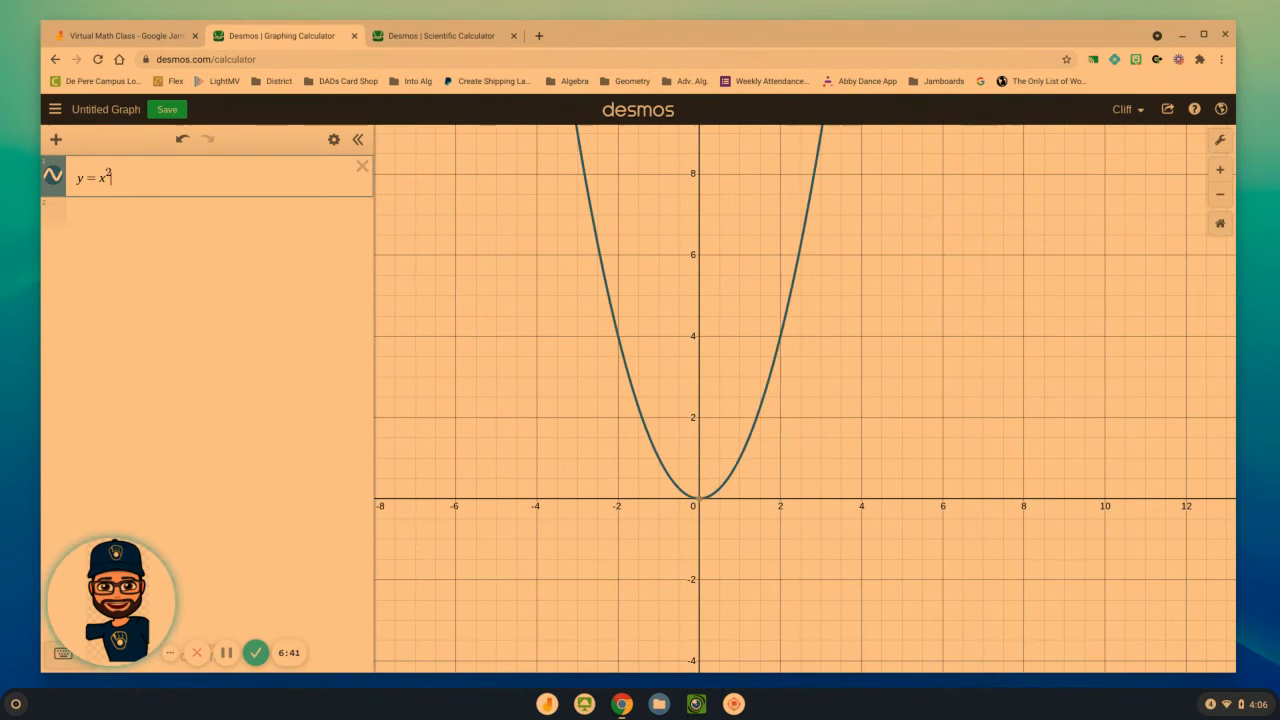
{"action": "type", "text": "- 2x"}
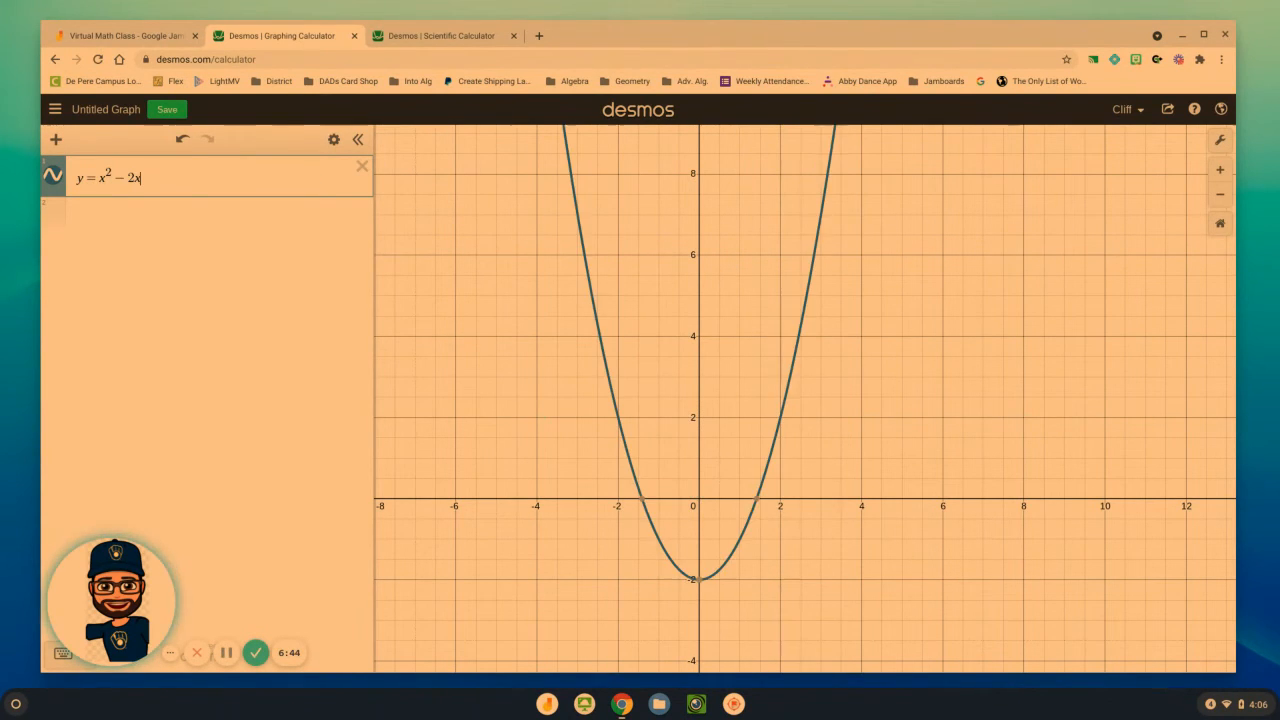
{"action": "type", "text": "+"}
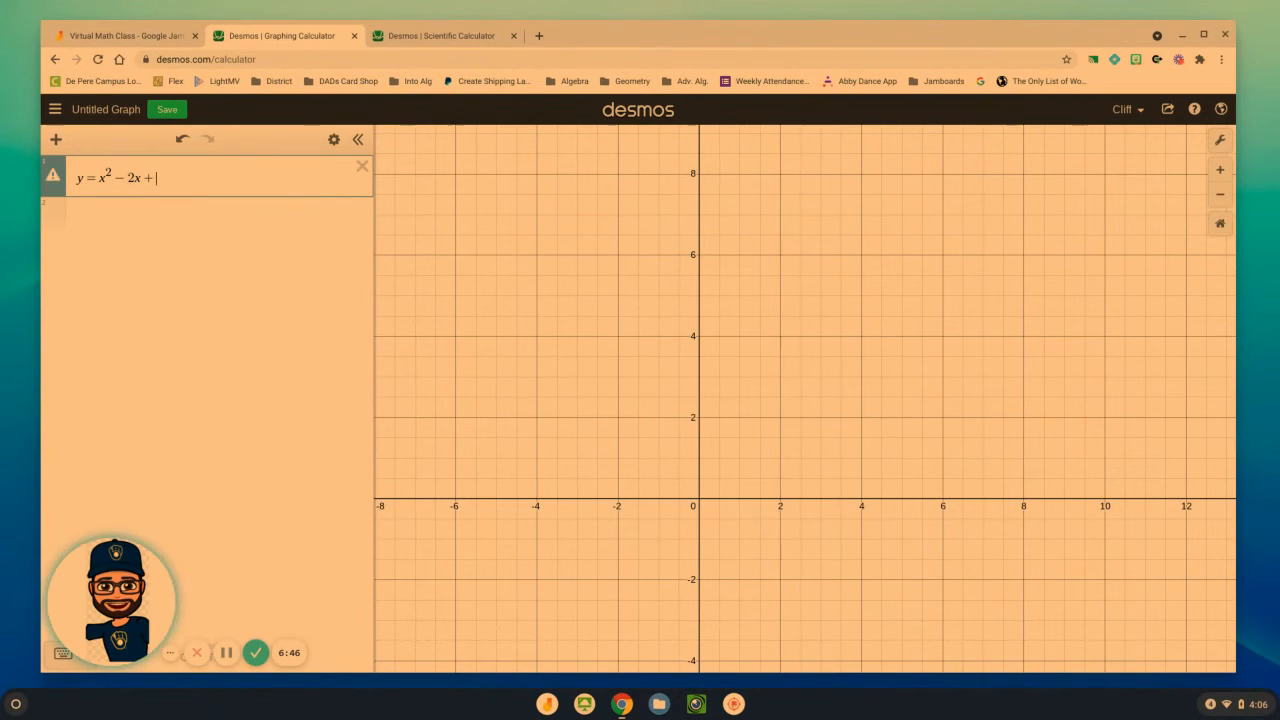
{"action": "type", "text": "8"}
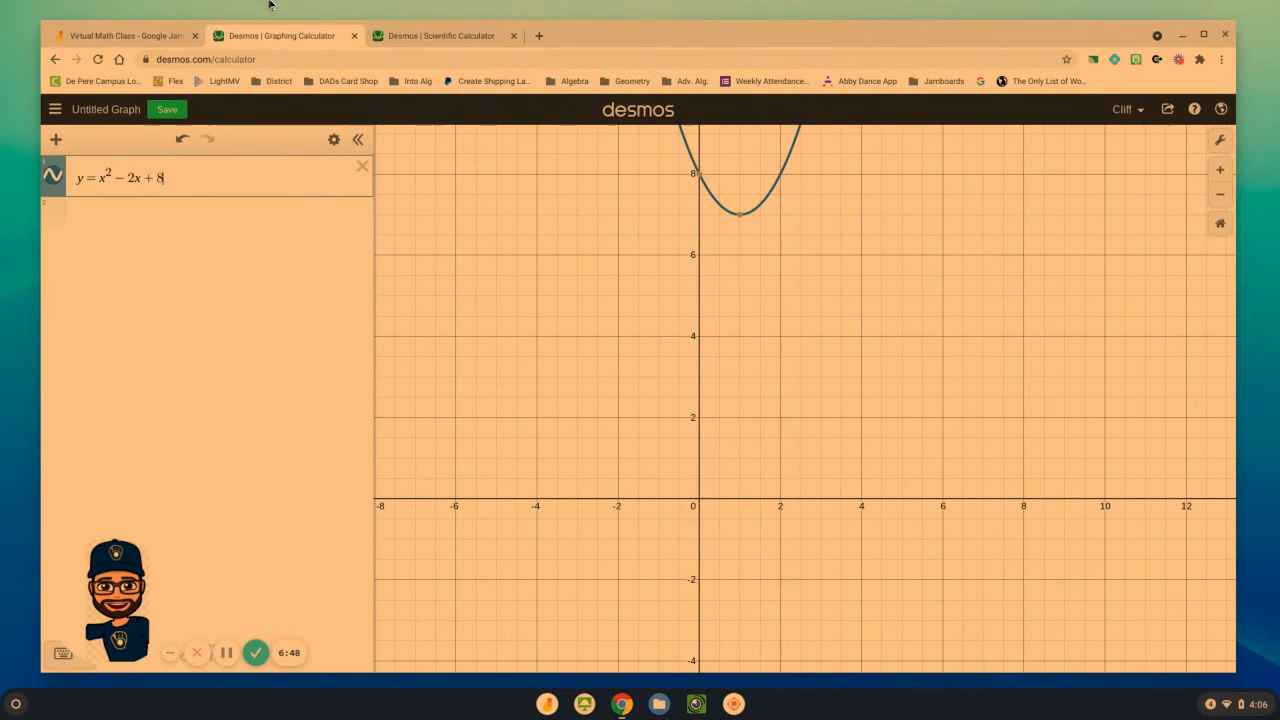
{"action": "mouse_move", "coordinate": [668, 567]}
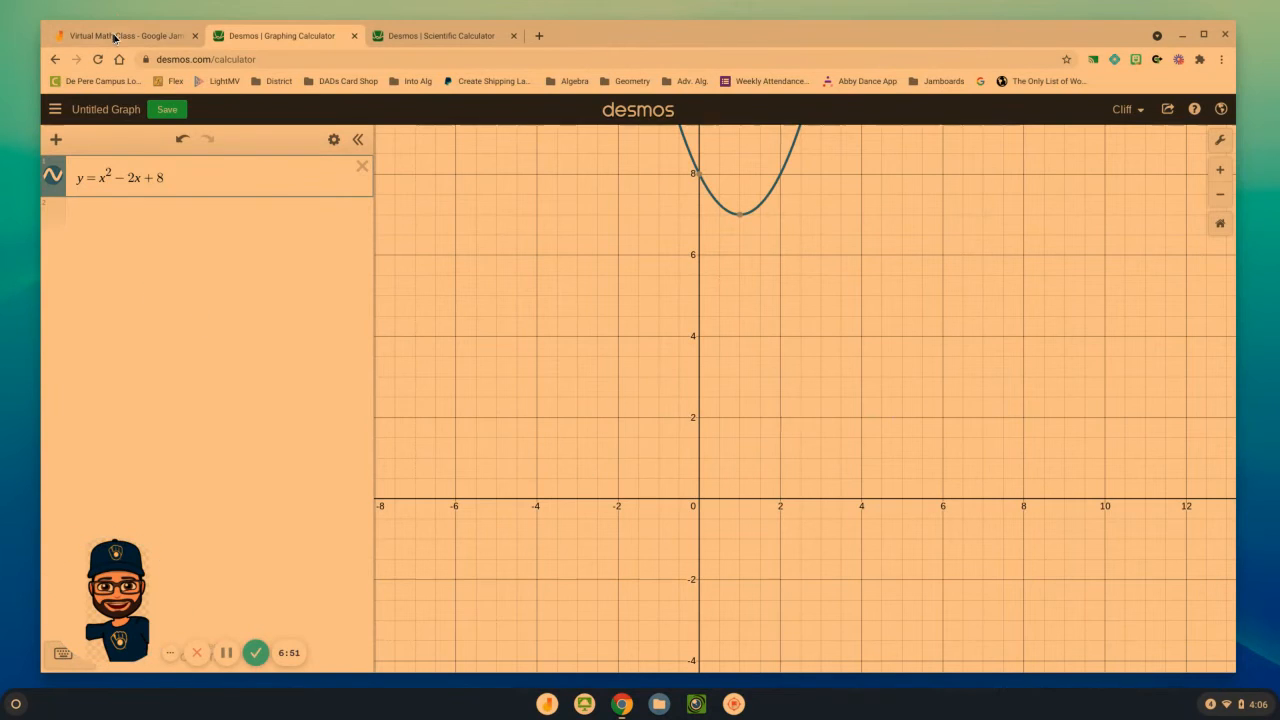
{"action": "left_click", "coordinate": [123, 35]}
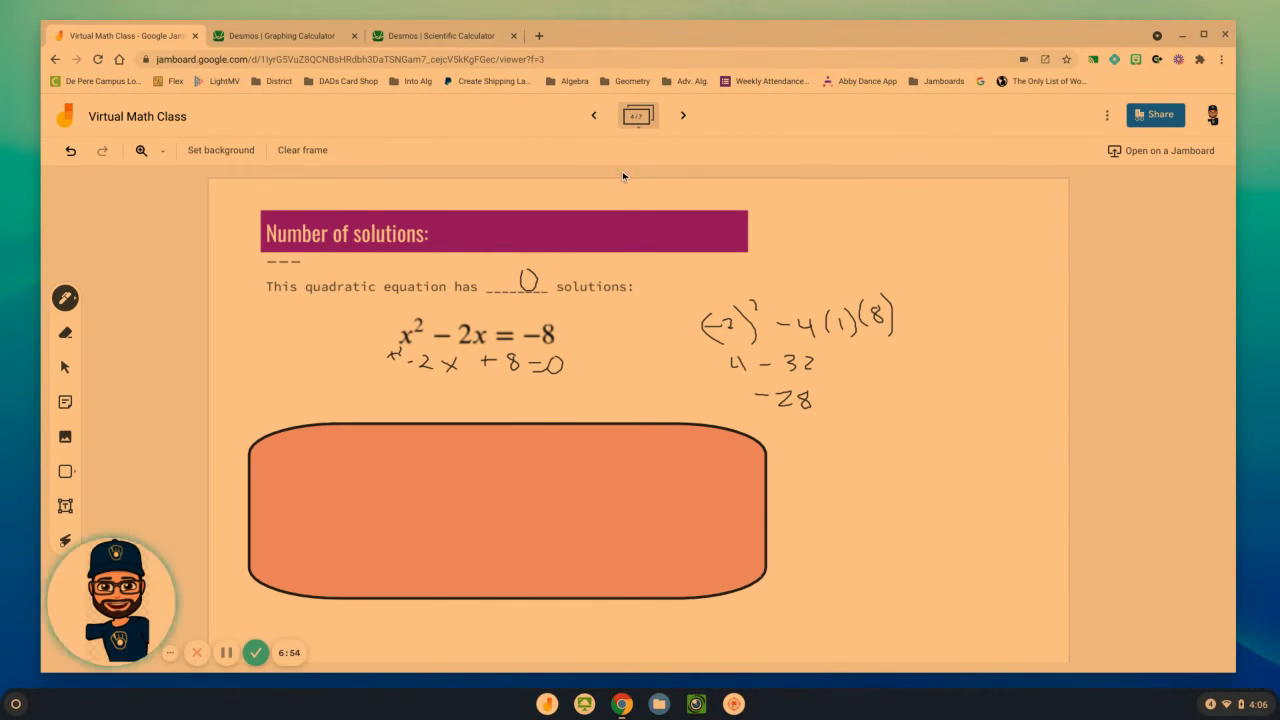
Pen x² + 25 = 0 with discriminant 0² − 4(1)(25) = −100, then advance a slide.
{"action": "left_click", "coordinate": [65, 367]}
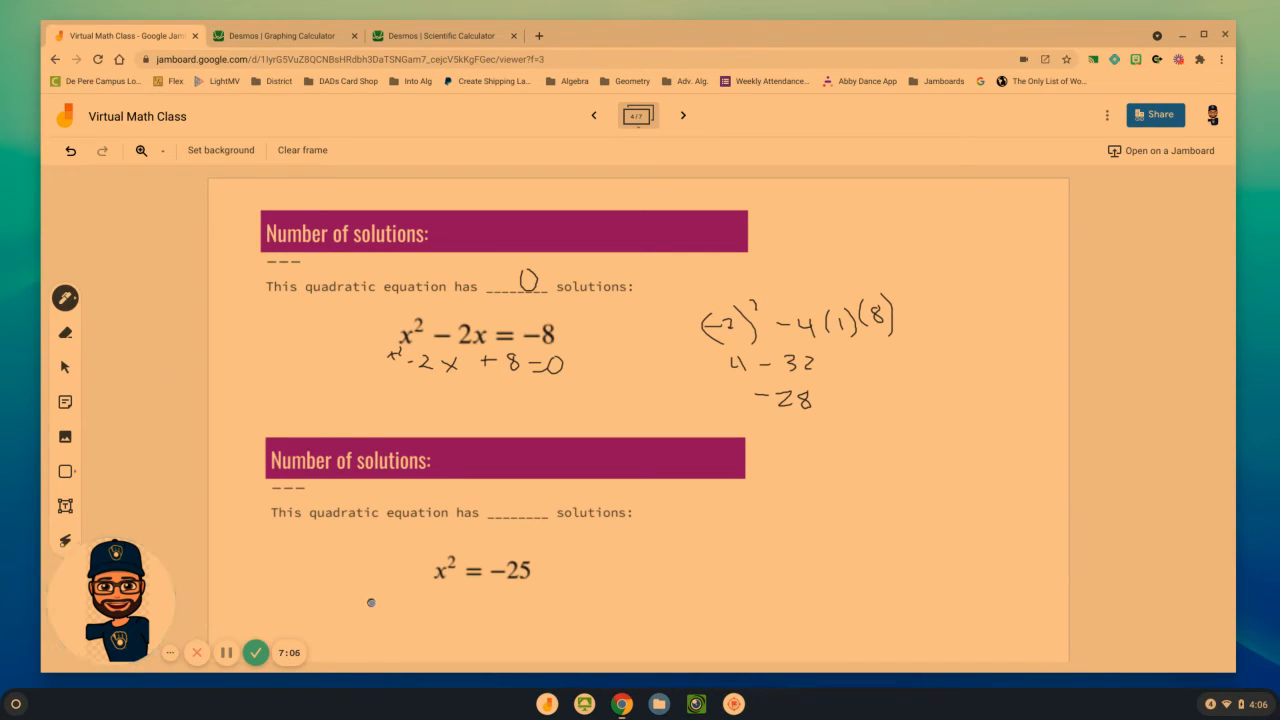
{"action": "left_click_drag", "start_coordinate": [388, 598], "coordinate": [378, 618]}
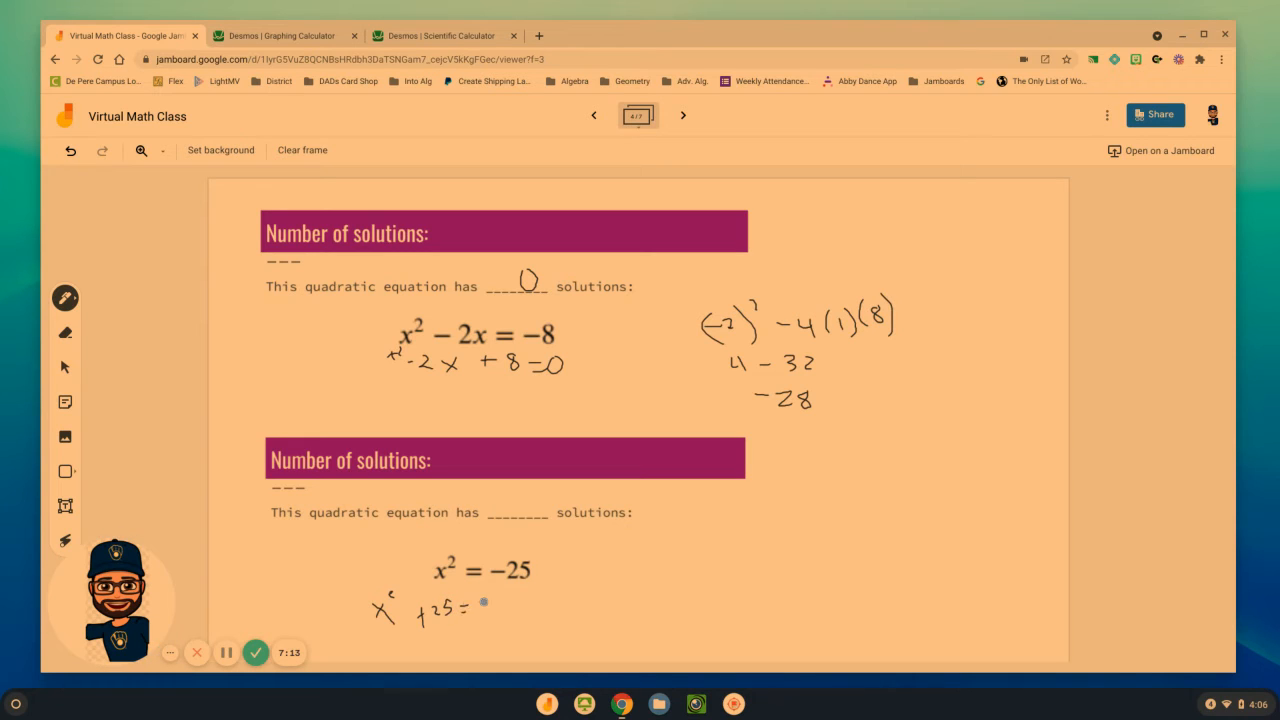
{"action": "left_click", "coordinate": [485, 610]}
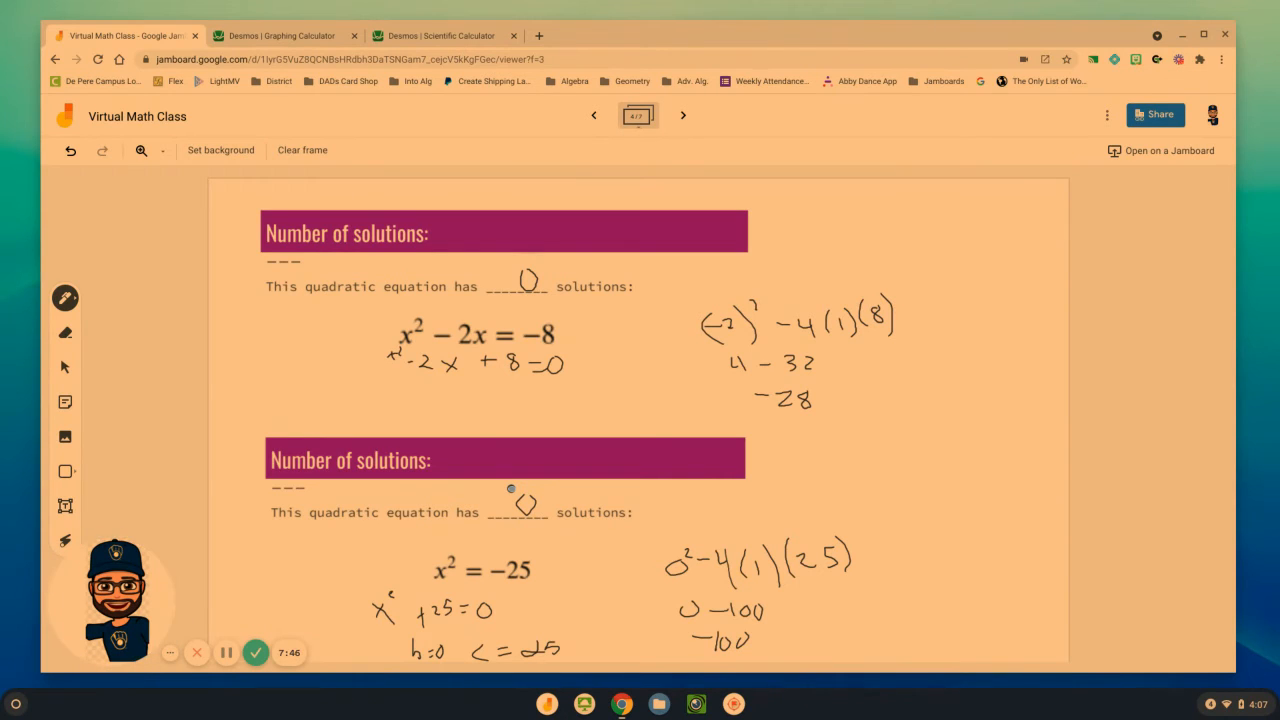
{"action": "left_click", "coordinate": [683, 115]}
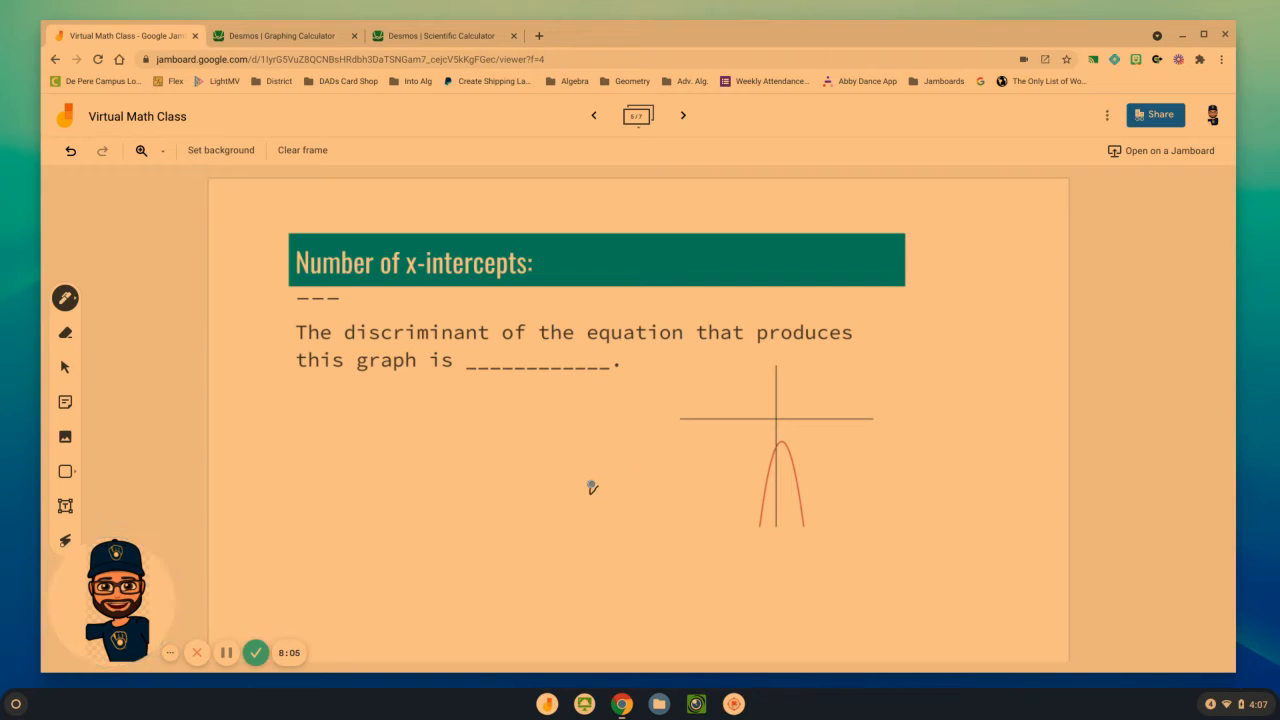
Note no x-intercepts beside the parabola and write 'negative' in the blank.
{"action": "left_click_drag", "start_coordinate": [590, 490], "coordinate": [650, 490]}
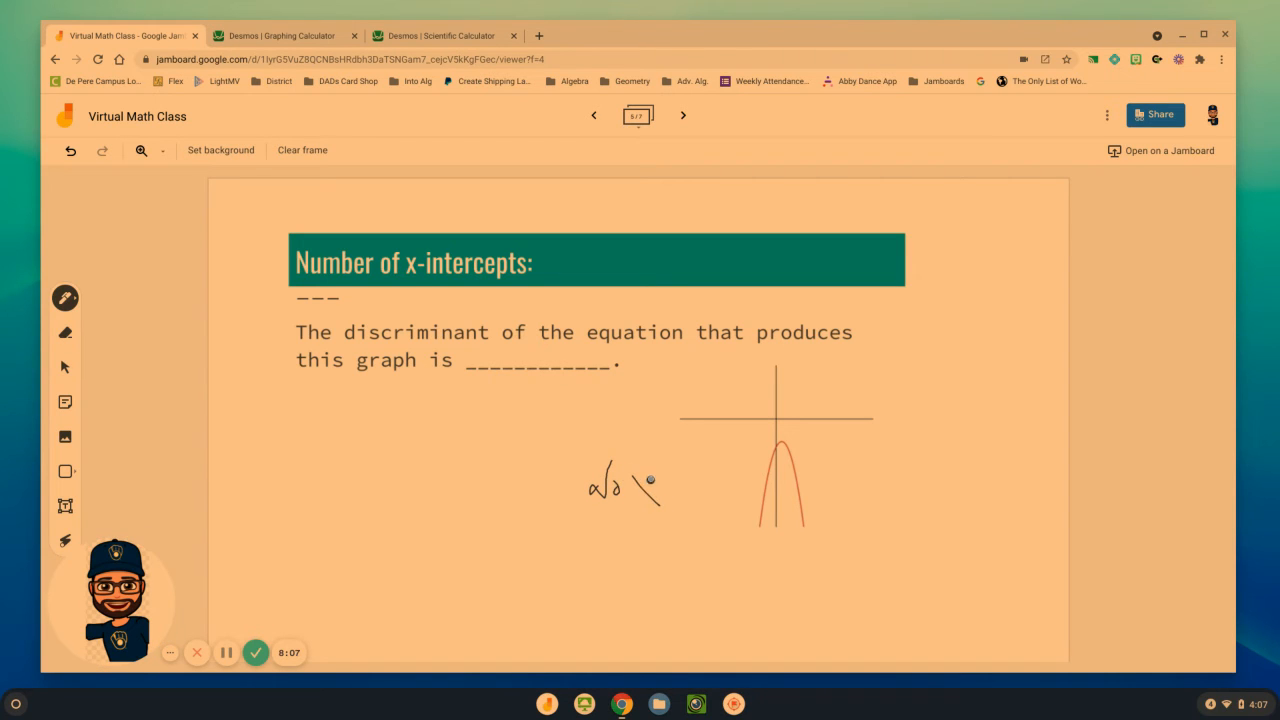
{"action": "left_click_drag", "start_coordinate": [640, 490], "coordinate": [680, 485]}
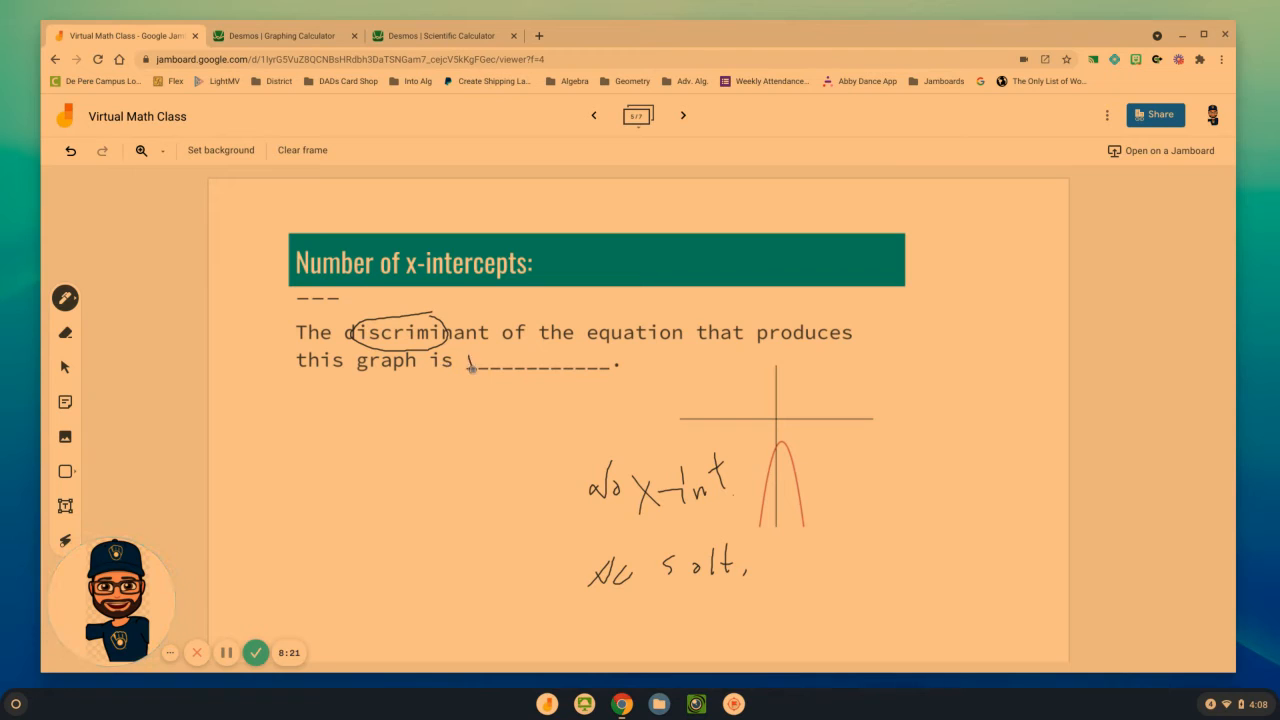
{"action": "left_click_drag", "start_coordinate": [470, 365], "coordinate": [520, 370]}
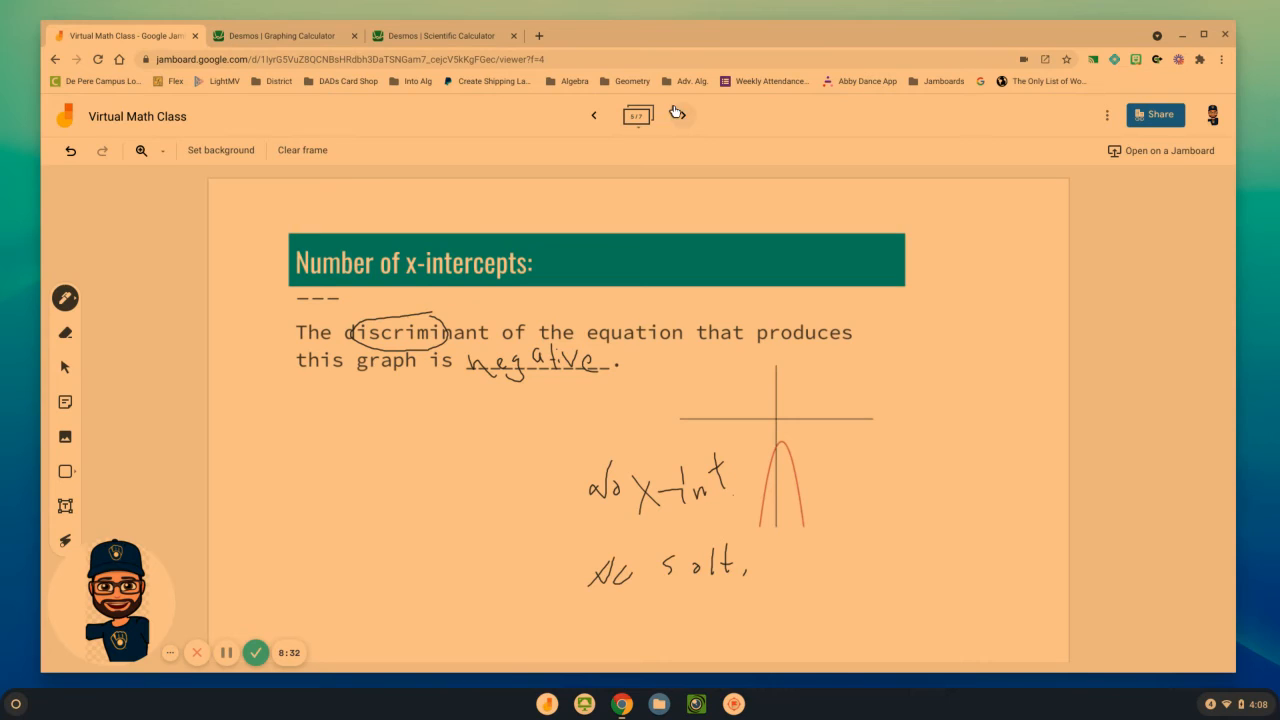
On the next slide, write 'positive', circle both x-intercepts, and advance to the practice table.
{"action": "left_click", "coordinate": [683, 115]}
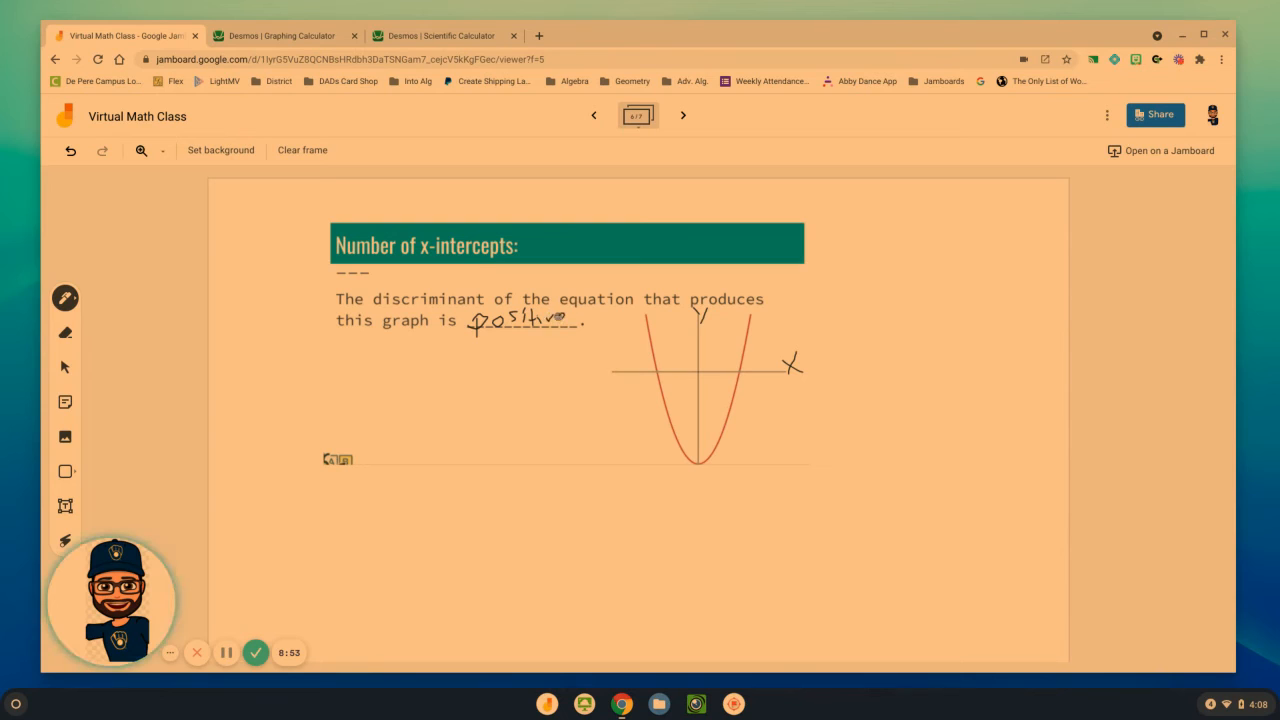
{"action": "left_click_drag", "start_coordinate": [645, 370], "coordinate": [680, 365]}
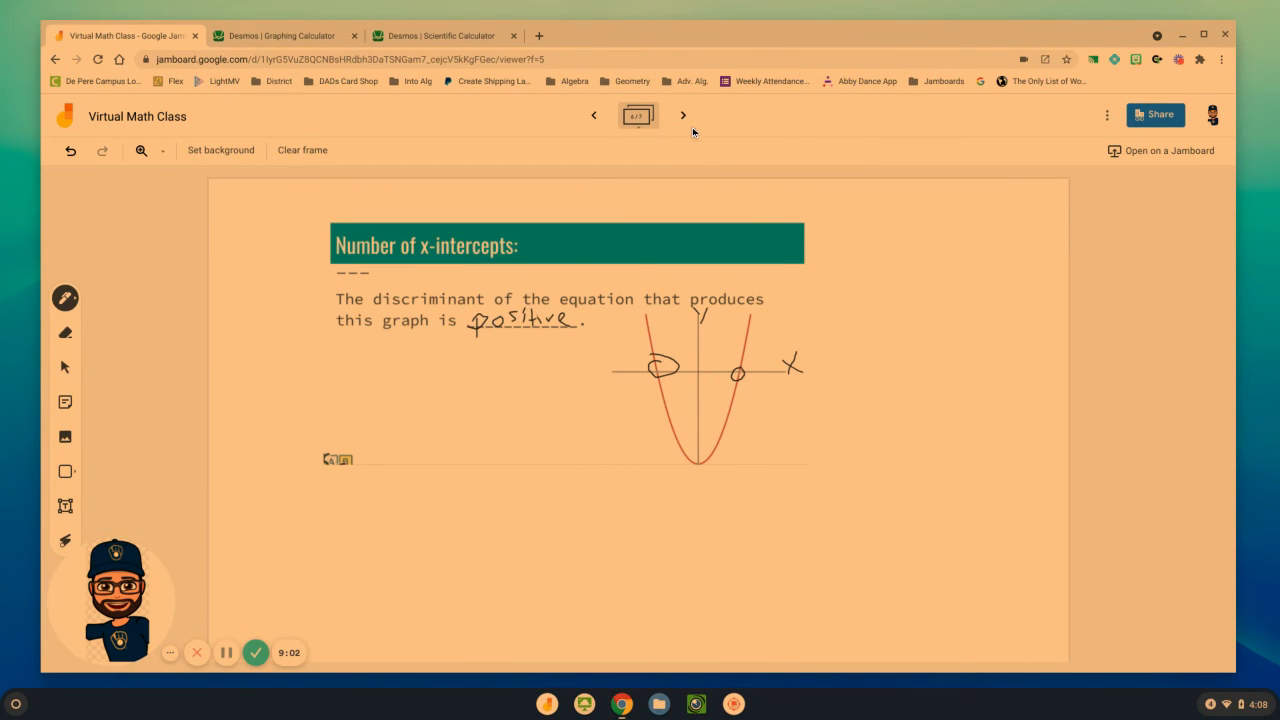
{"action": "left_click", "coordinate": [683, 115]}
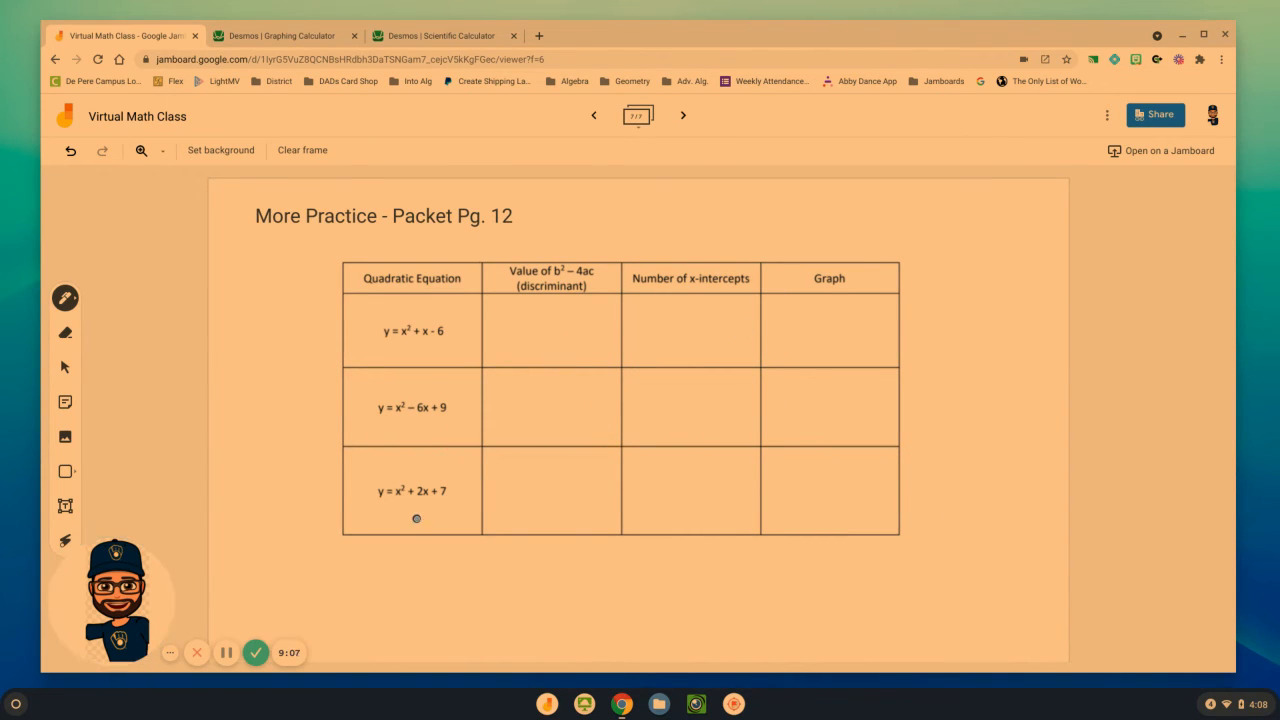
{"action": "mouse_move", "coordinate": [839, 314]}
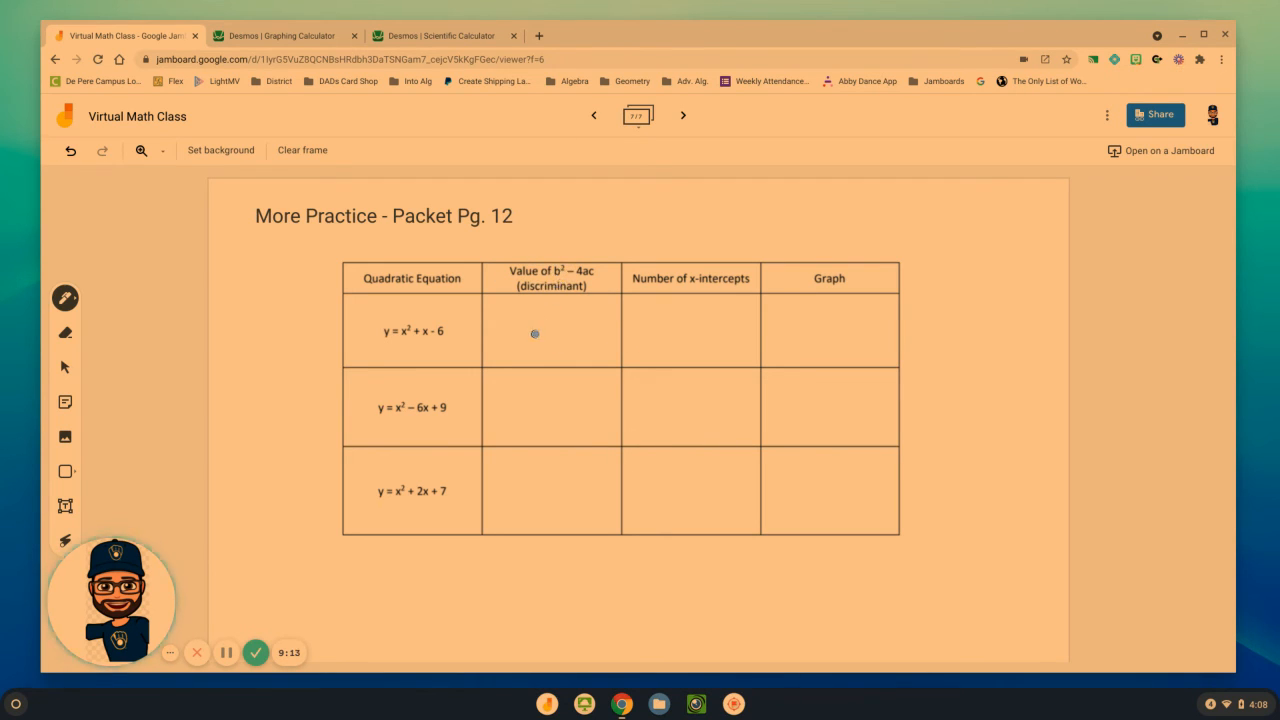
{"action": "mouse_move", "coordinate": [583, 303]}
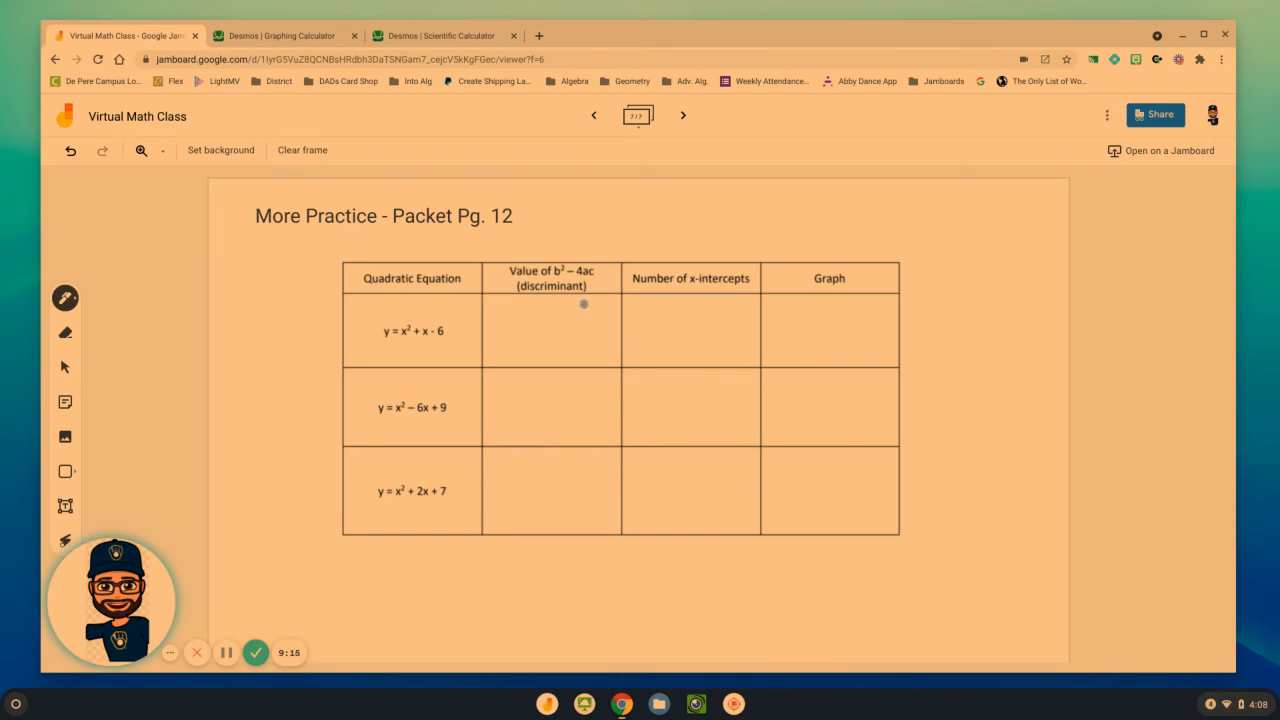
{"action": "mouse_move", "coordinate": [696, 287]}
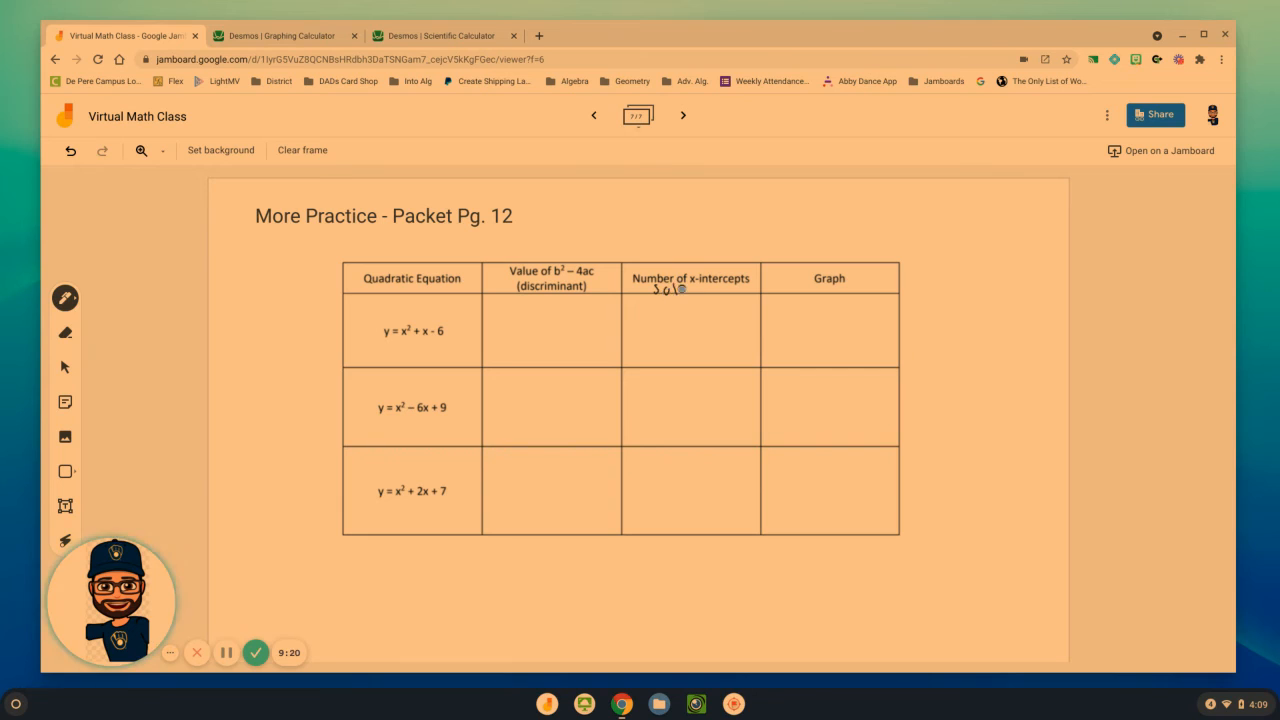
Label the solutions column and write 1² − 4(1)(−6) = 1 + 24 = 25 with 2 x-intercepts.
{"action": "left_click_drag", "start_coordinate": [655, 290], "coordinate": [715, 290]}
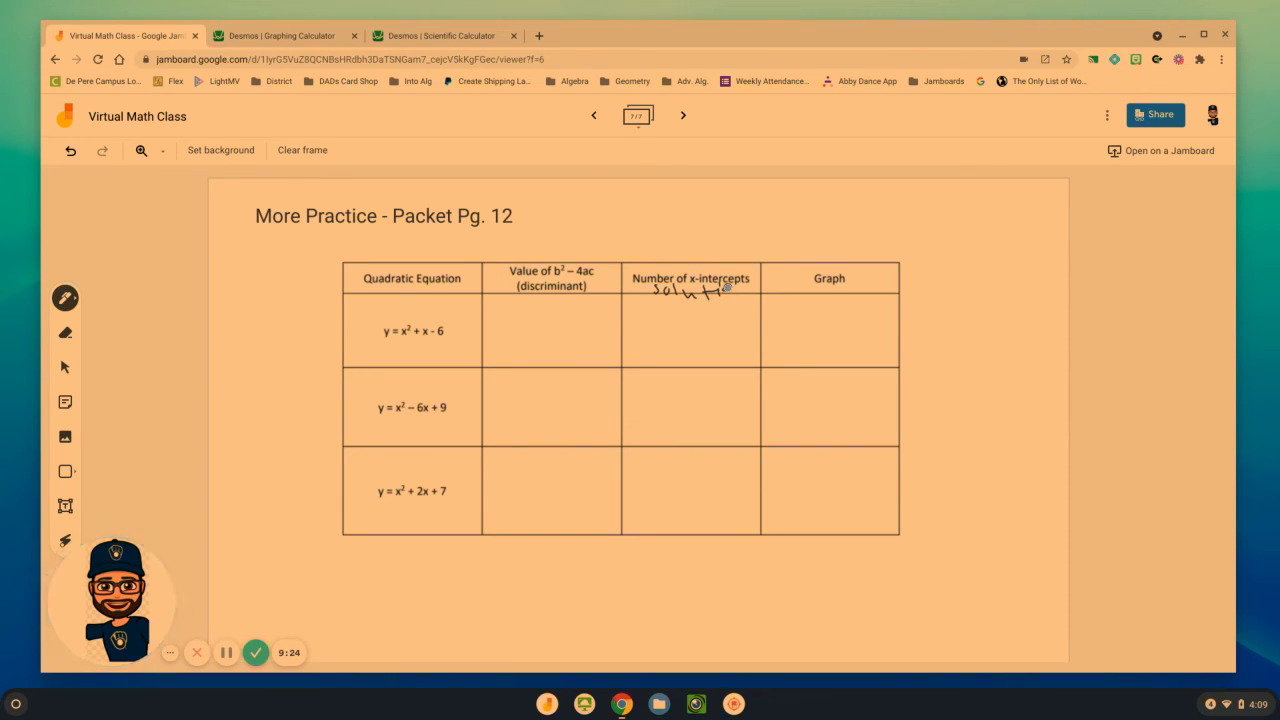
{"action": "left_click", "coordinate": [718, 323]}
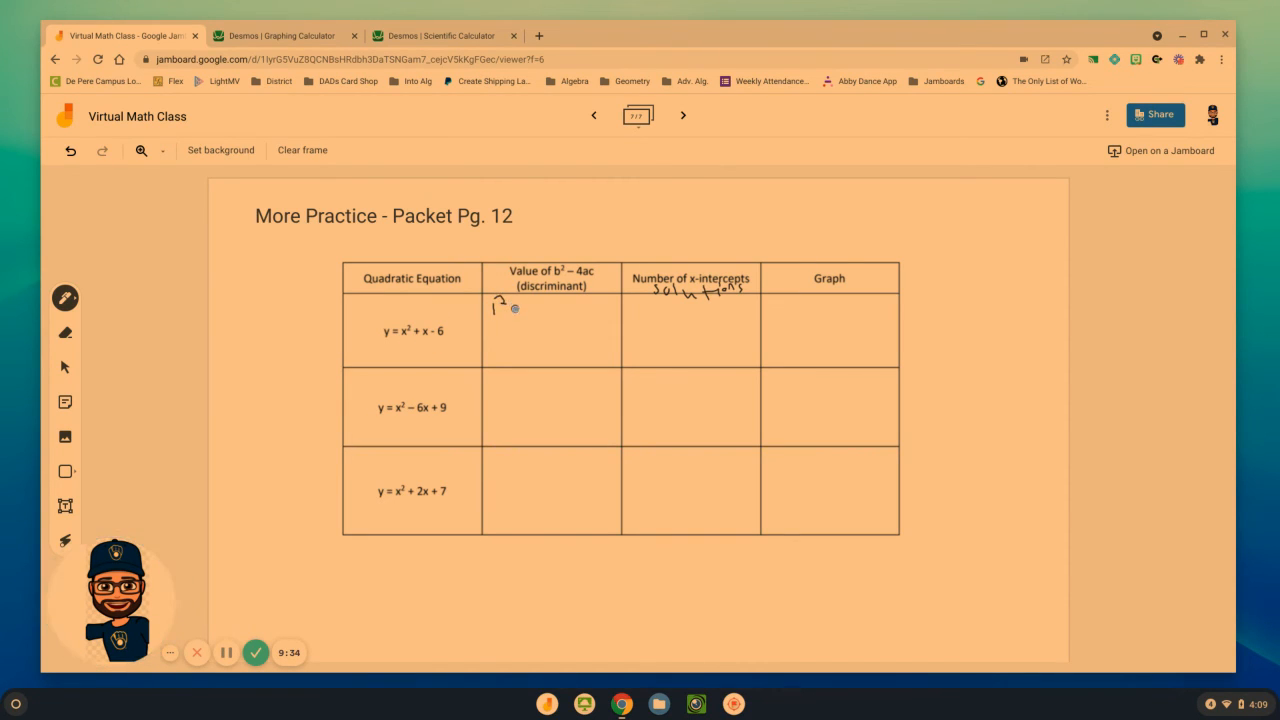
{"action": "left_click_drag", "start_coordinate": [500, 310], "coordinate": [540, 312]}
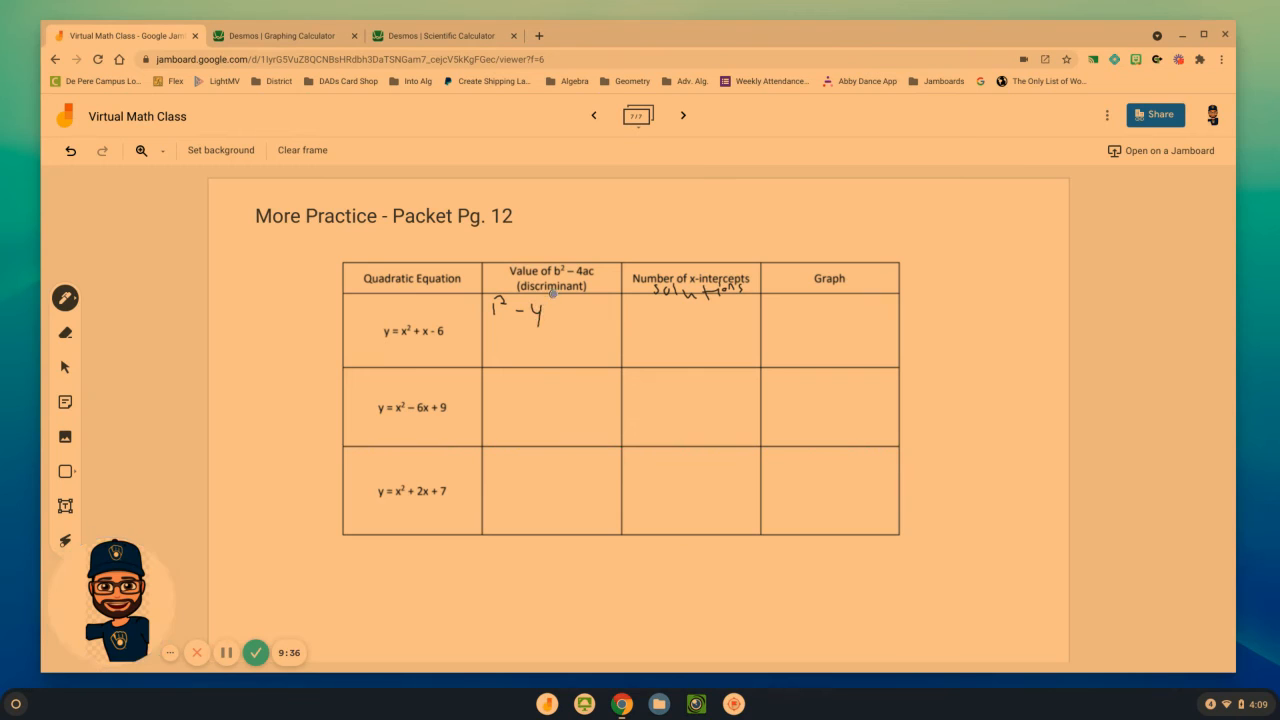
{"action": "left_click_drag", "start_coordinate": [545, 315], "coordinate": [575, 320]}
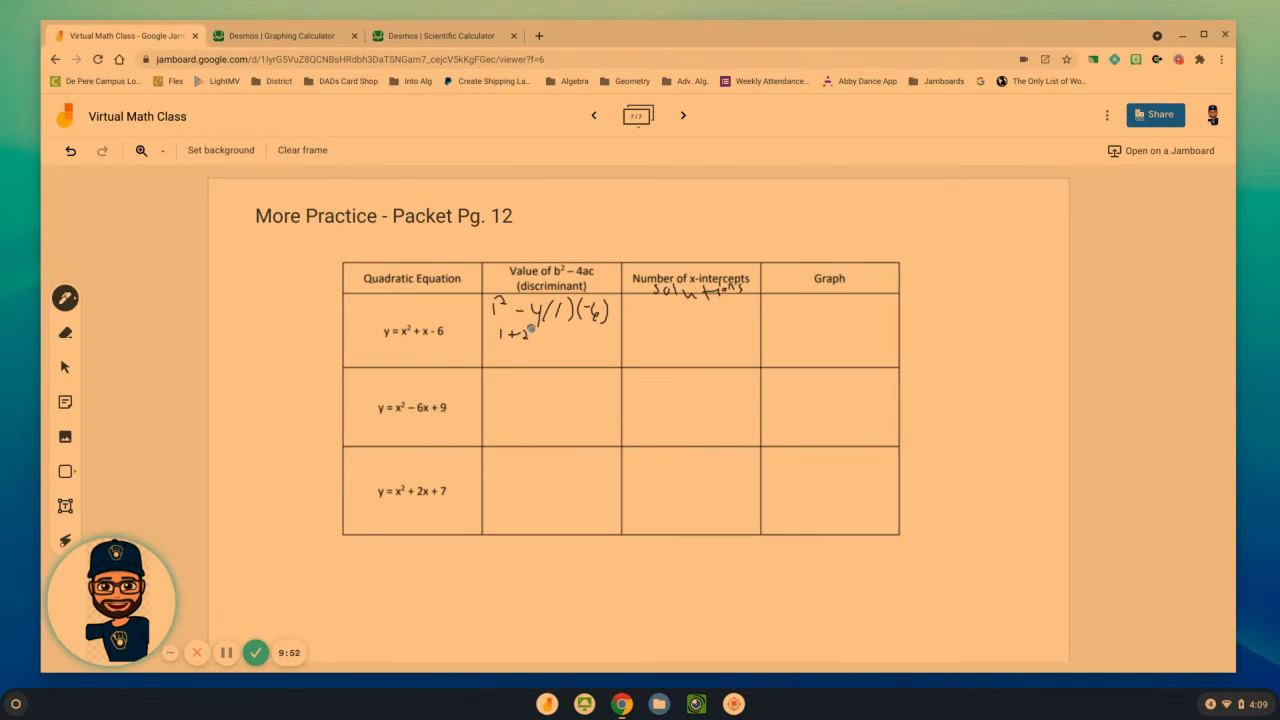
{"action": "left_click_drag", "start_coordinate": [525, 335], "coordinate": [565, 355]}
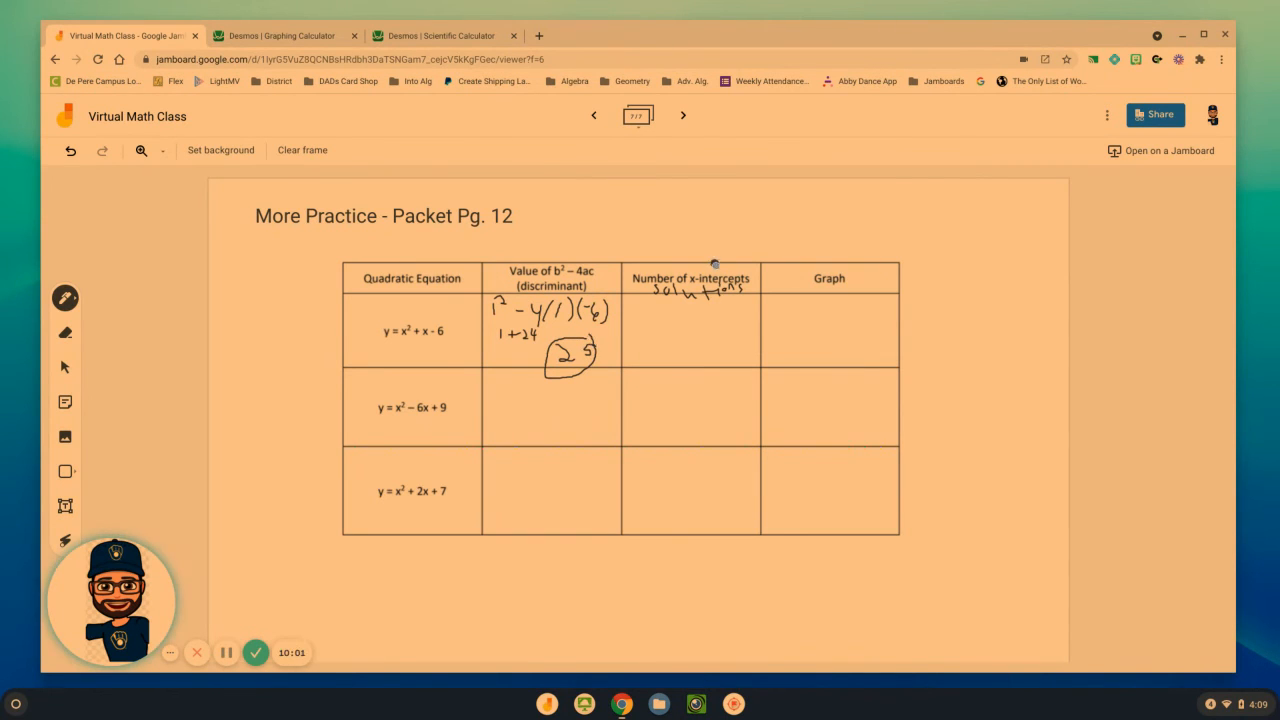
{"action": "left_click_drag", "start_coordinate": [700, 315], "coordinate": [688, 343]}
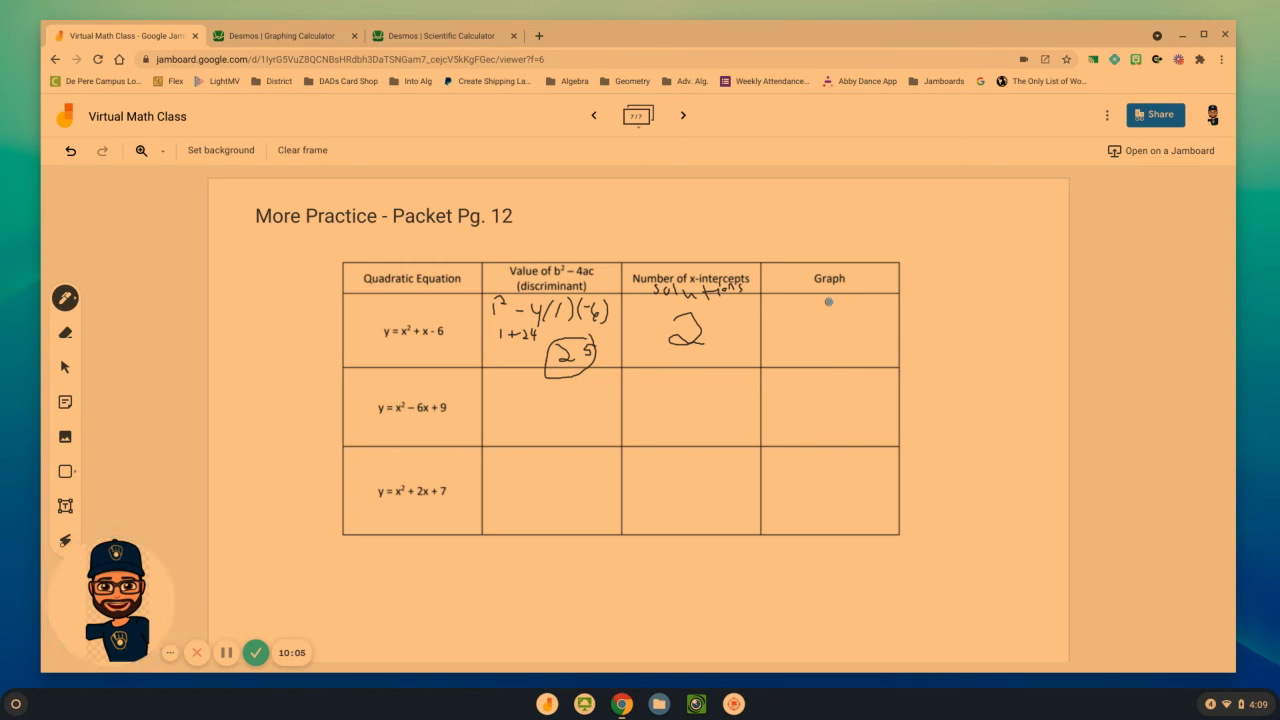
Draw graph-cell axes and margin notes: U opens for a=+, ∩ for a=−.
{"action": "left_click_drag", "start_coordinate": [827, 302], "coordinate": [827, 353]}
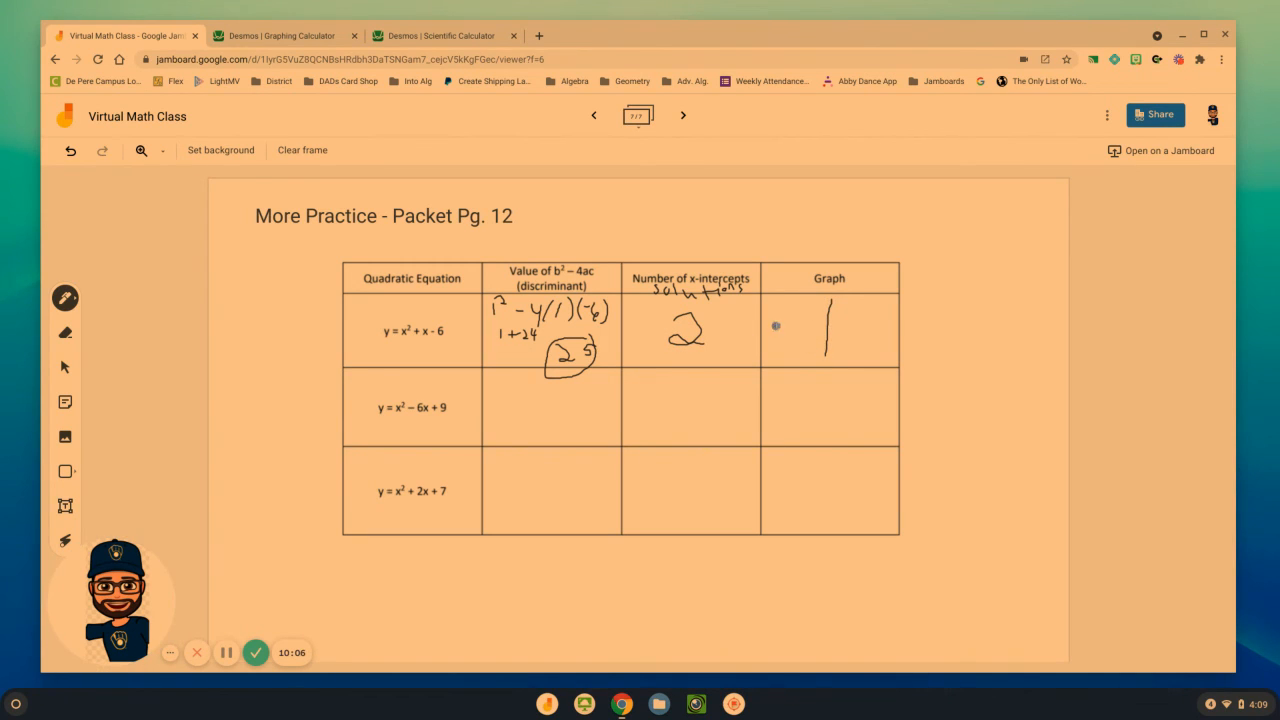
{"action": "left_click_drag", "start_coordinate": [778, 327], "coordinate": [878, 327]}
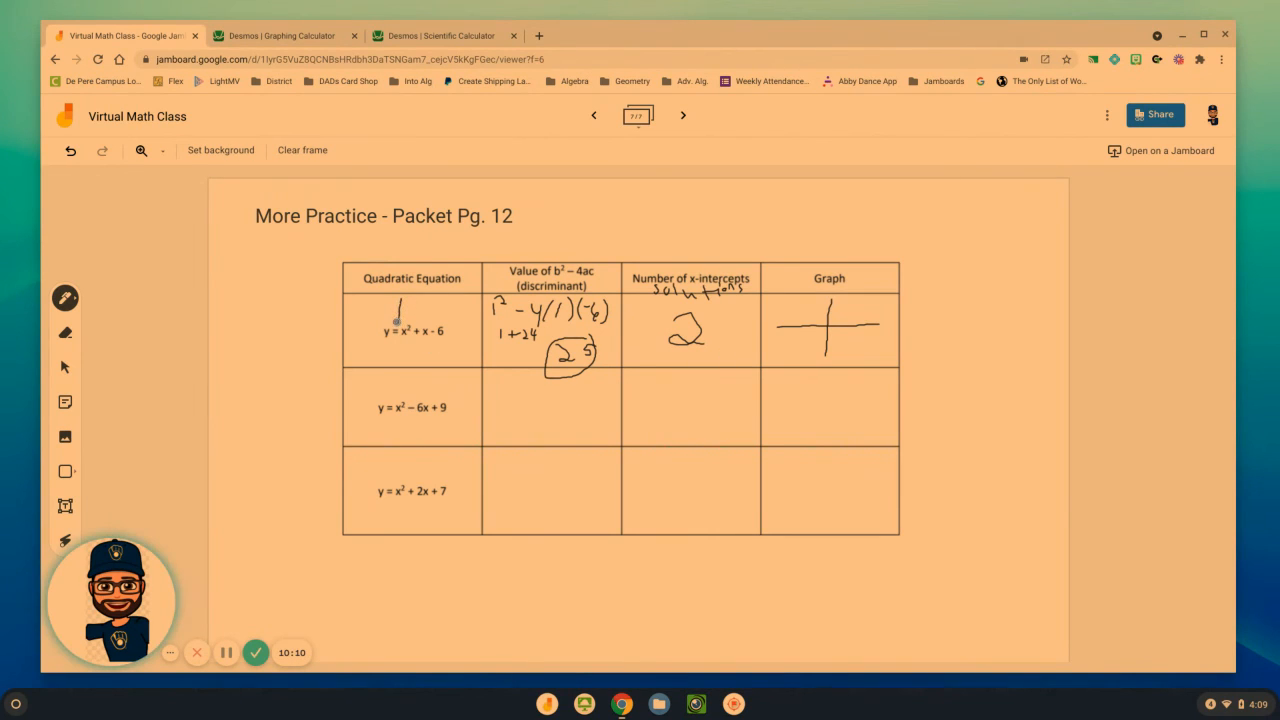
{"action": "mouse_move", "coordinate": [400, 330]}
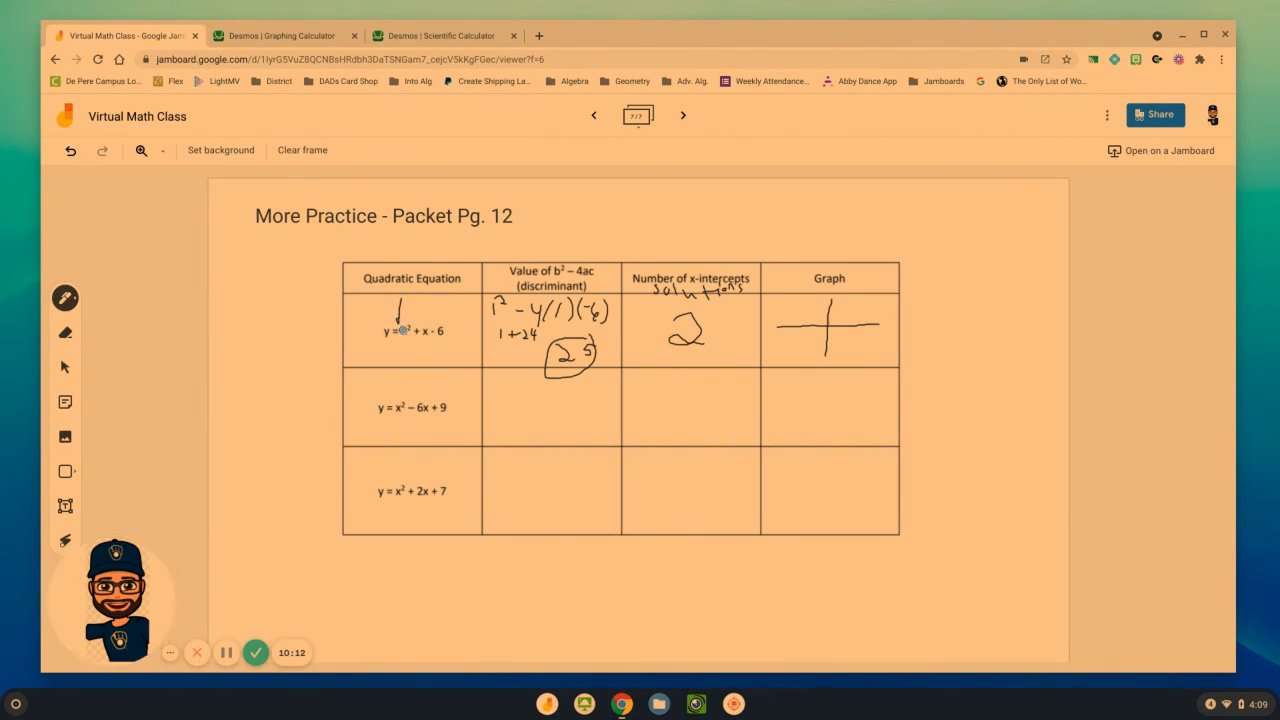
{"action": "left_click_drag", "start_coordinate": [243, 280], "coordinate": [226, 303]}
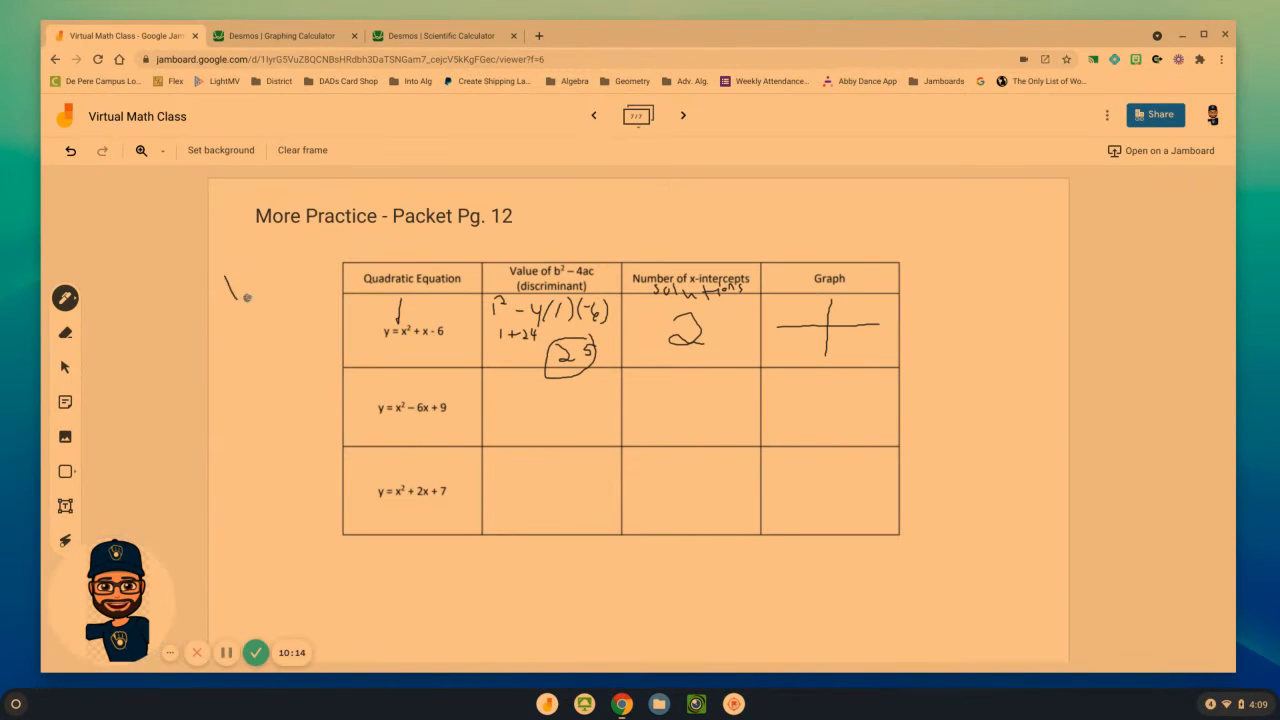
{"action": "left_click_drag", "start_coordinate": [230, 280], "coordinate": [255, 300]}
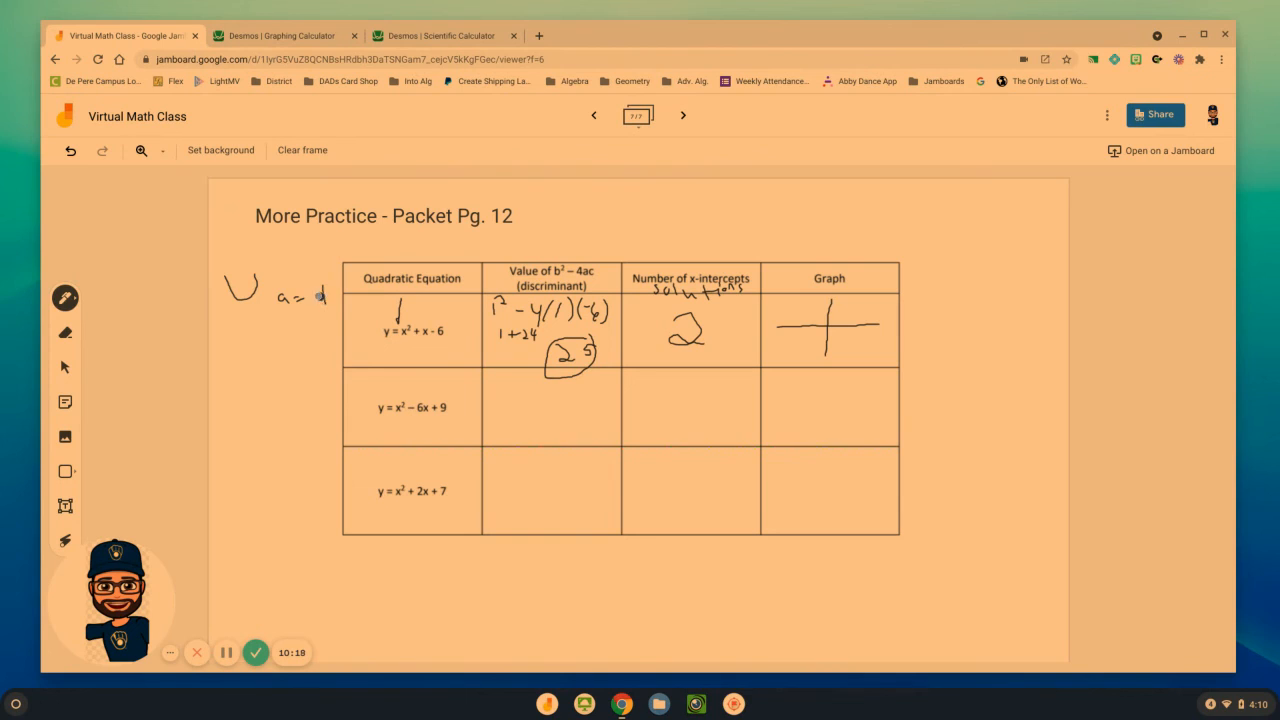
{"action": "left_click_drag", "start_coordinate": [238, 360], "coordinate": [250, 380]}
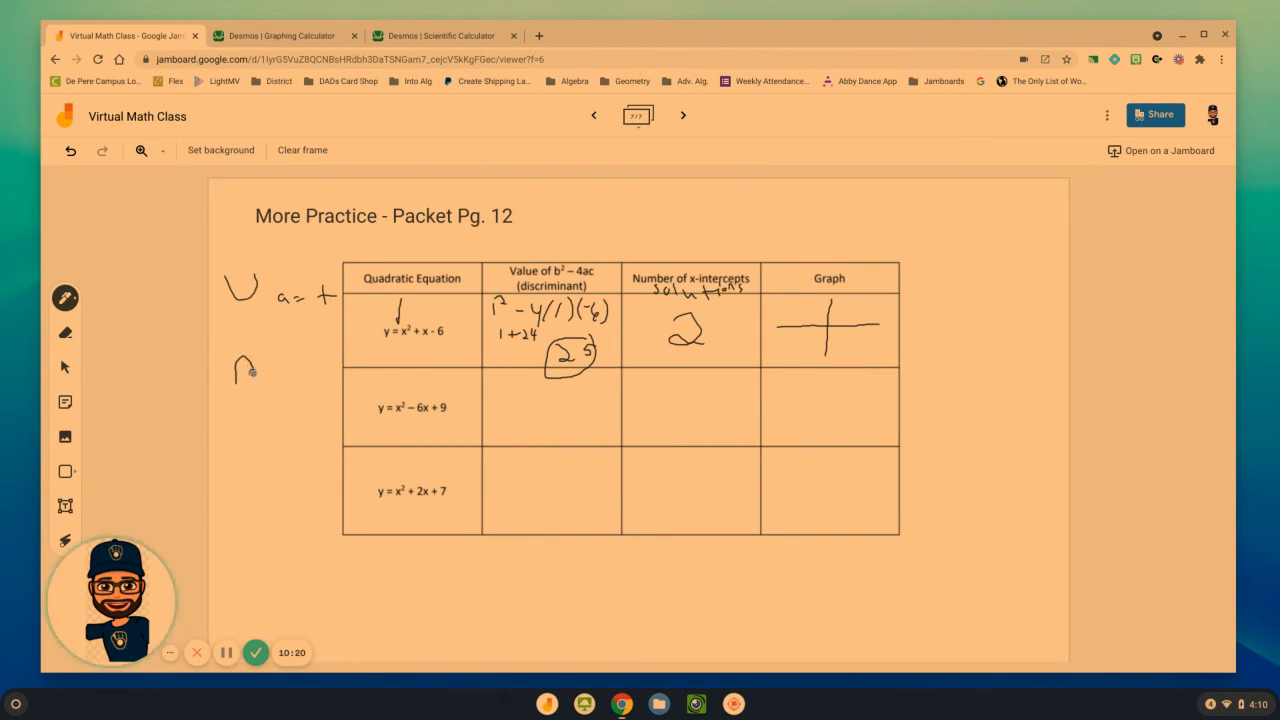
{"action": "left_click_drag", "start_coordinate": [270, 365], "coordinate": [285, 368]}
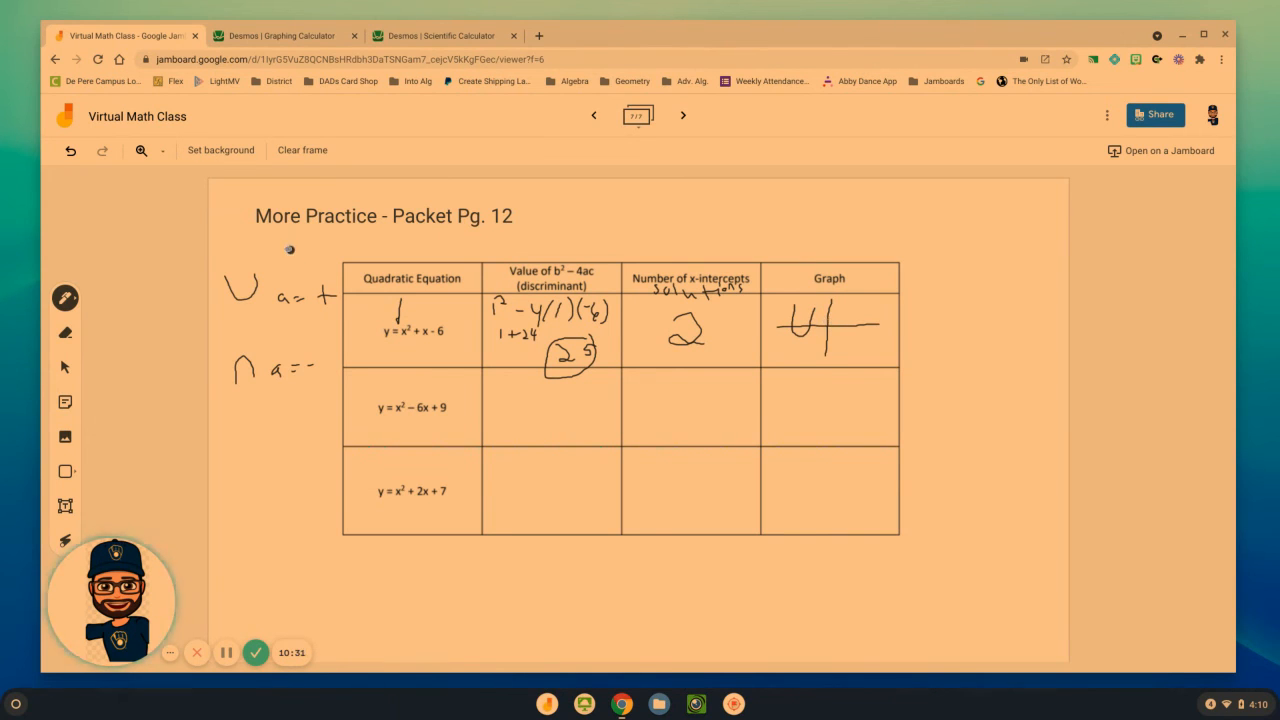
{"action": "left_click", "coordinate": [65, 298]}
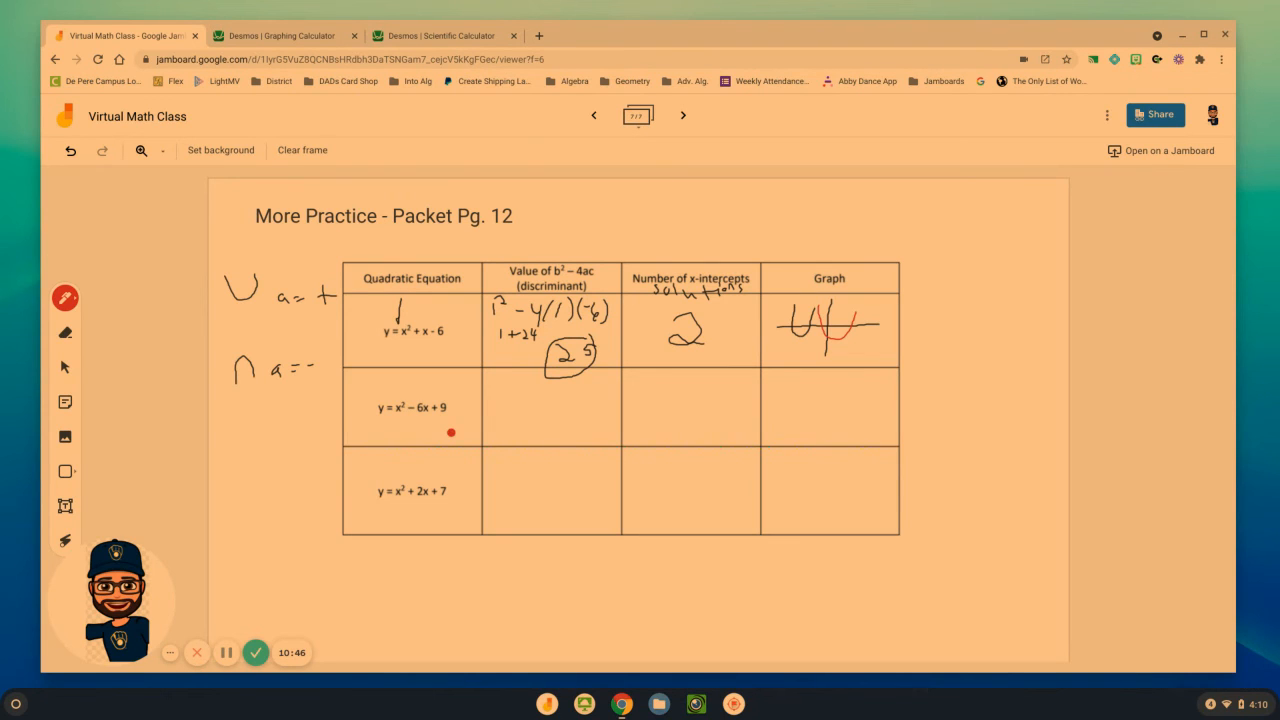
{"action": "mouse_move", "coordinate": [412, 418]}
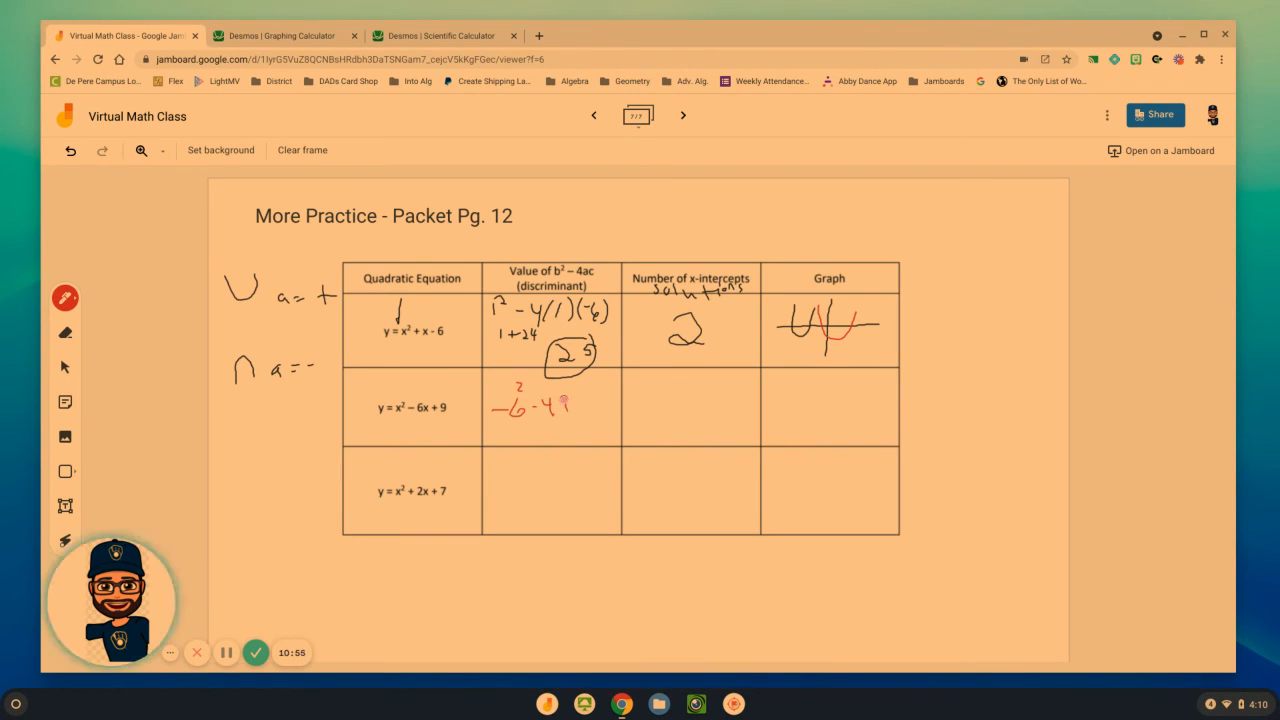
In red, write (−6)² − 4(1)(9) = 36 − 36 = 0 and sketch a tangent parabola.
{"action": "left_click_drag", "start_coordinate": [565, 407], "coordinate": [585, 407]}
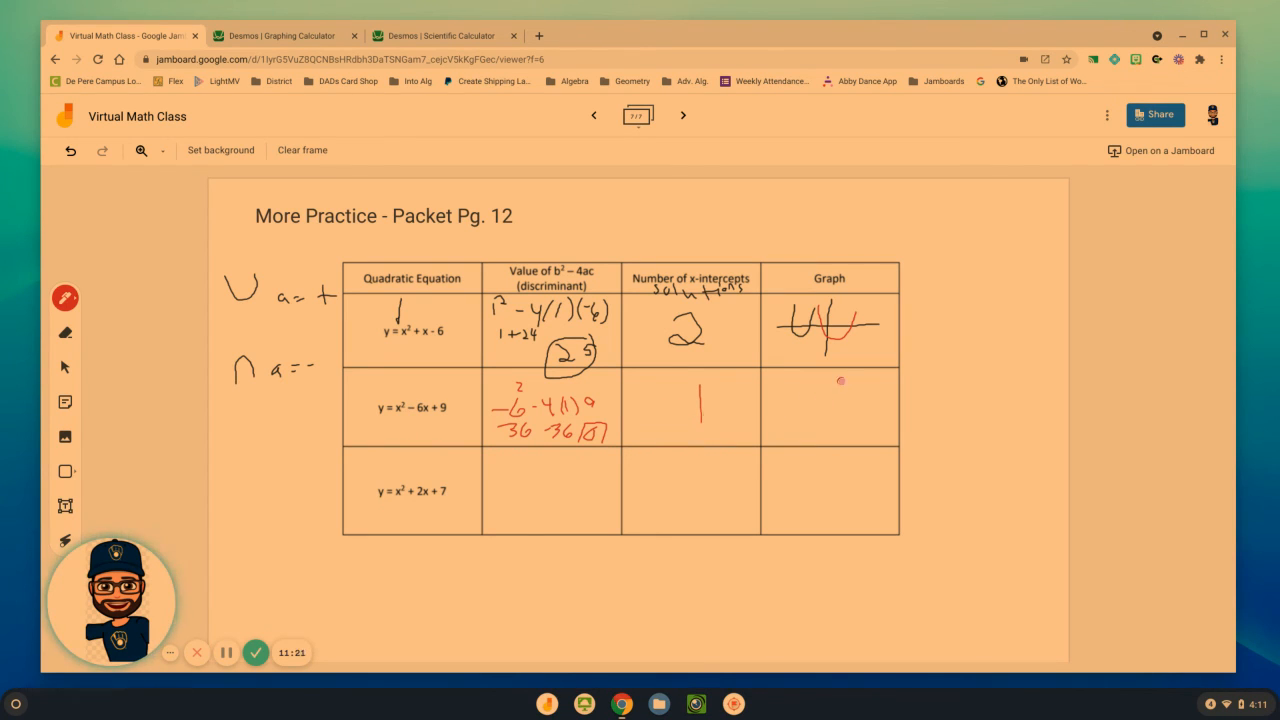
{"action": "left_click_drag", "start_coordinate": [810, 405], "coordinate": [880, 405]}
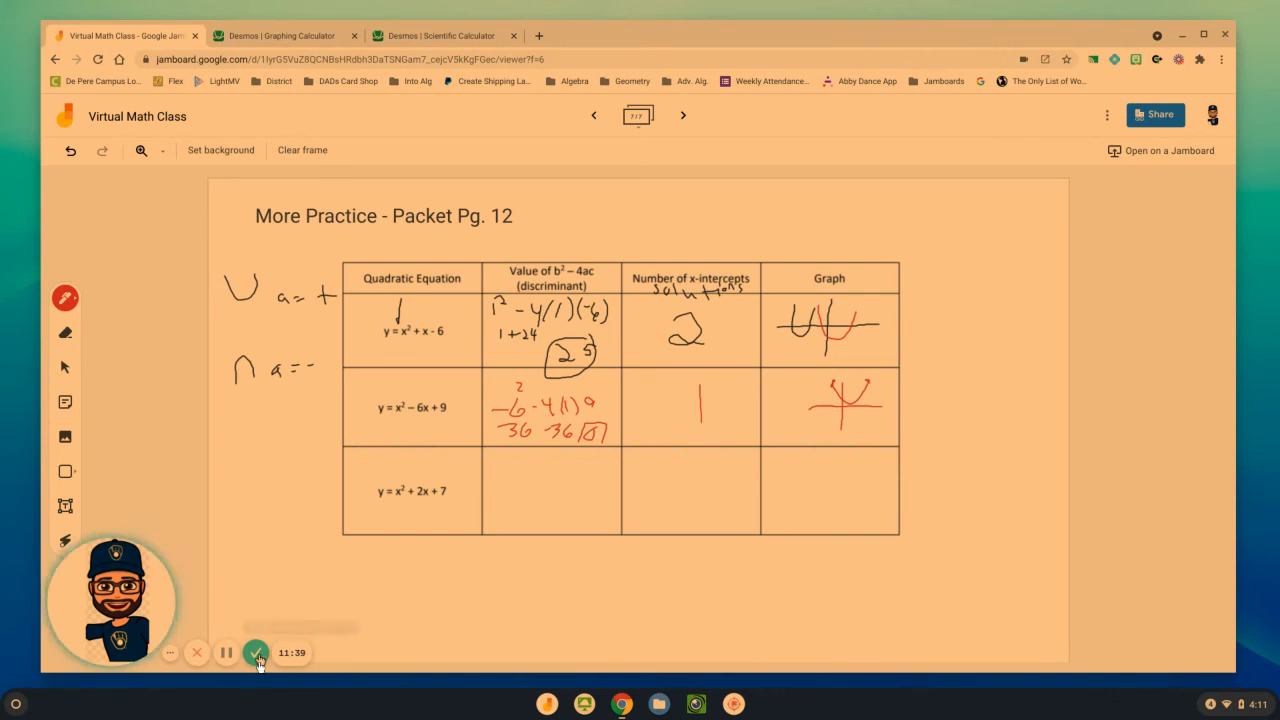
{"action": "mouse_move", "coordinate": [256, 652]}
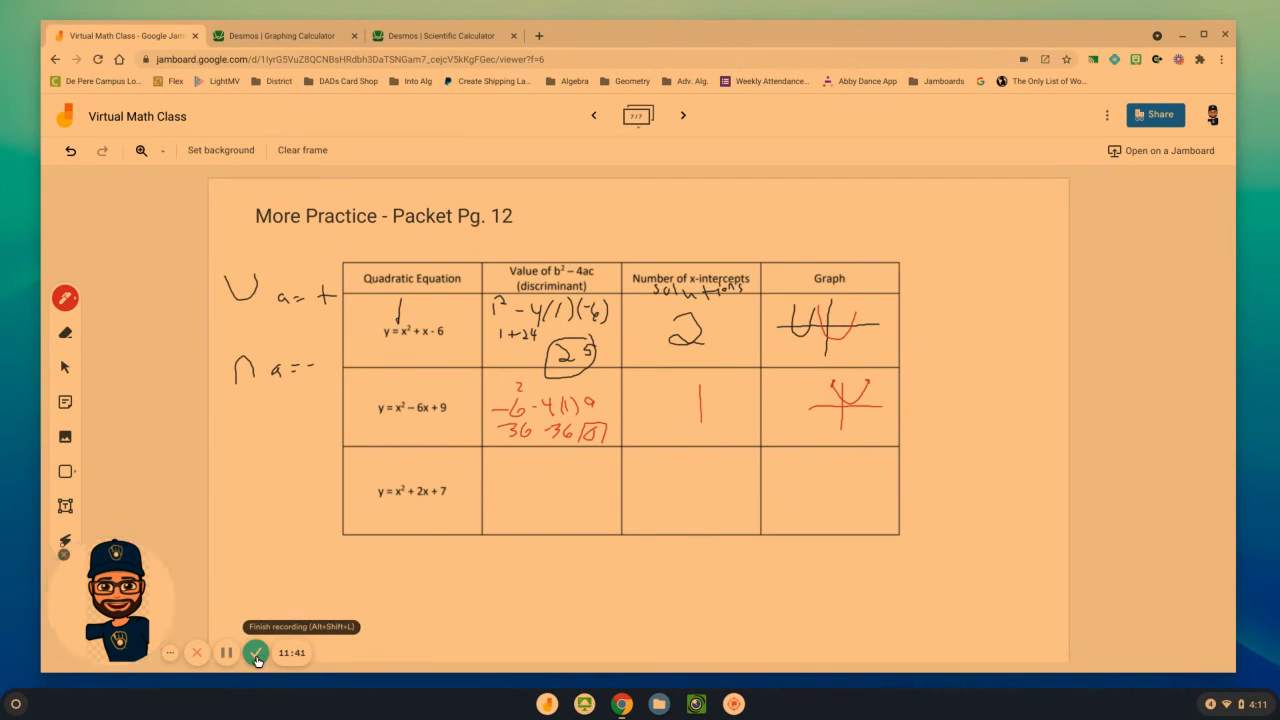